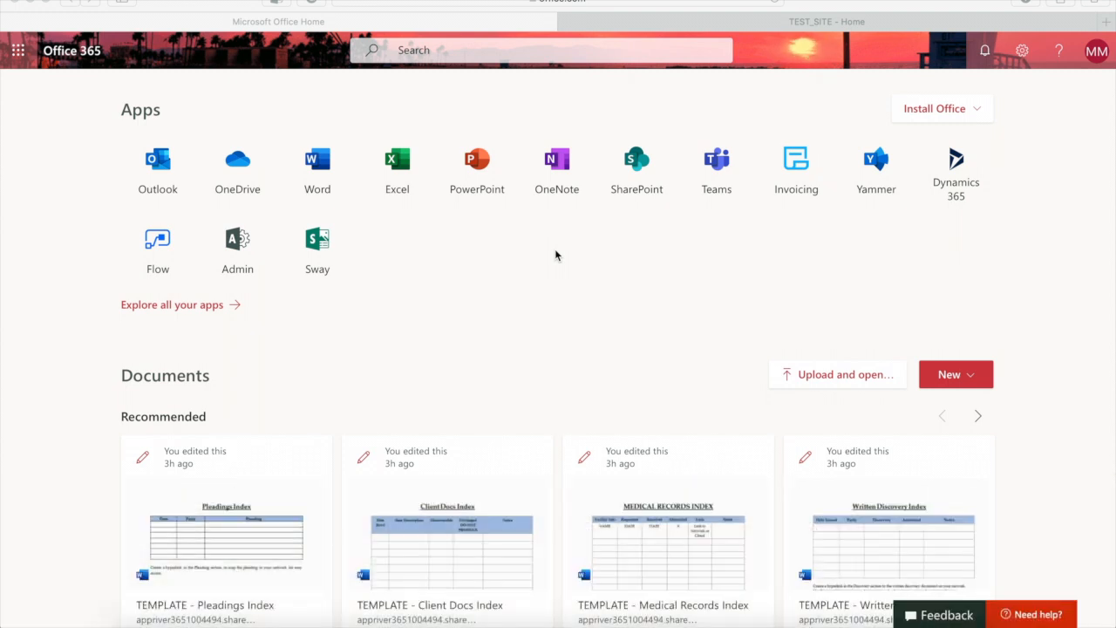
mouse_move(310, 197)
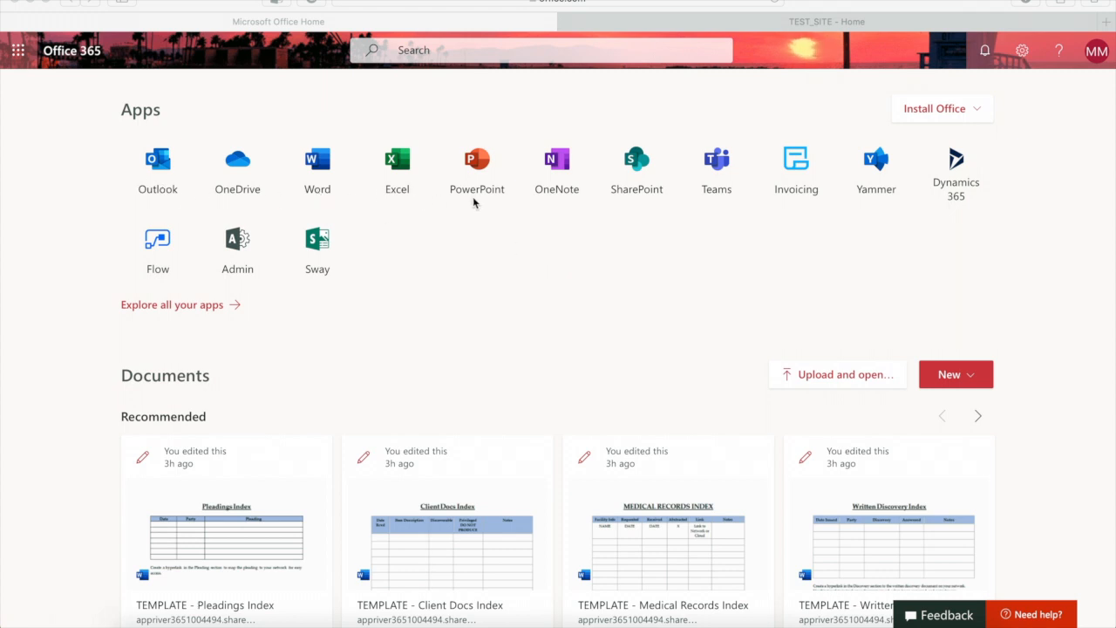
mouse_move(554, 285)
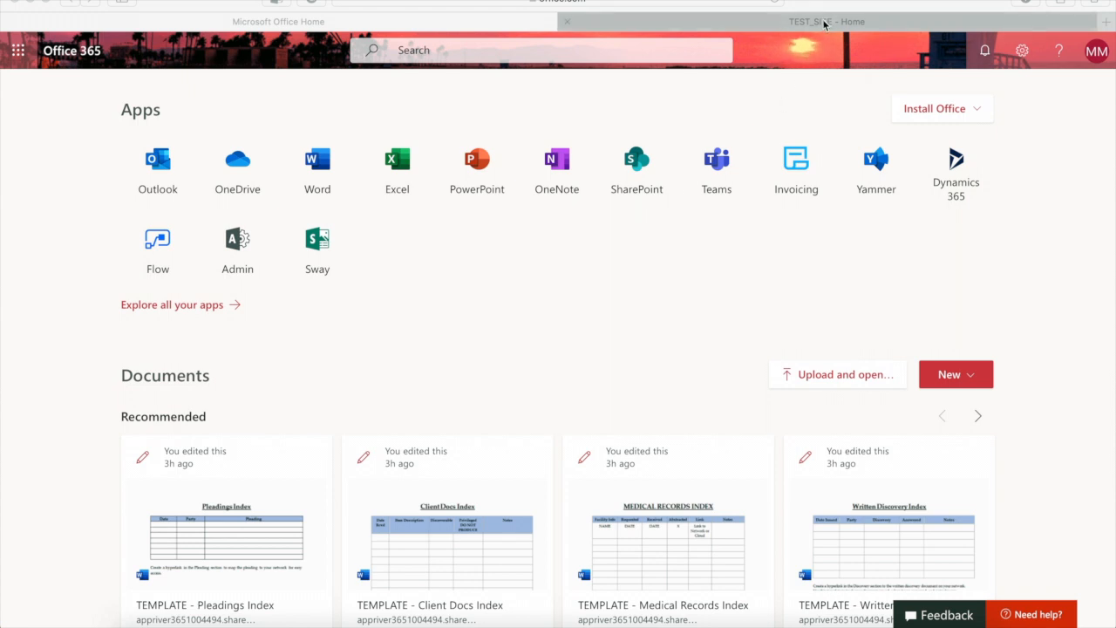
- Switch to the TEST_SITE - Home tab and scroll down to Case Contacts, Calendar and Task List
click(822, 21)
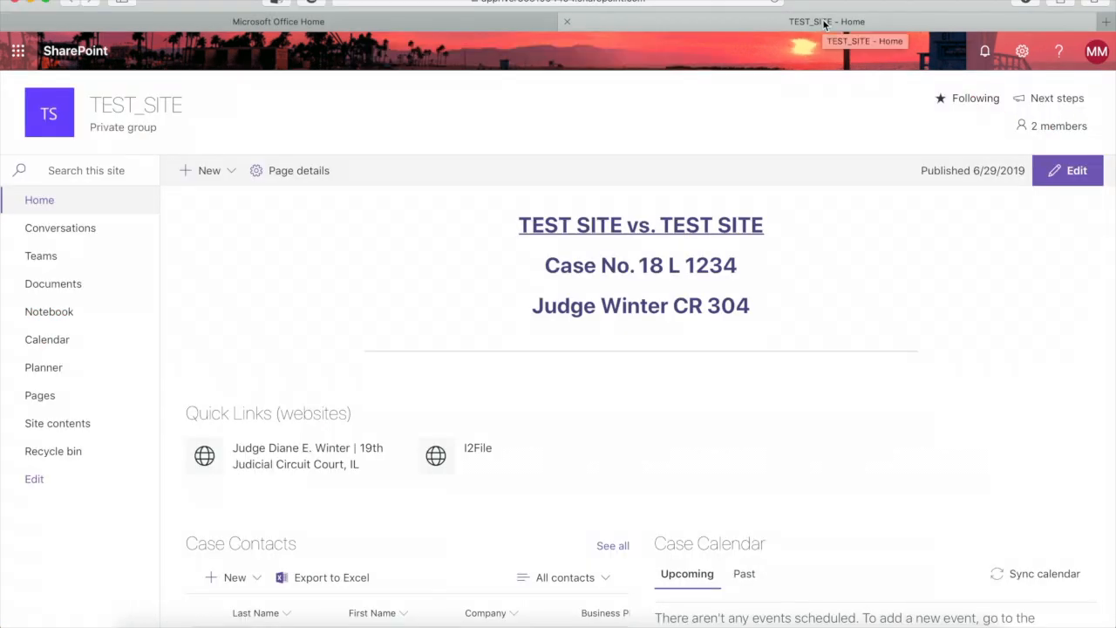
mouse_move(1007, 263)
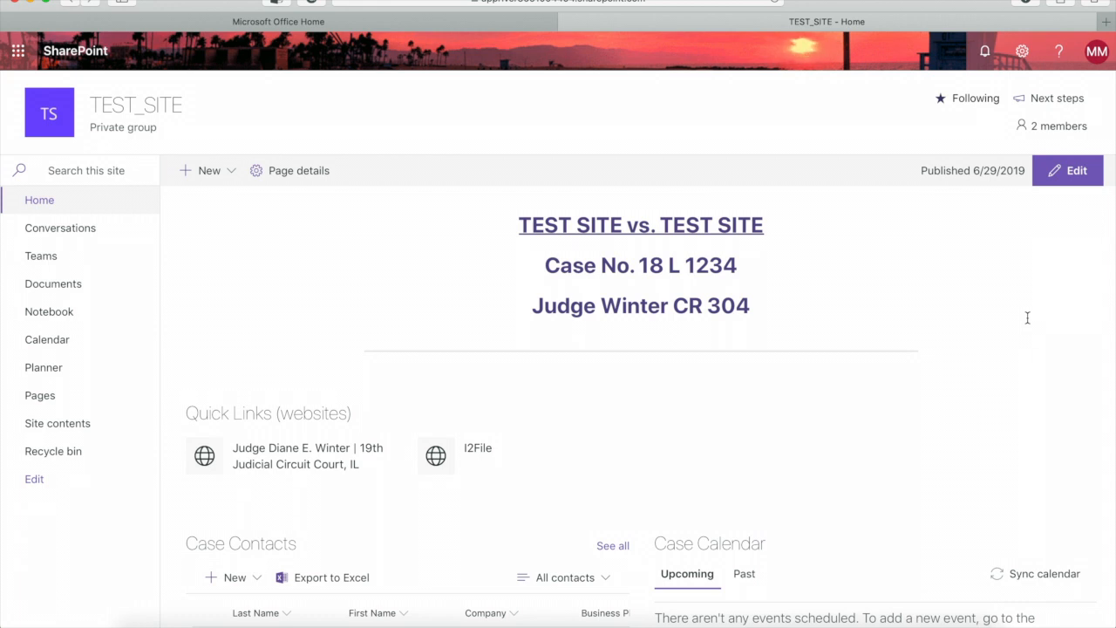
mouse_move(791, 224)
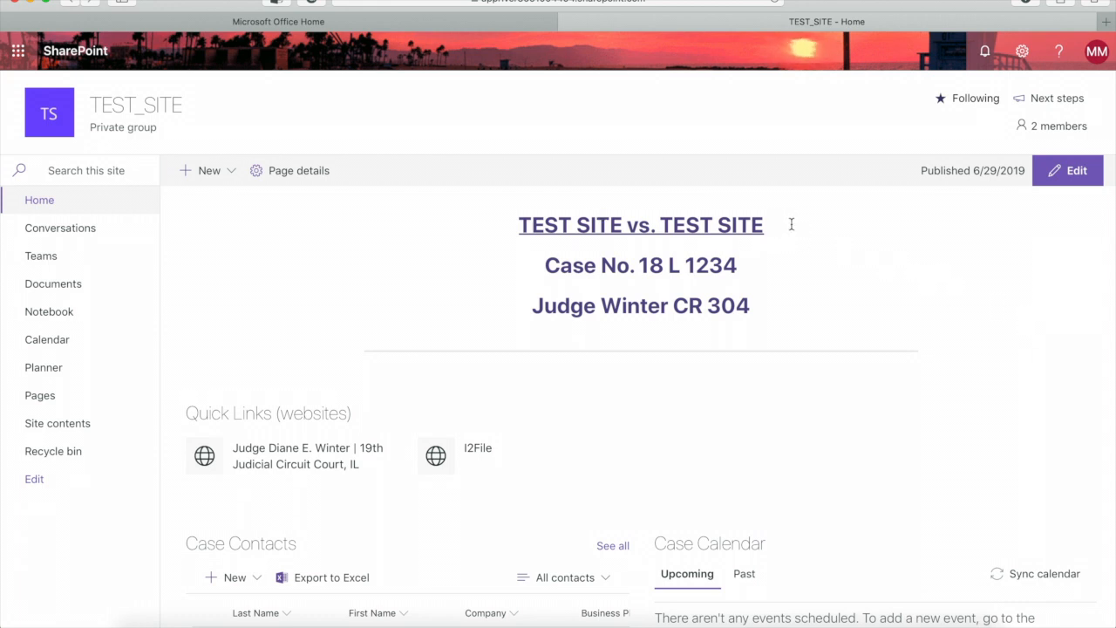
mouse_move(788, 288)
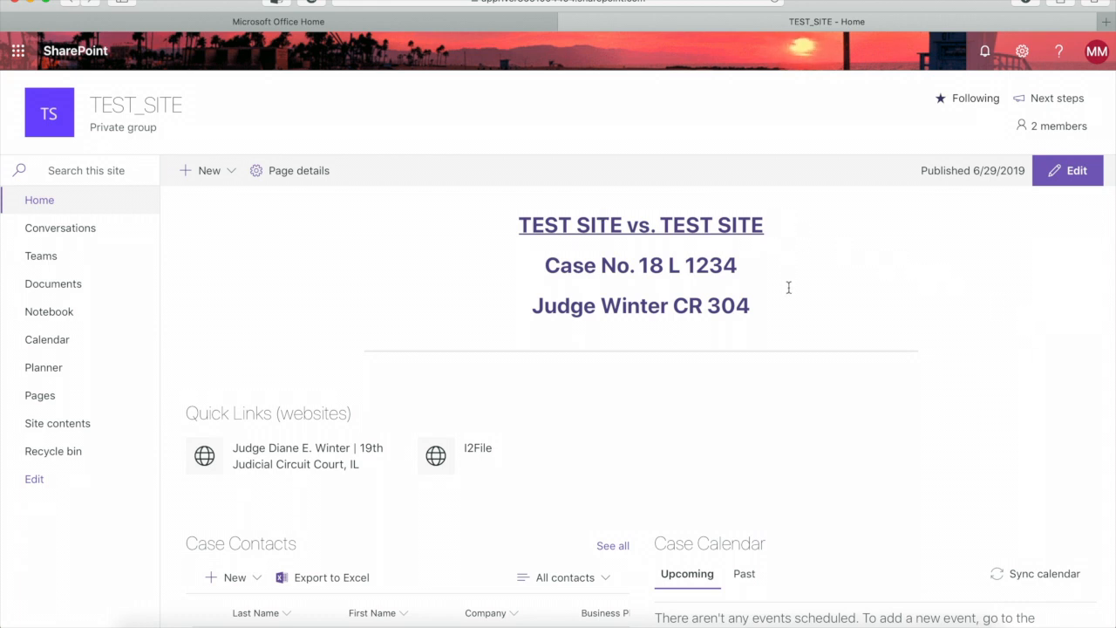
mouse_move(863, 456)
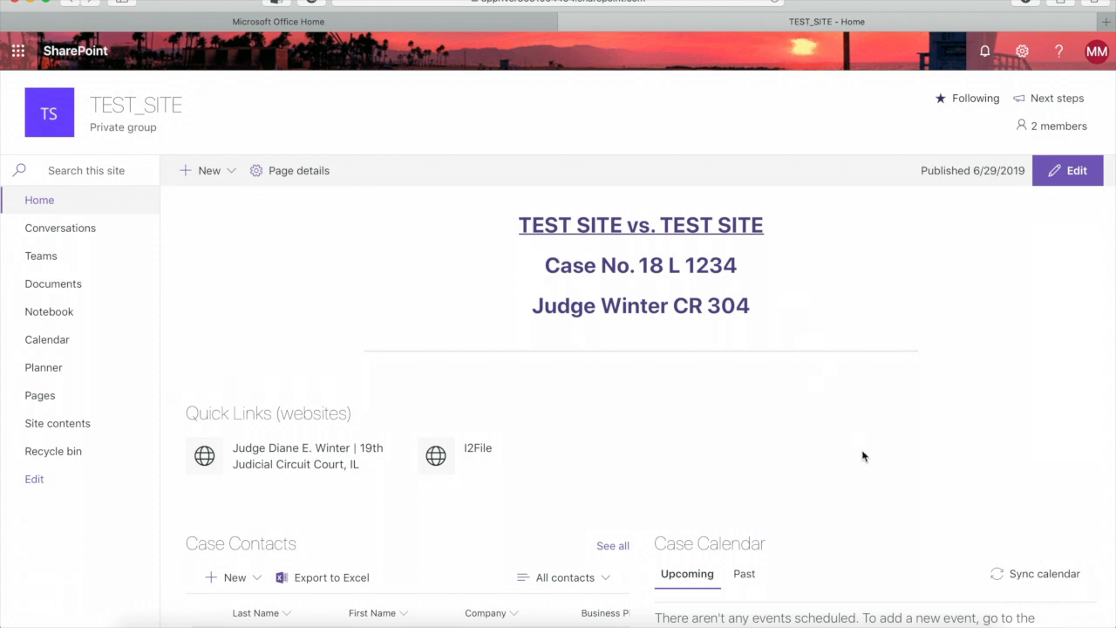
scroll(down, 3)
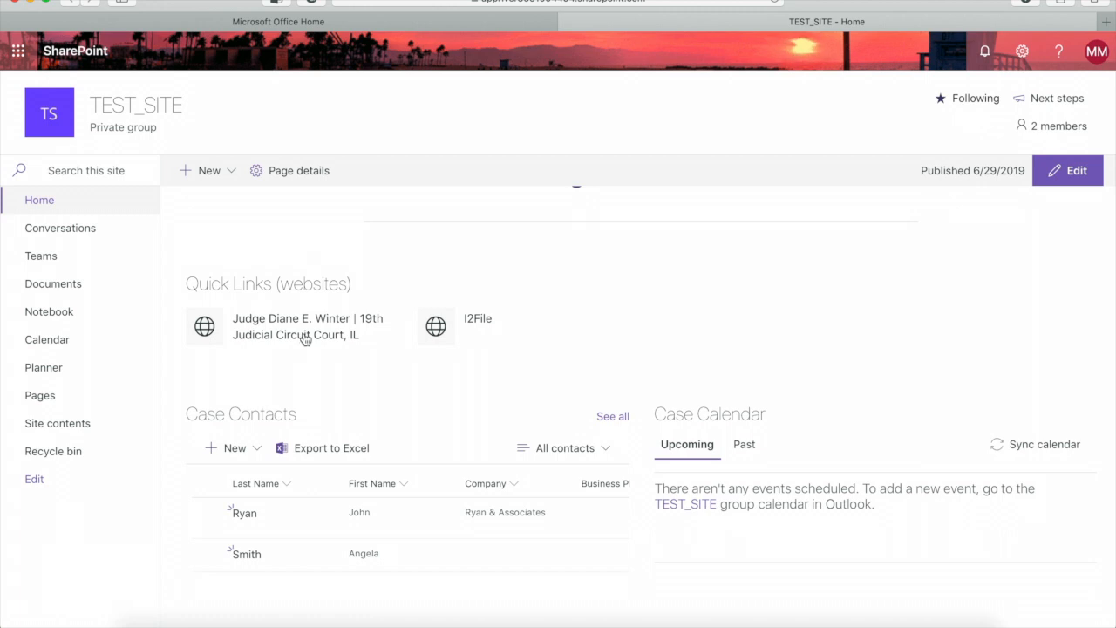
mouse_move(455, 319)
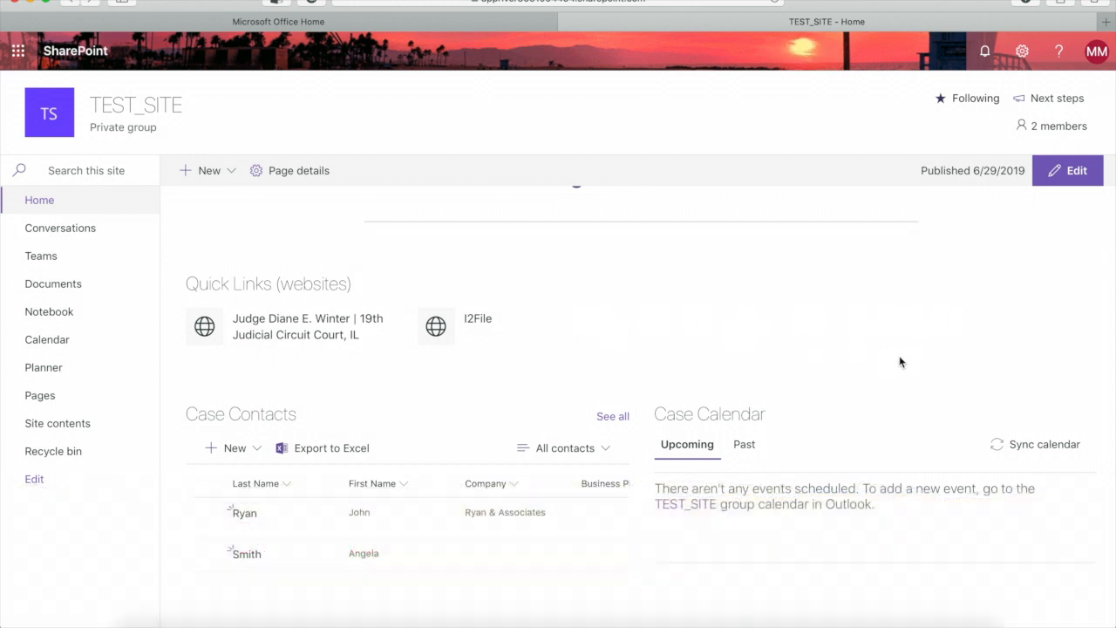
scroll(down, 3)
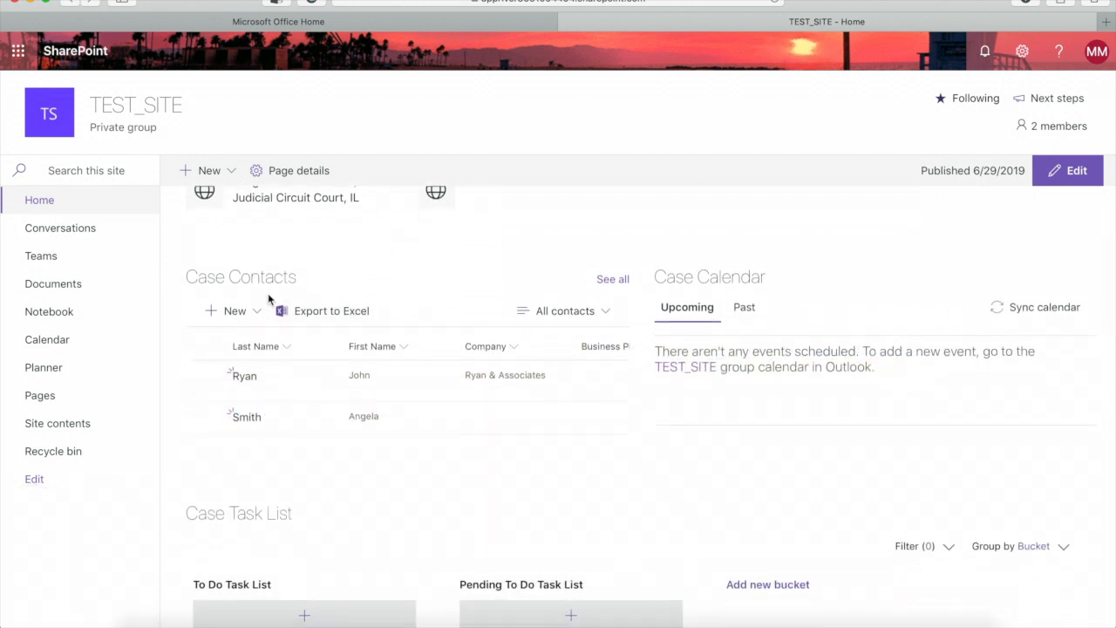
mouse_move(253, 388)
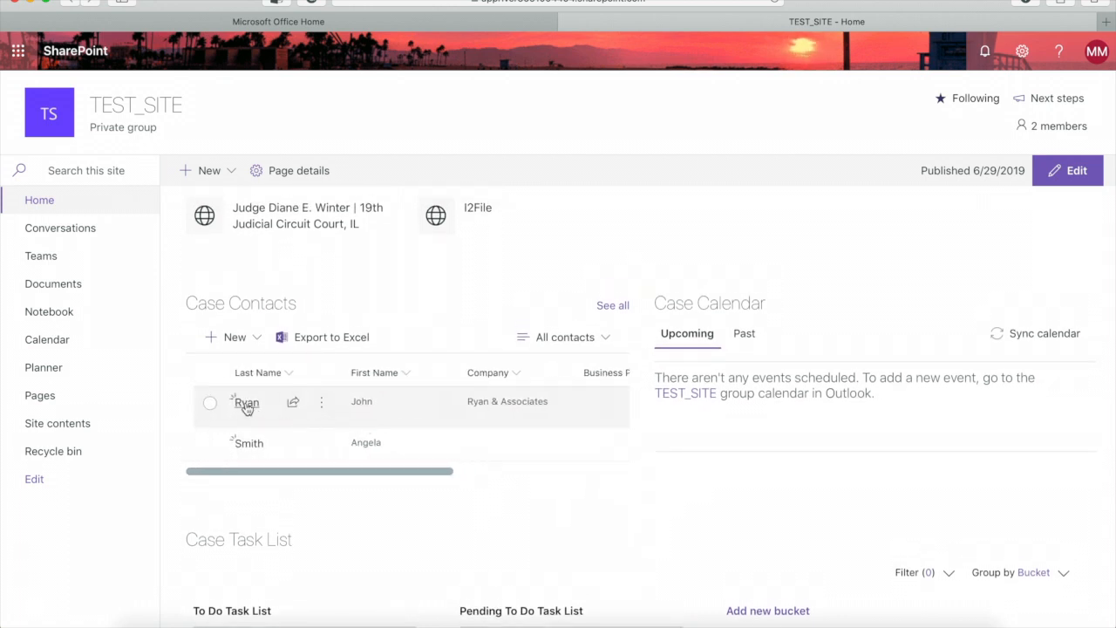
mouse_move(247, 409)
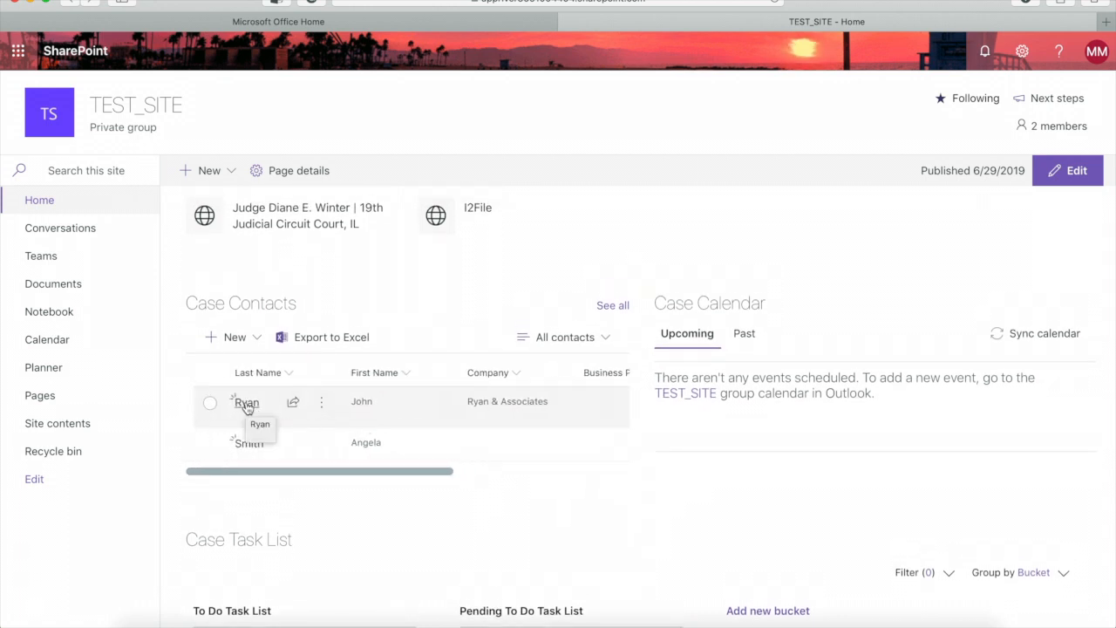
click(246, 402)
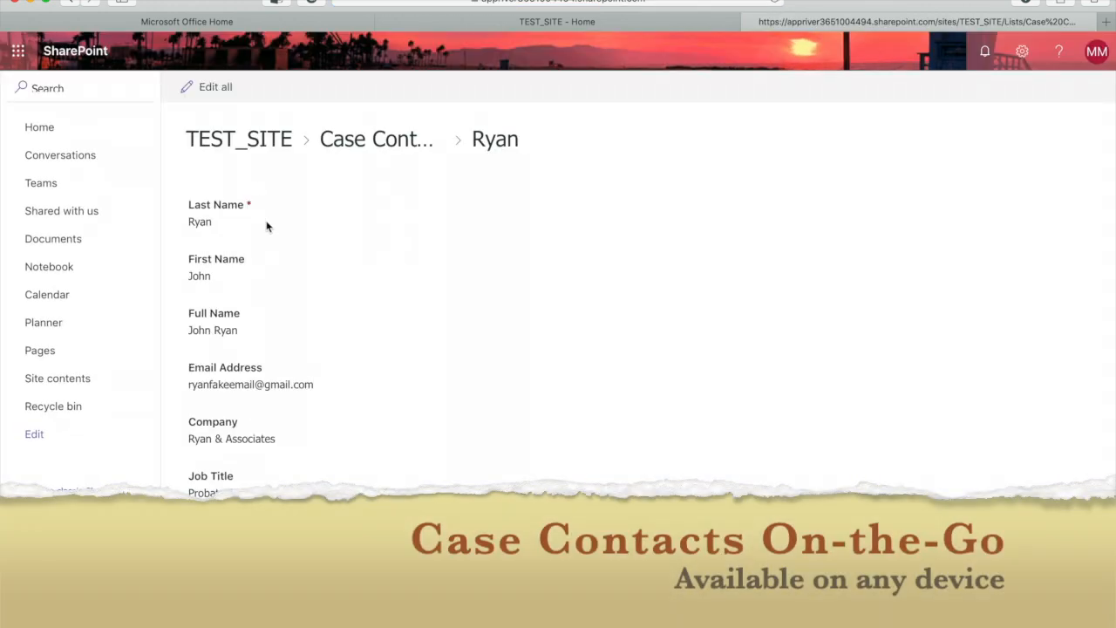
mouse_move(246, 291)
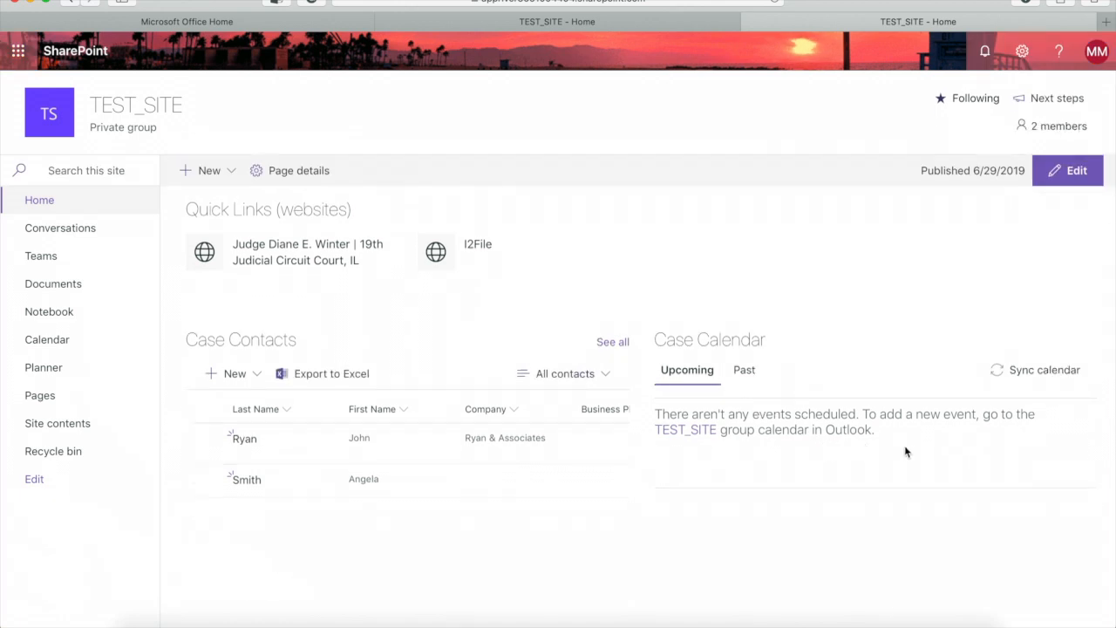
scroll(down, 3)
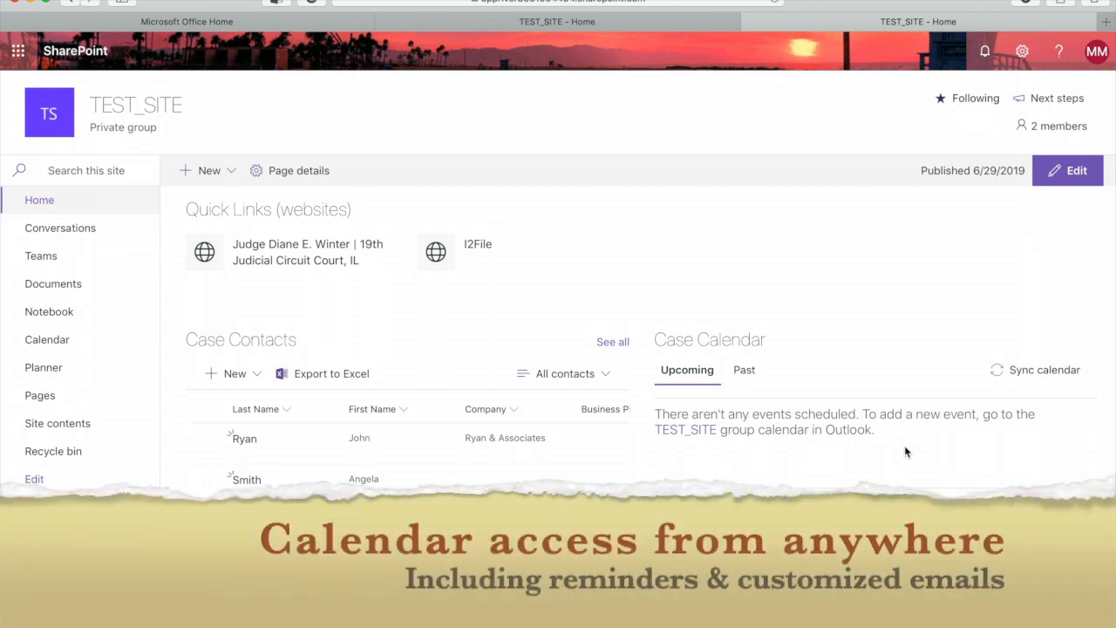
scroll(down, 3)
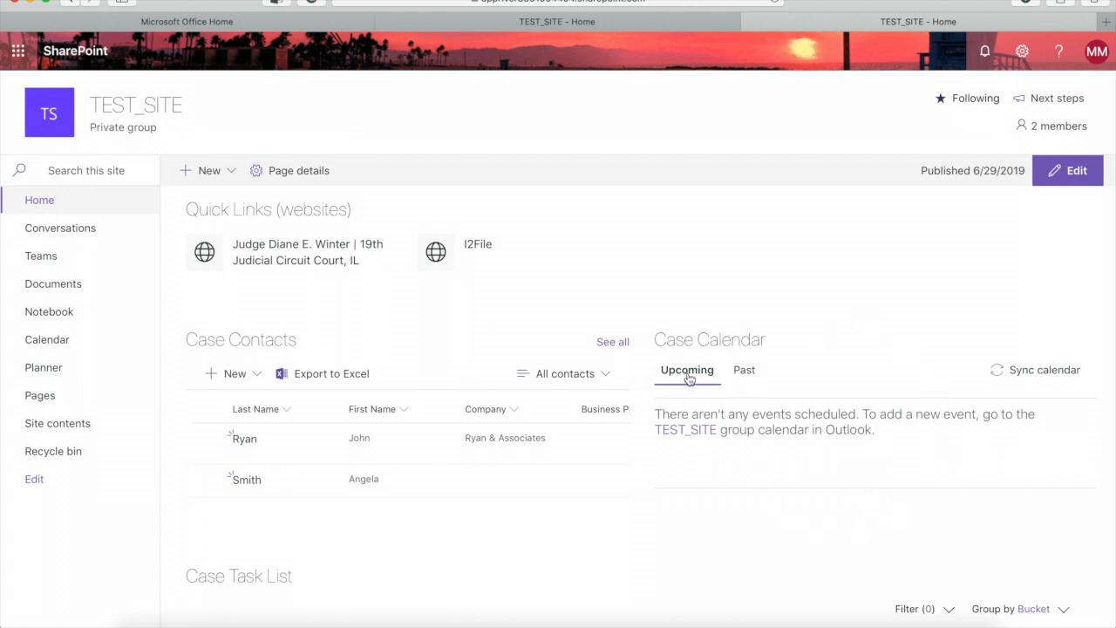
mouse_move(745, 377)
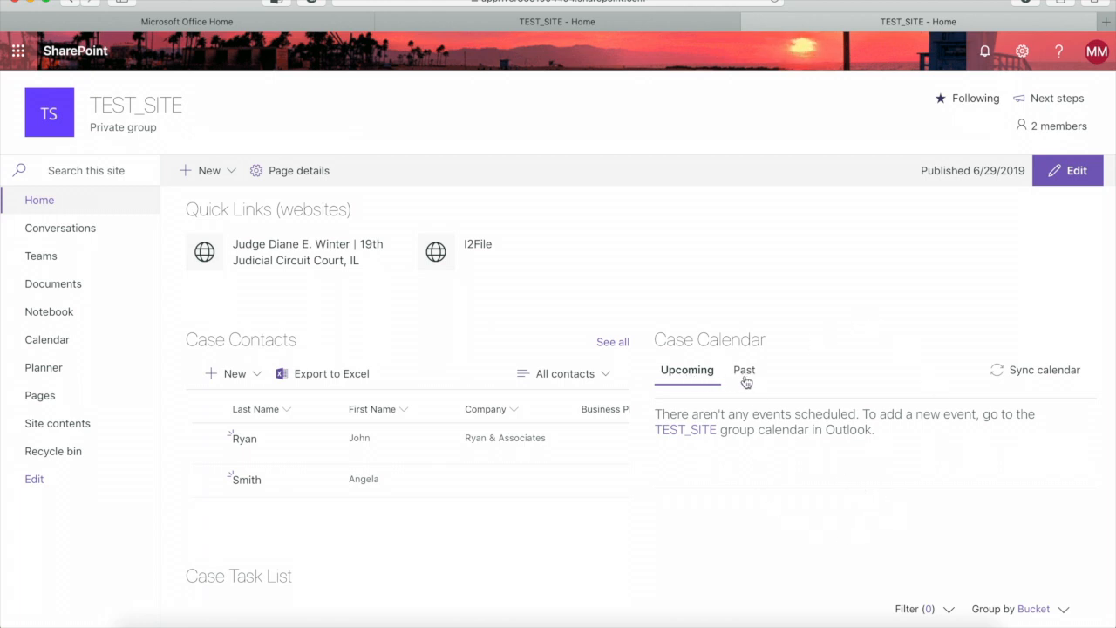
mouse_move(887, 457)
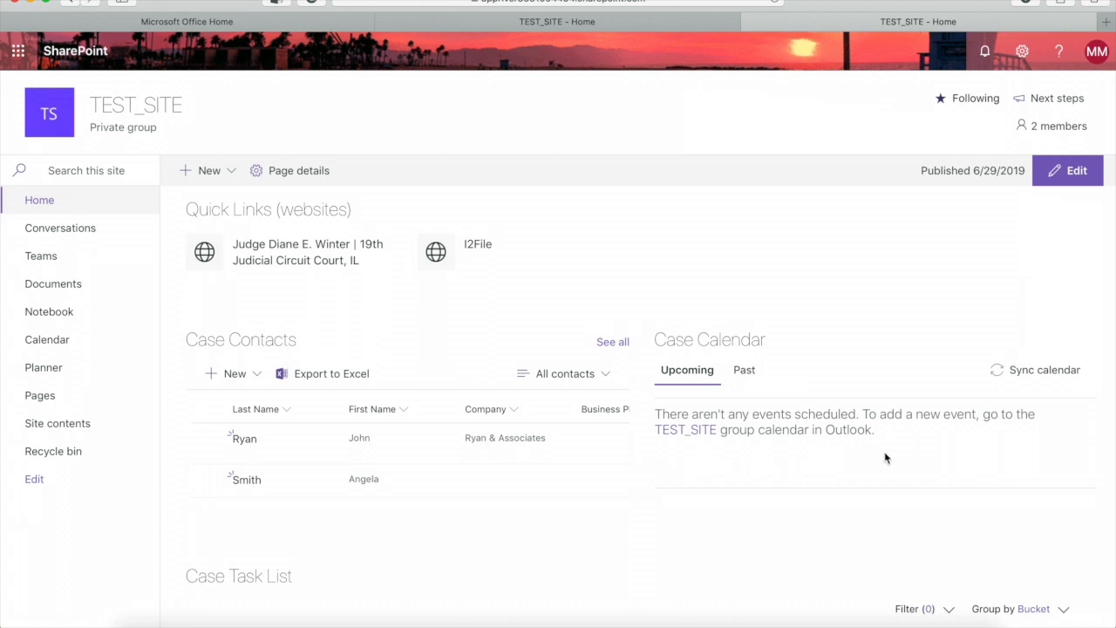
scroll(down, 3)
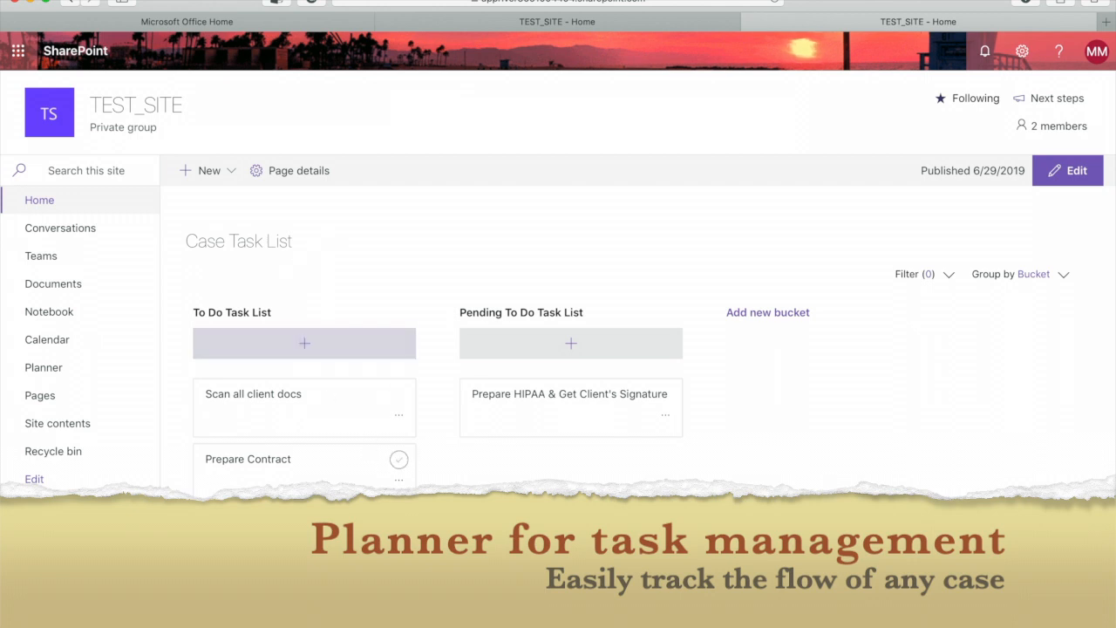
scroll(down, 3)
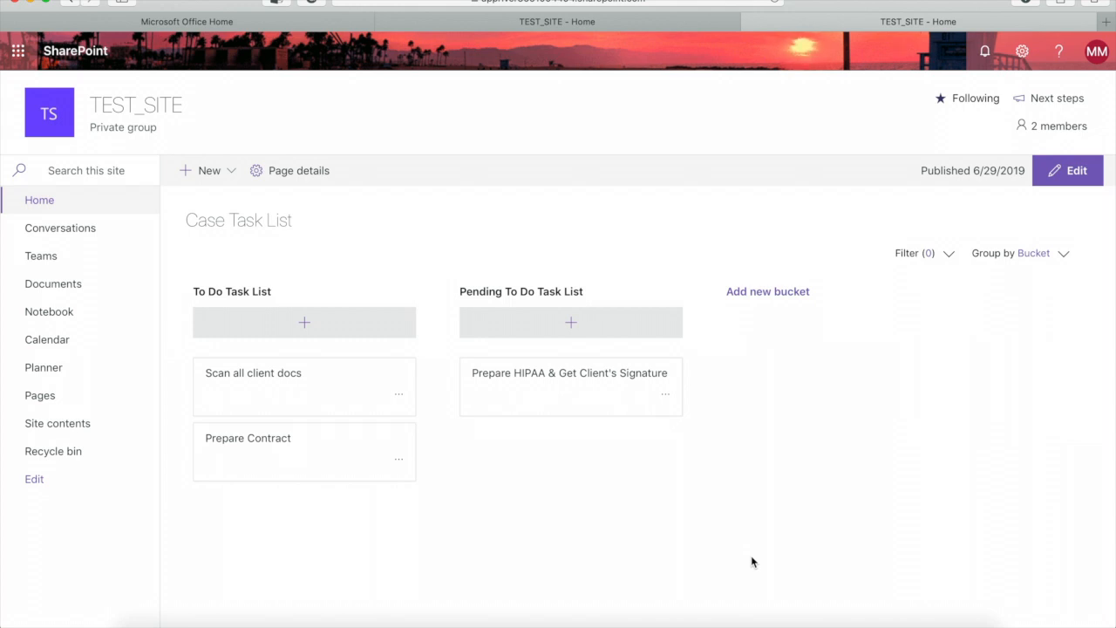
scroll(down, 3)
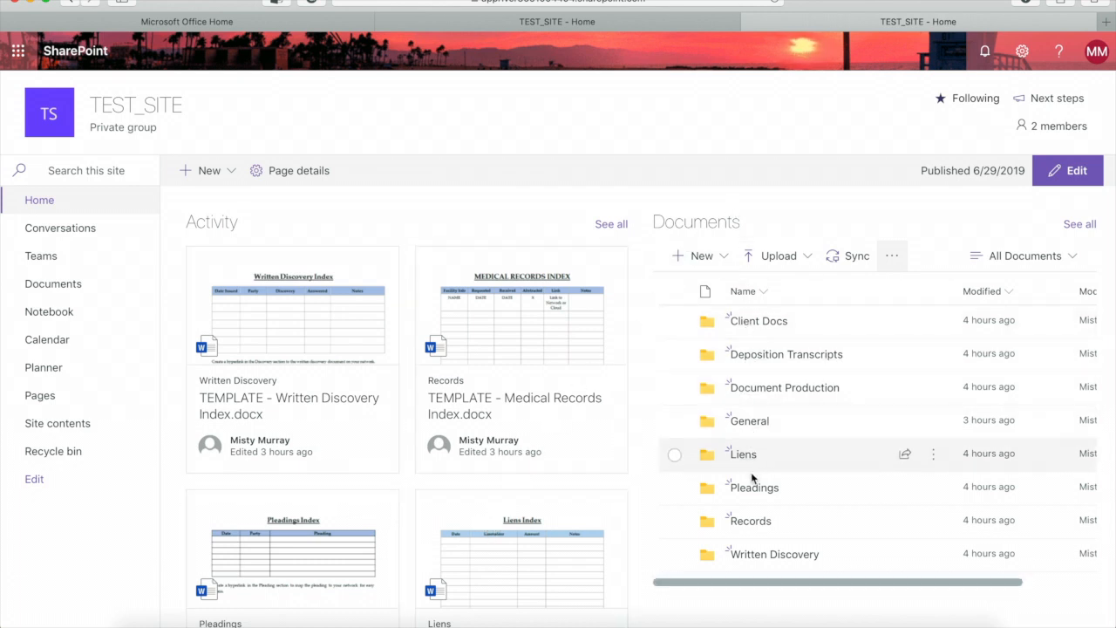
scroll(down, 3)
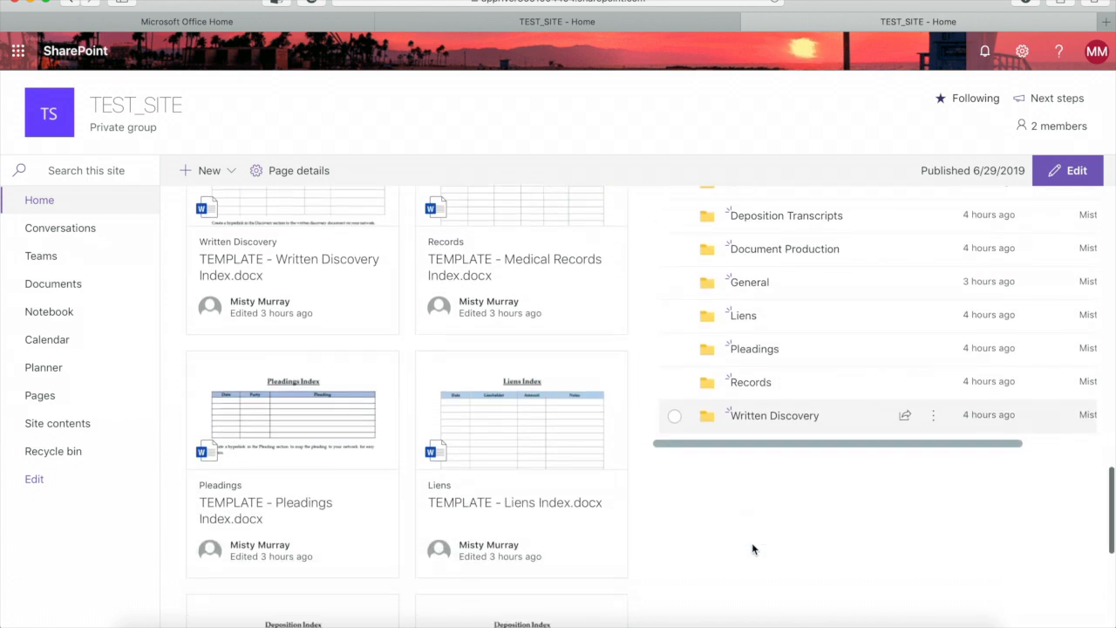
scroll(down, 3)
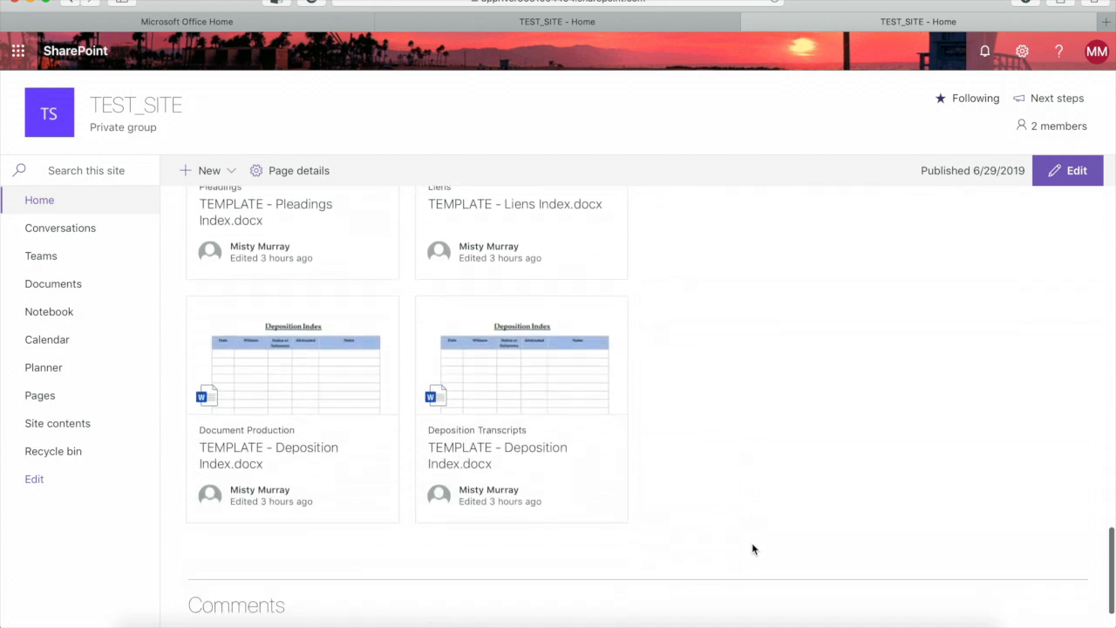
scroll(down, 3)
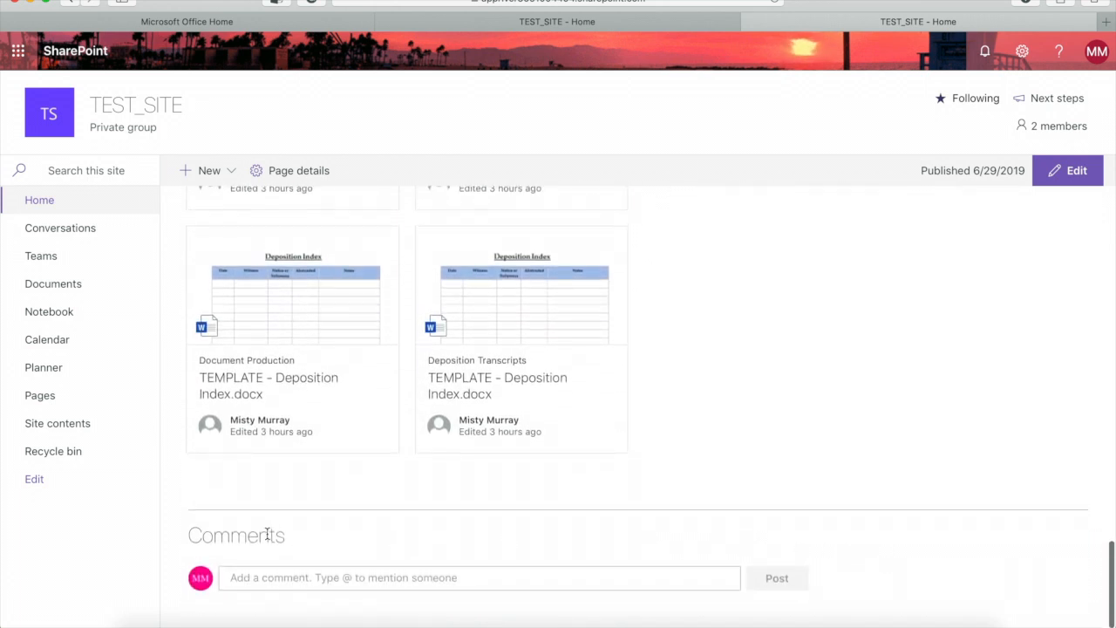
mouse_move(352, 554)
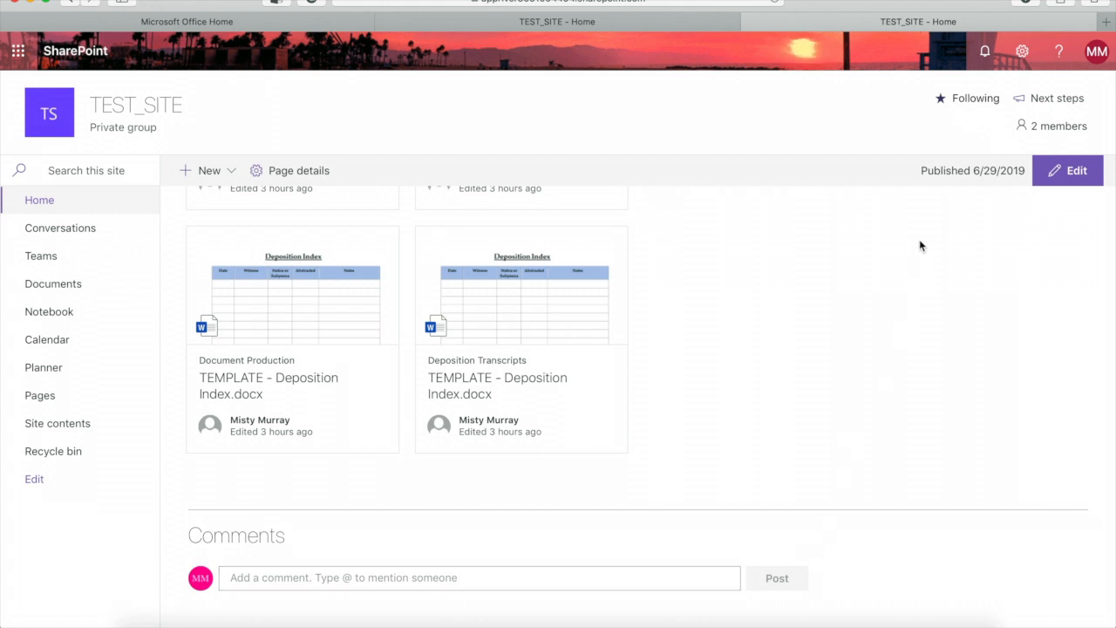
mouse_move(968, 117)
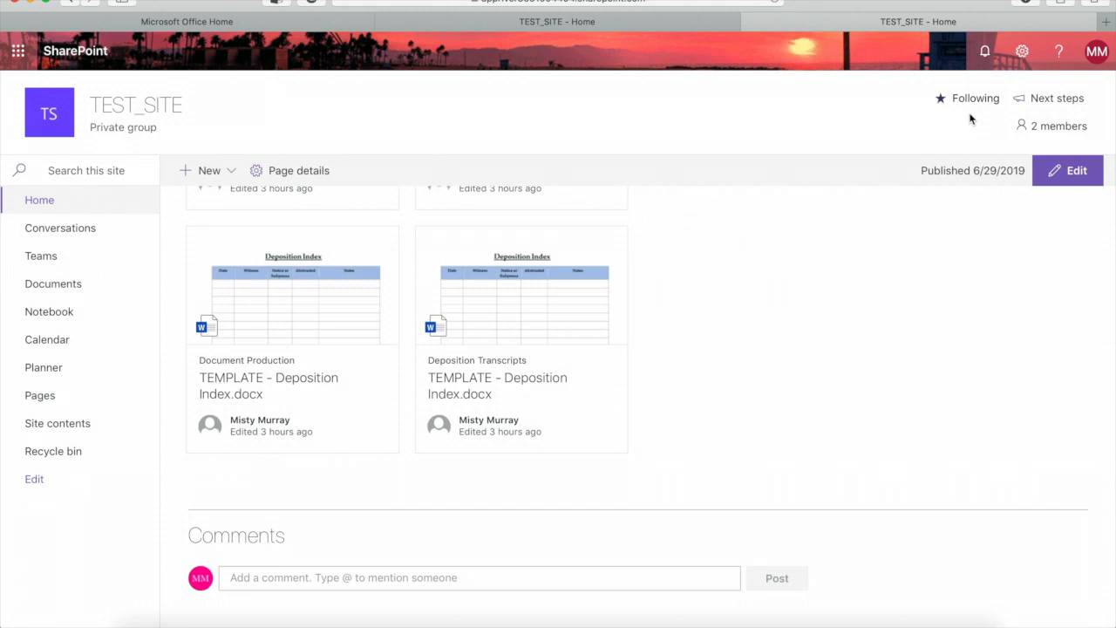
mouse_move(984, 123)
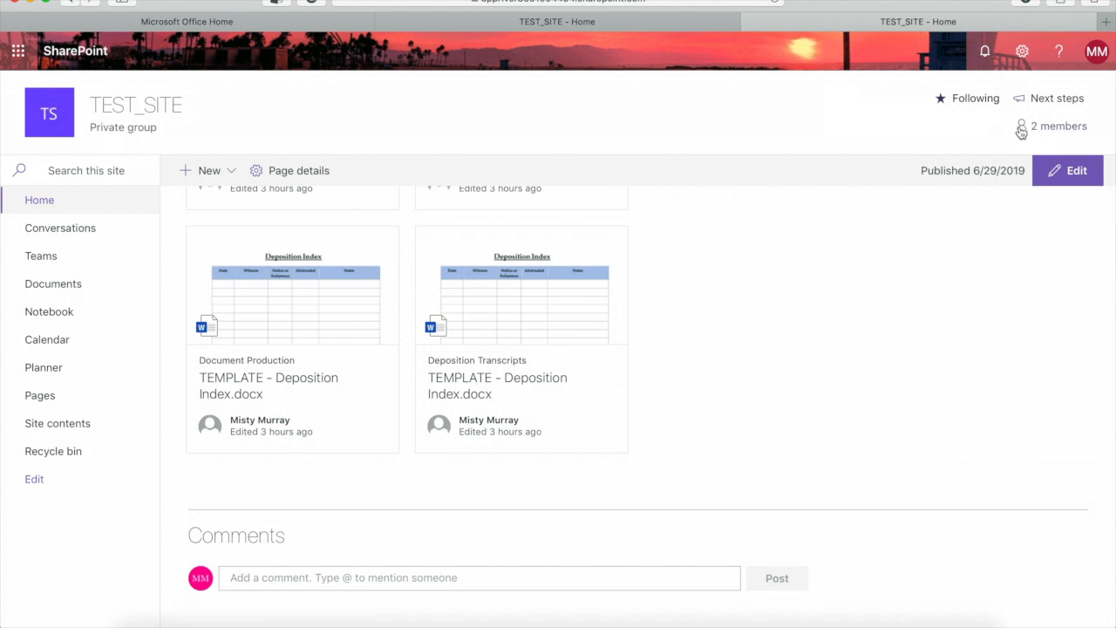
mouse_move(977, 134)
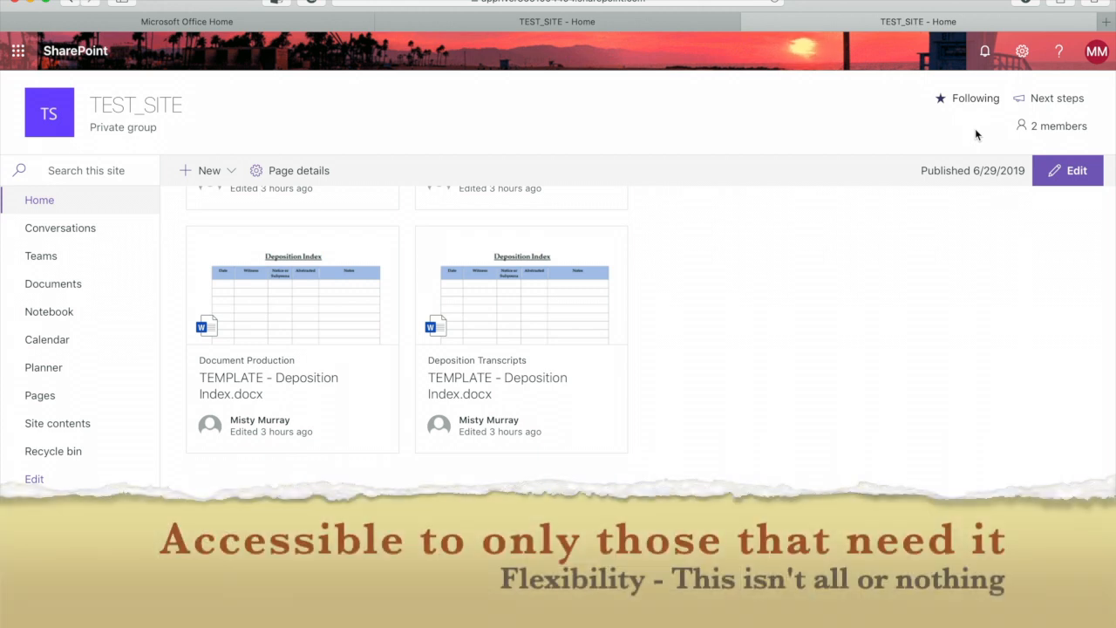
mouse_move(963, 140)
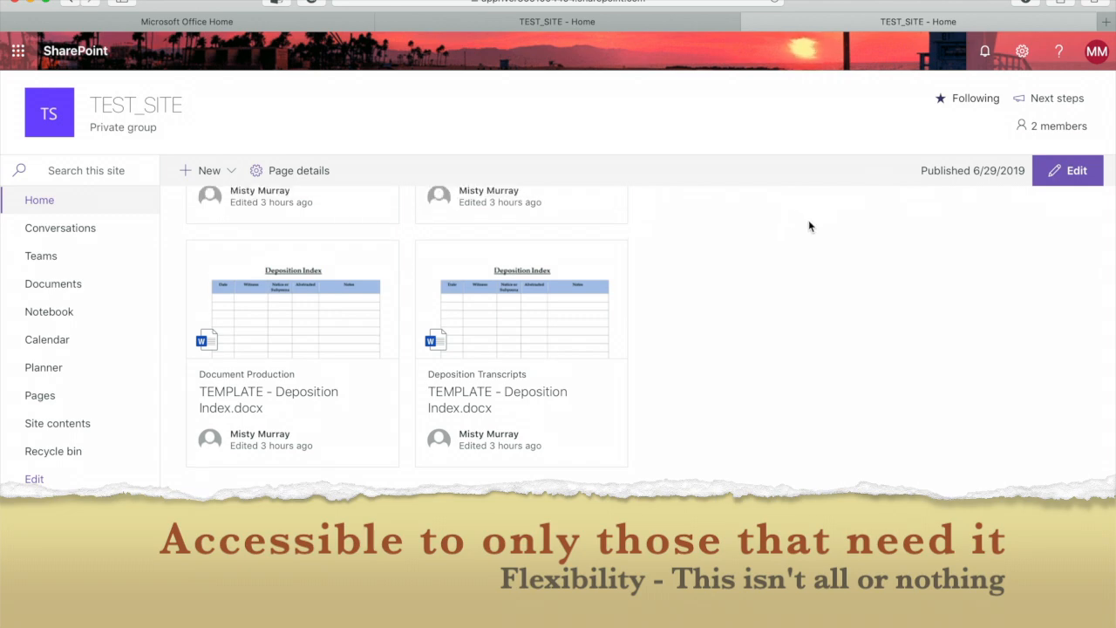
scroll(down, 3)
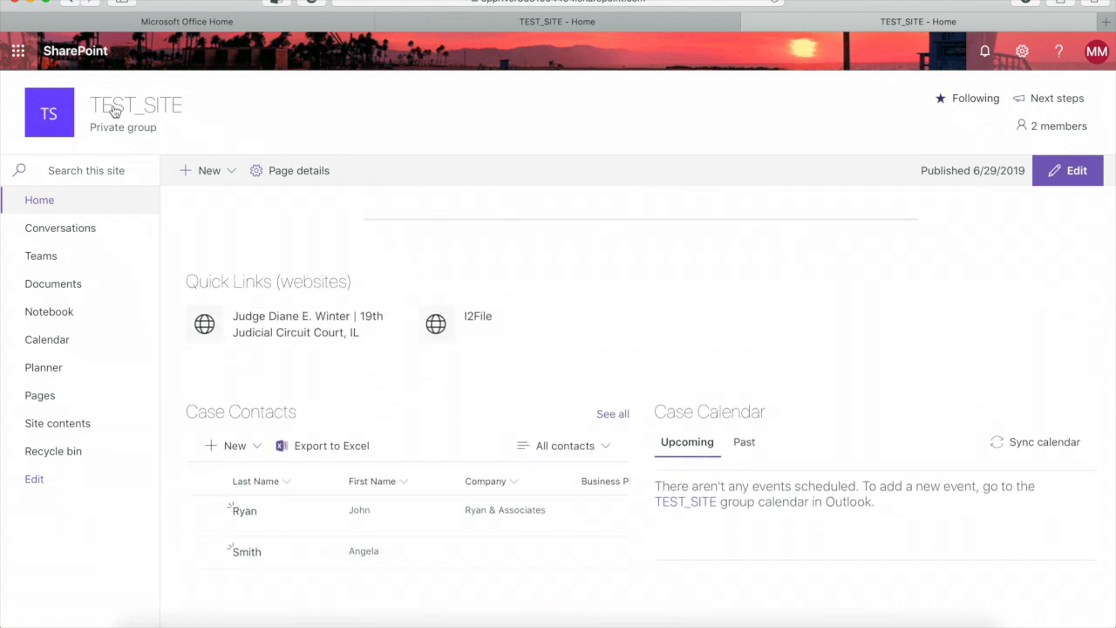
- Show the TEST_SITE group card with its private status, guests and two members
click(136, 105)
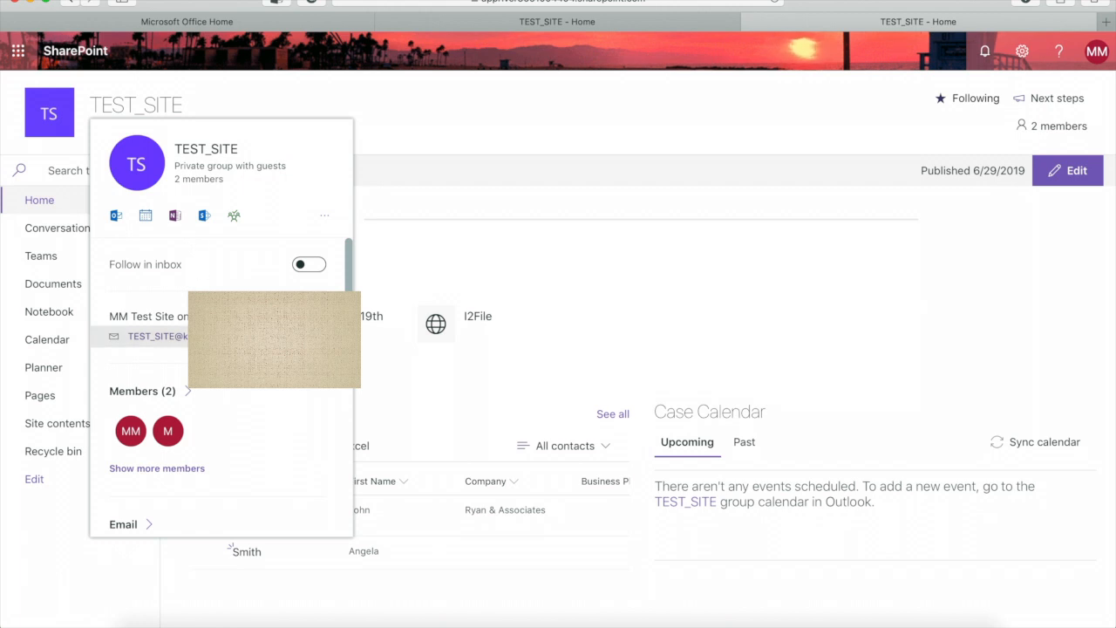
mouse_move(116, 218)
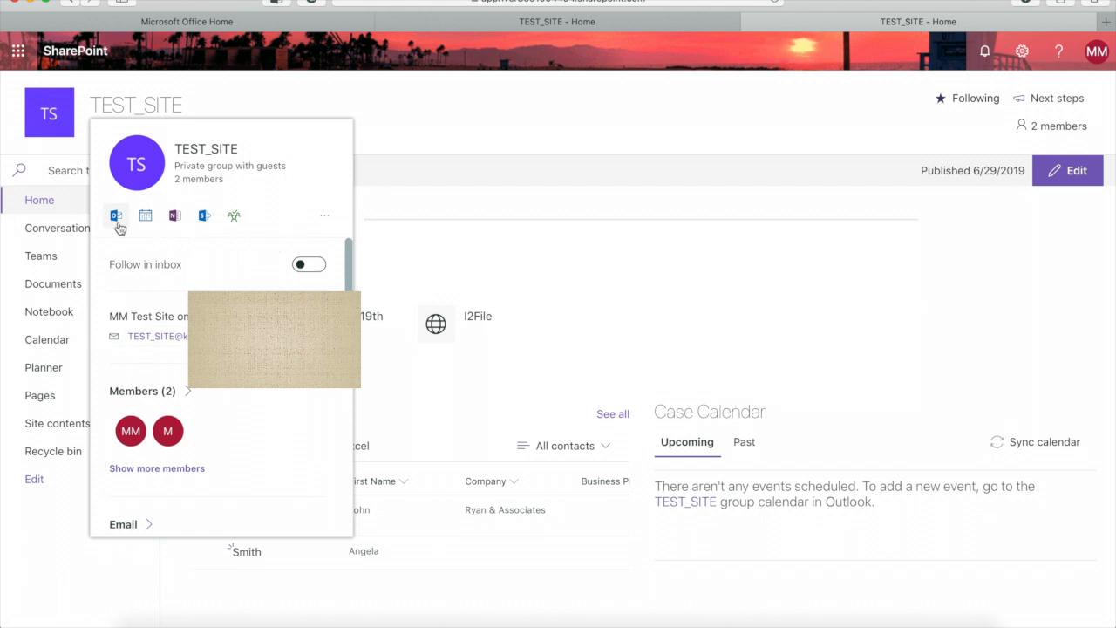
mouse_move(177, 223)
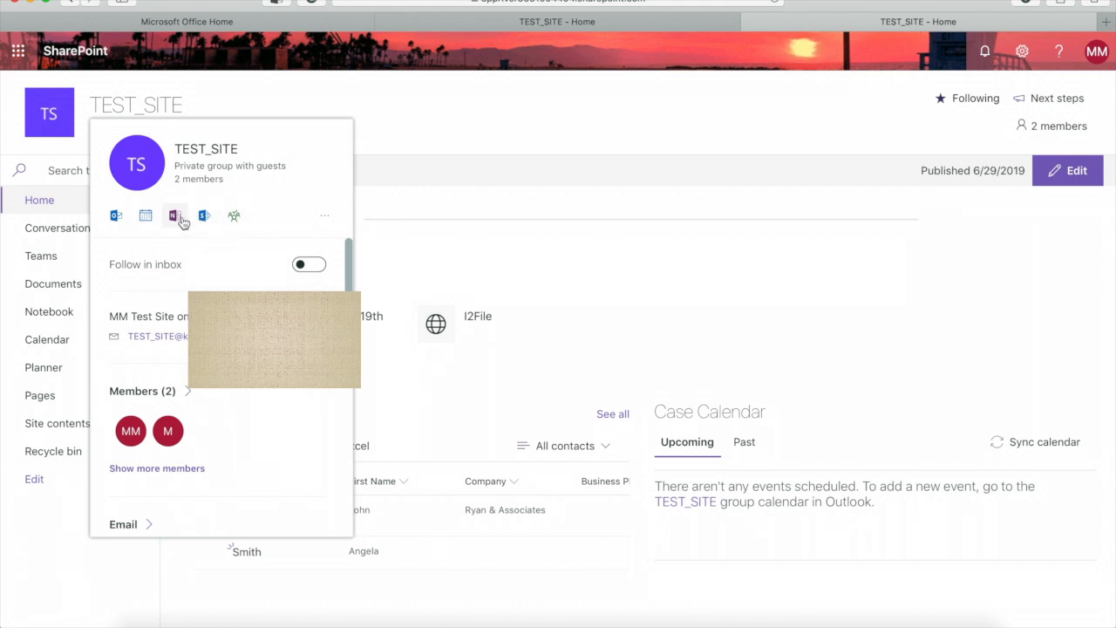
mouse_move(145, 216)
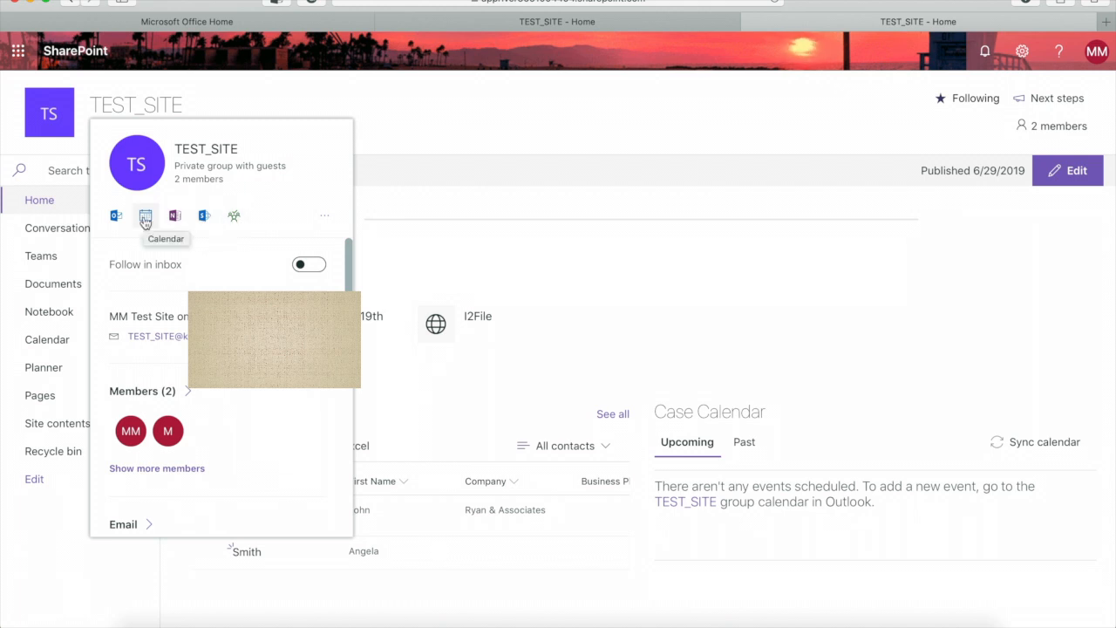
mouse_move(233, 216)
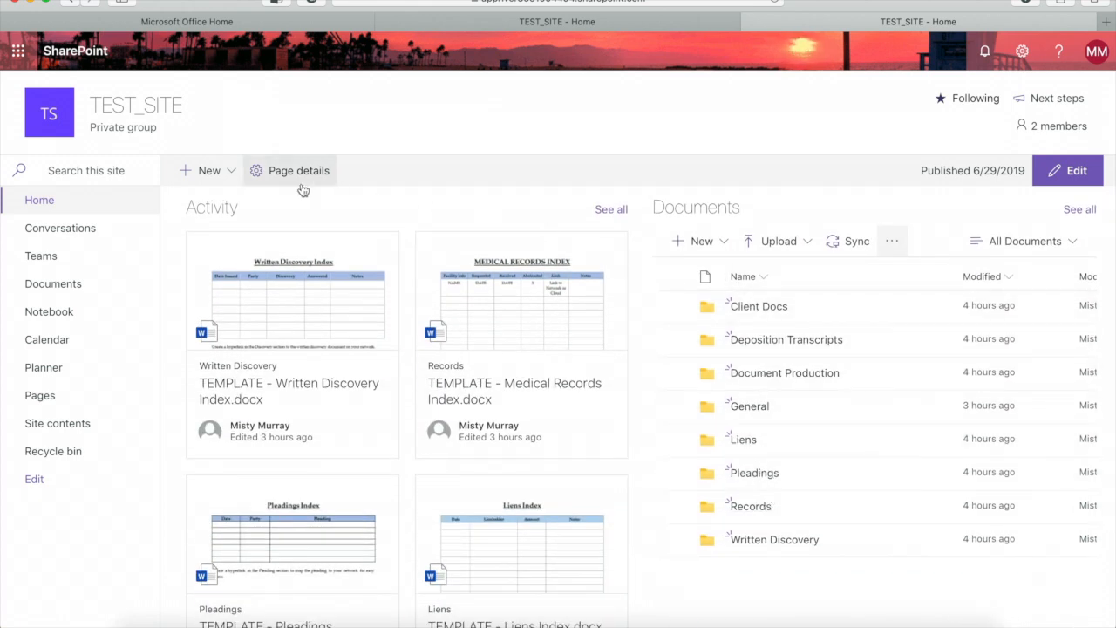
mouse_move(56, 288)
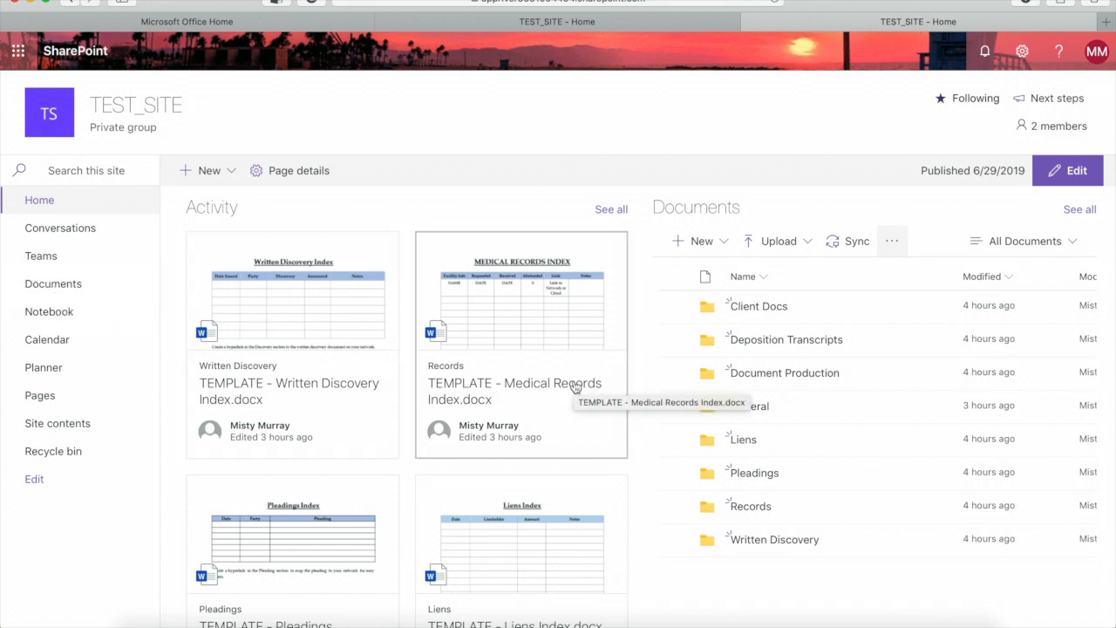
- Open the Client Docs folder, return to the Documents list, and scroll the page
click(756, 306)
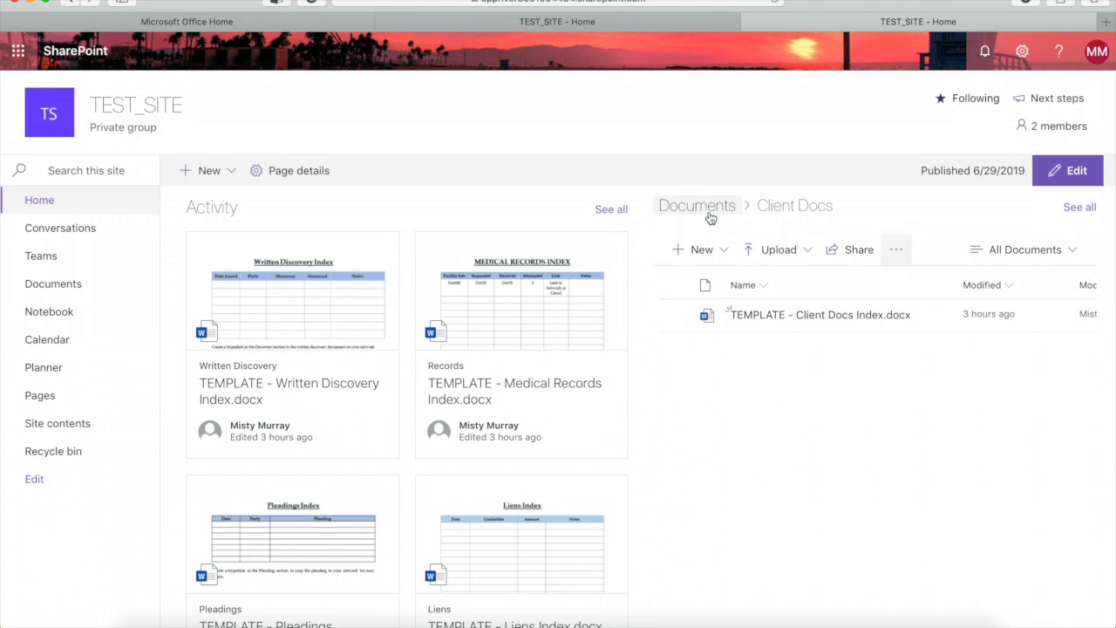
click(695, 205)
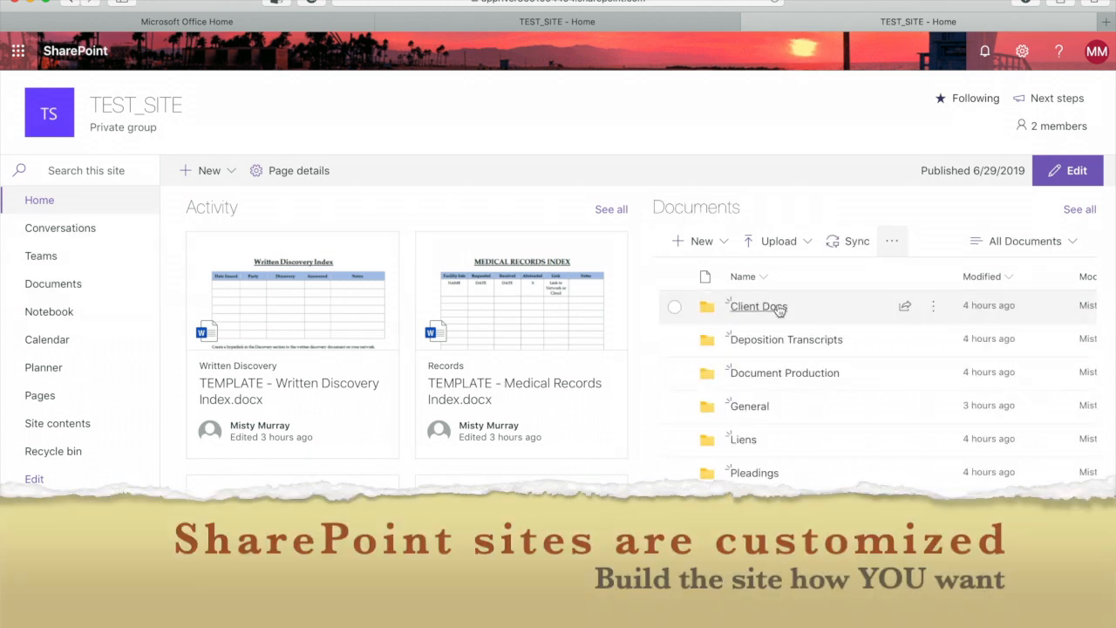
scroll(down, 3)
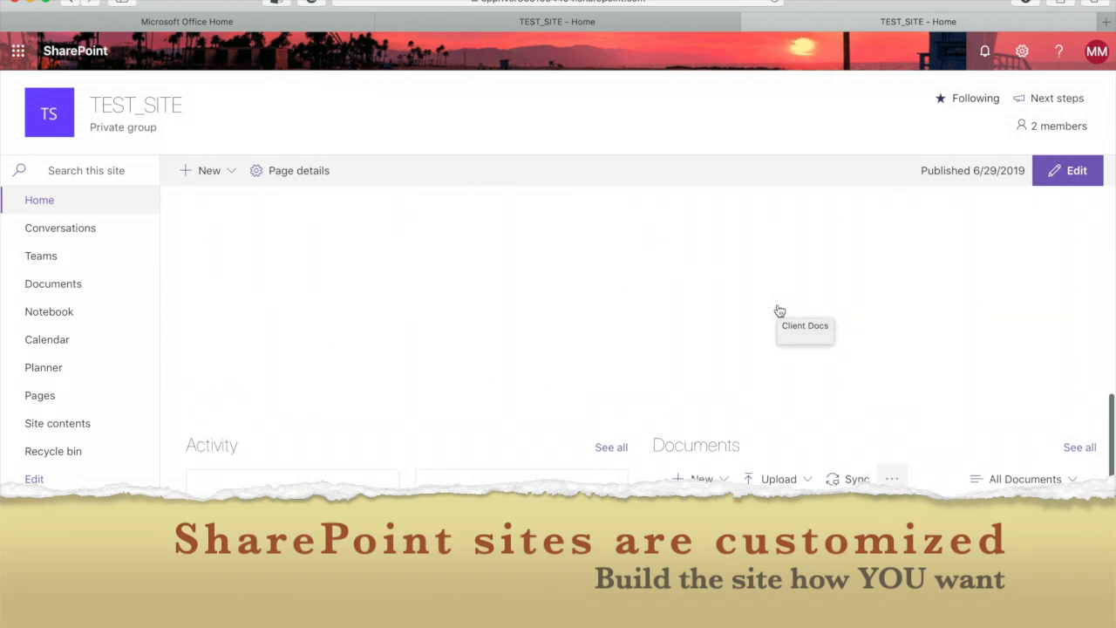
mouse_move(500, 303)
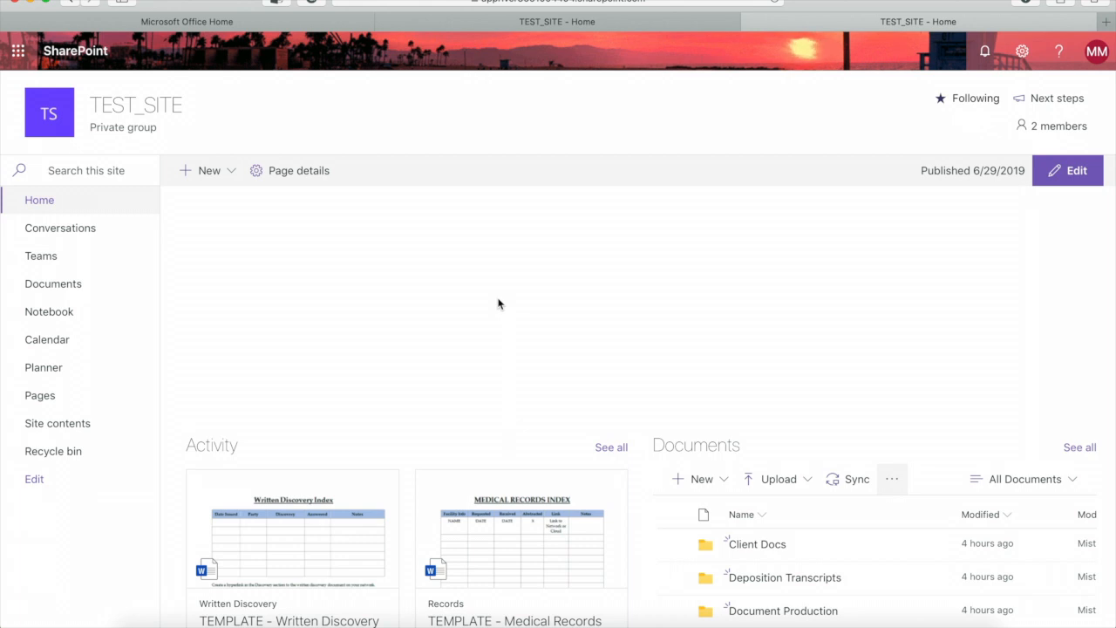
mouse_move(340, 292)
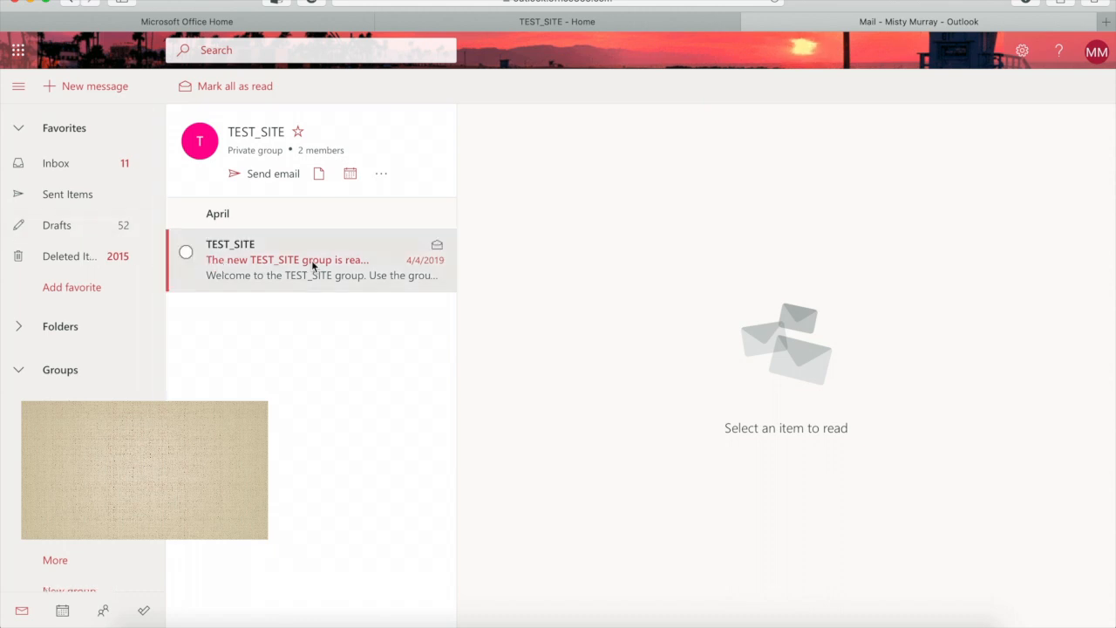
- Read 'The new TEST_SITE group is ready' email, then return to the TEST_SITE - Home tab
click(310, 260)
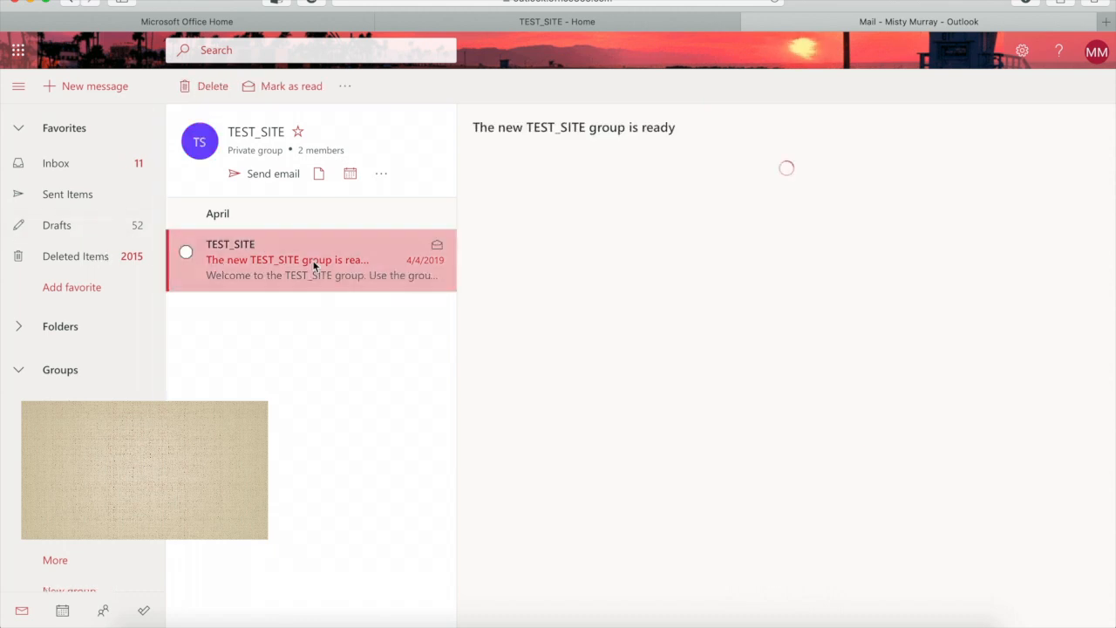
click(311, 259)
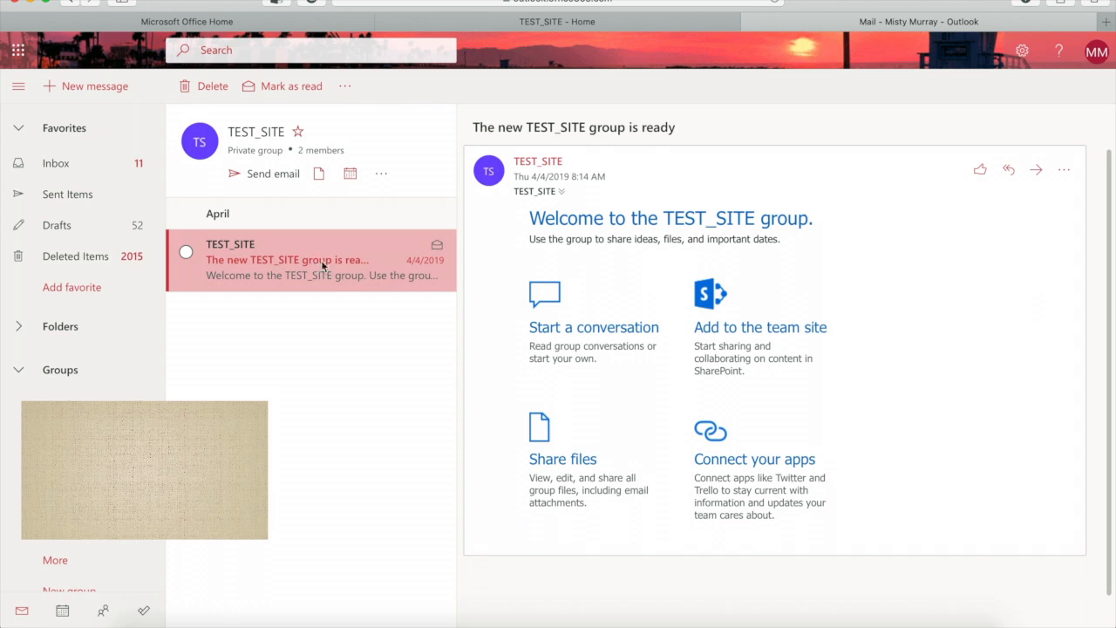
mouse_move(888, 295)
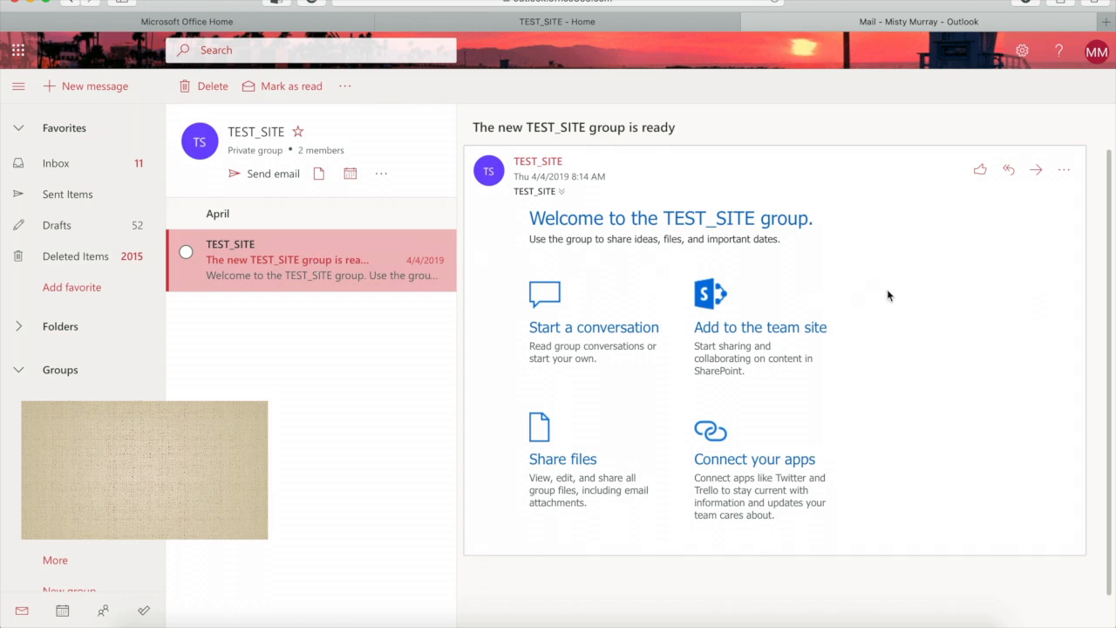
mouse_move(779, 190)
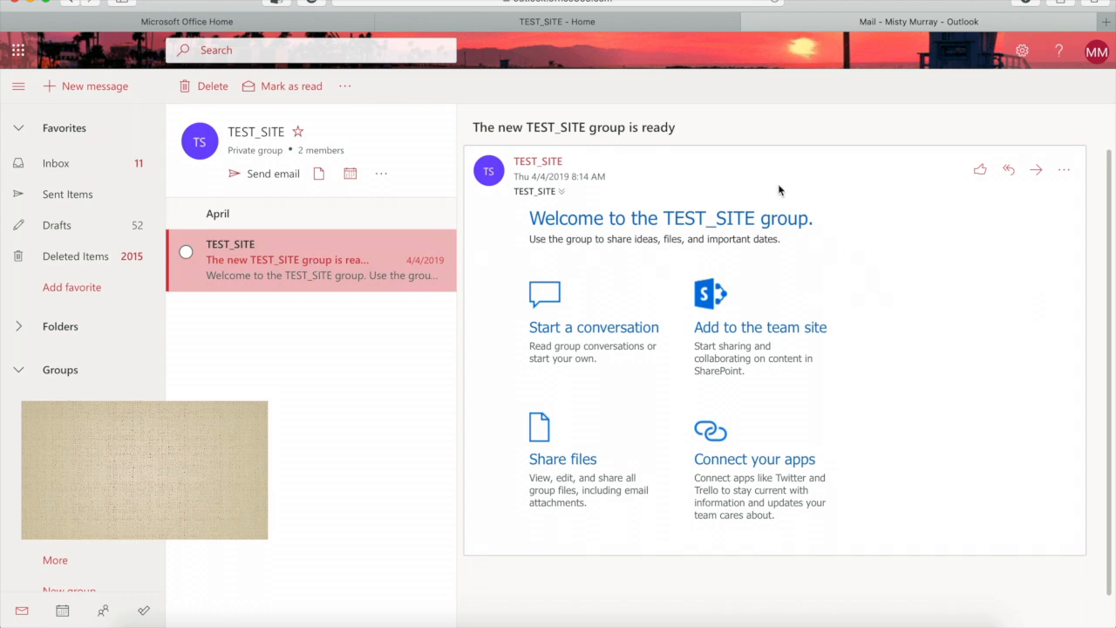
click(557, 21)
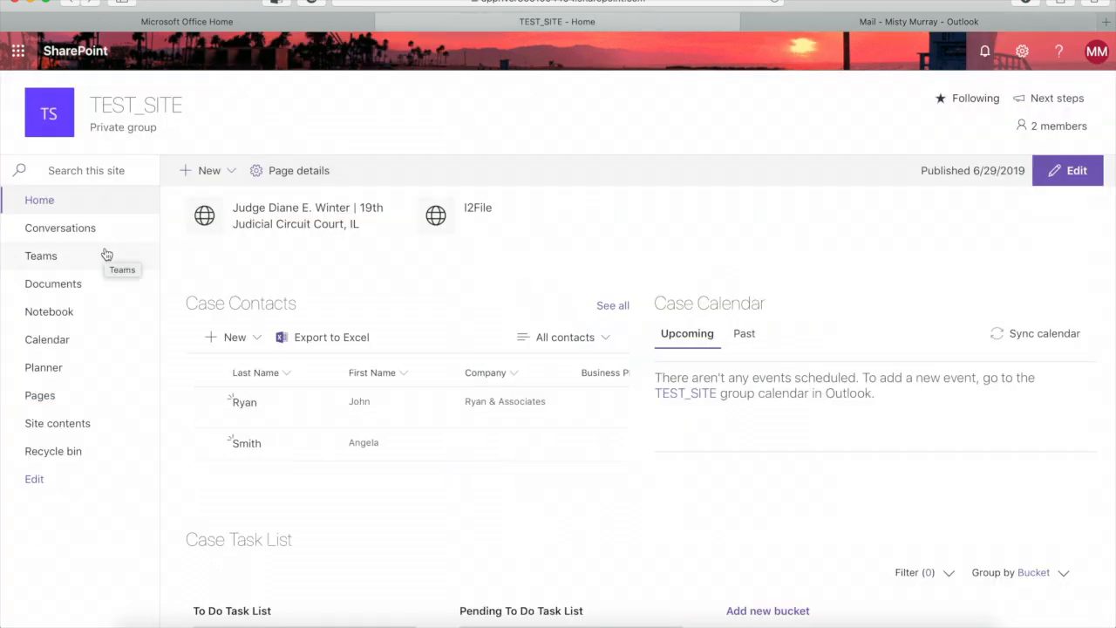
mouse_move(117, 267)
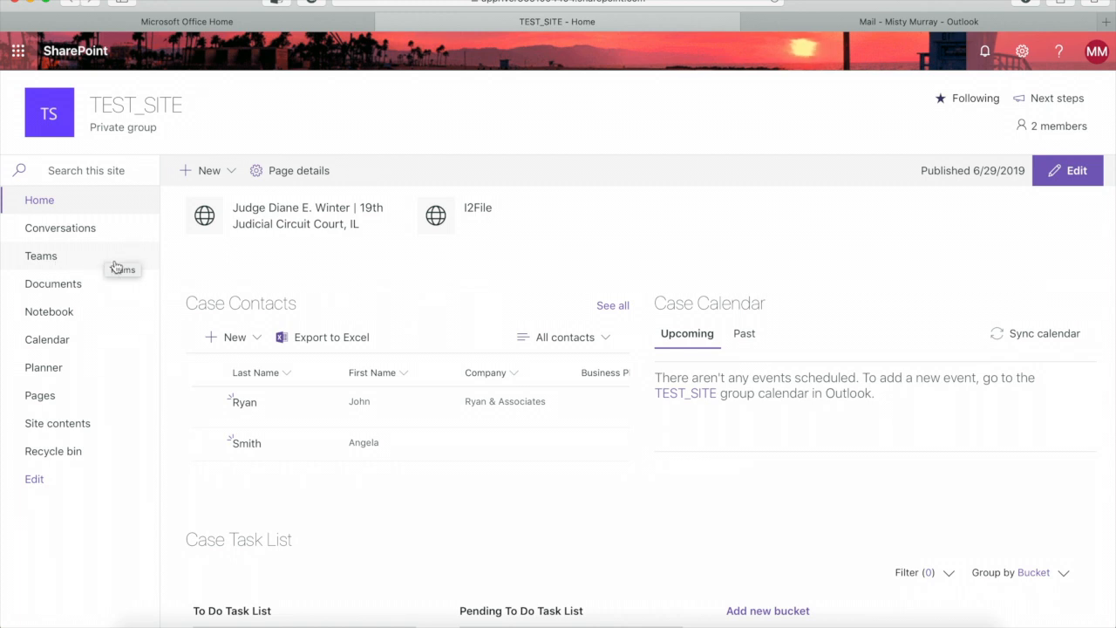
mouse_move(101, 340)
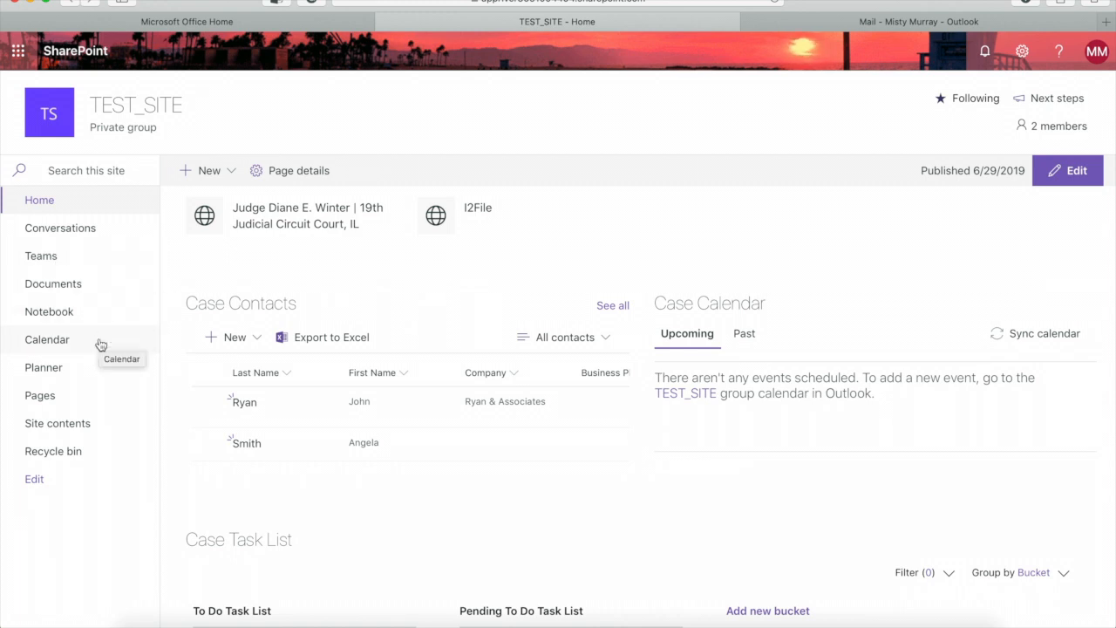
mouse_move(97, 371)
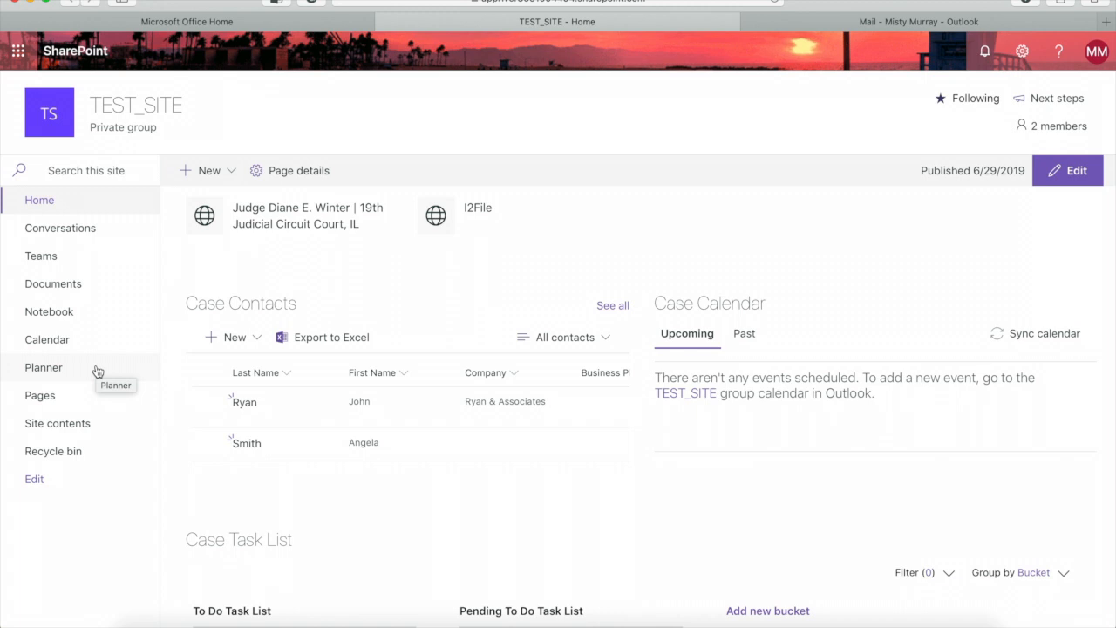
mouse_move(75, 317)
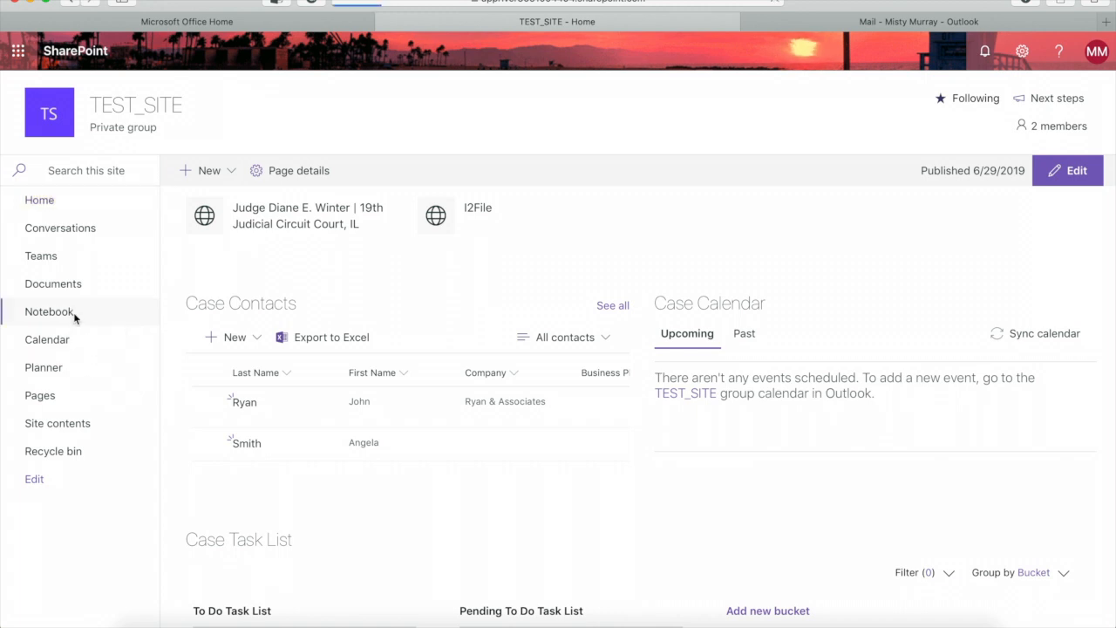
- Open the TEST_SITE Notebook in OneNote Online from the left navigation
click(49, 311)
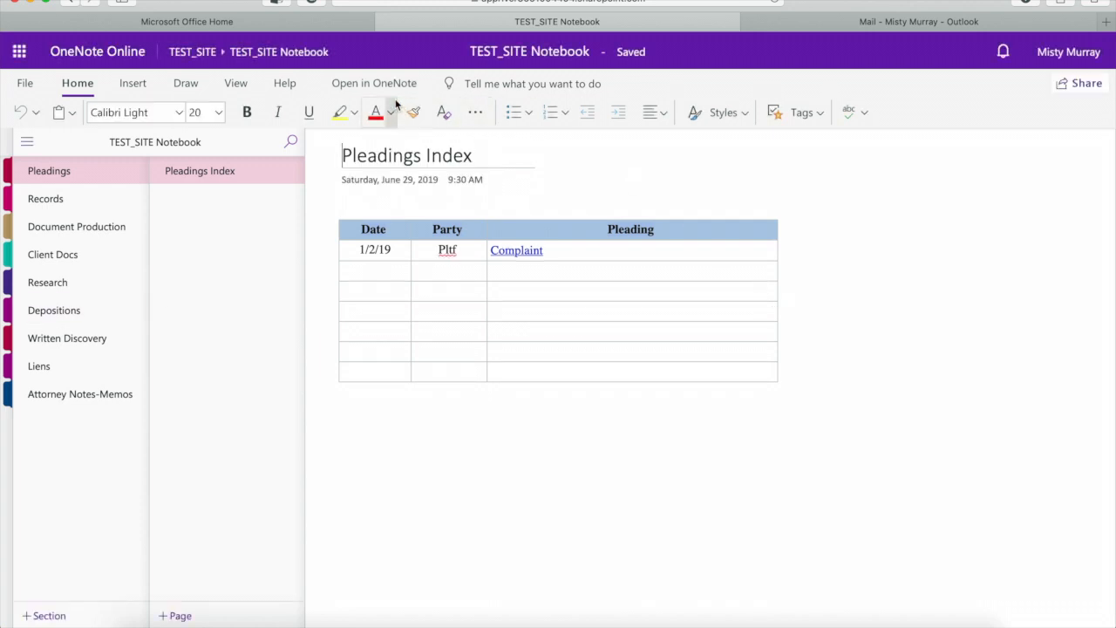
mouse_move(402, 90)
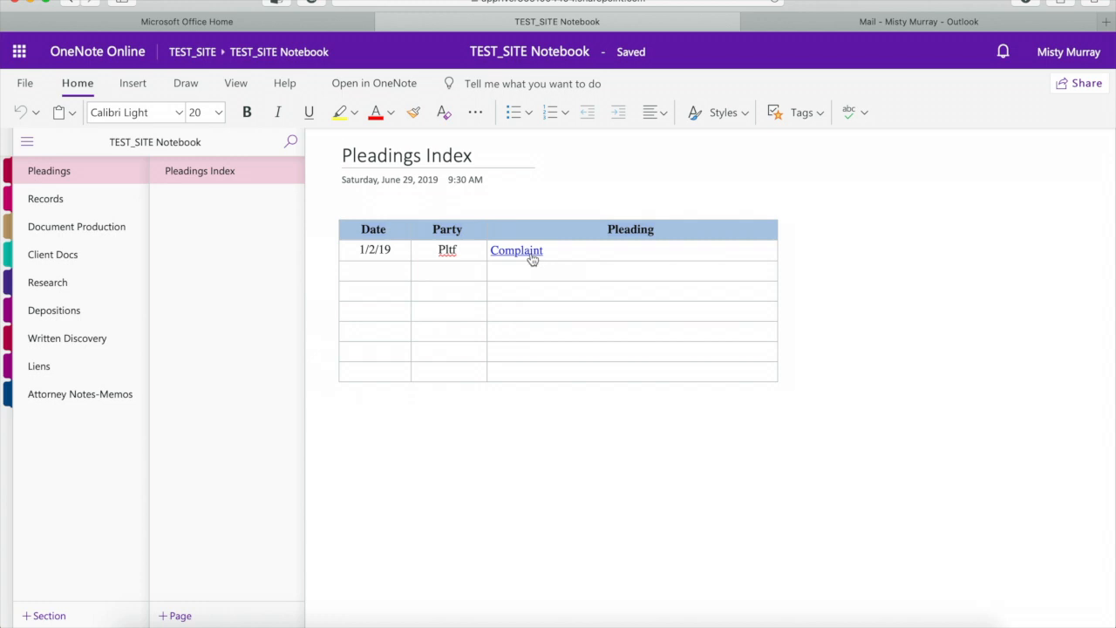
mouse_move(516, 254)
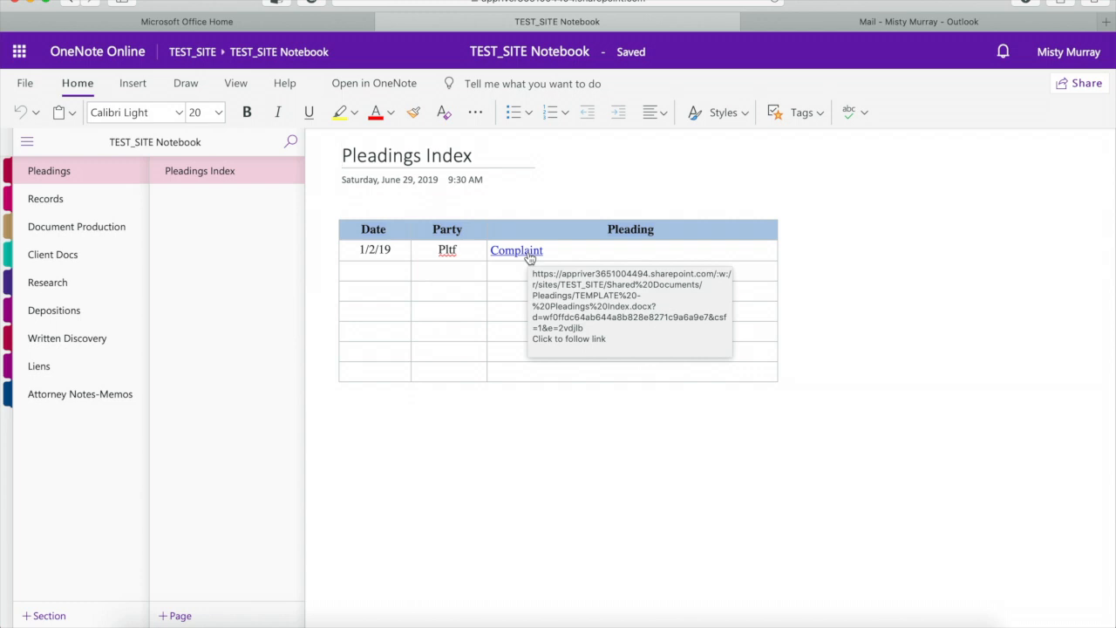
- Follow the Complaint link to the TEMPLATE - Pleadings Index document in Word Online
click(516, 251)
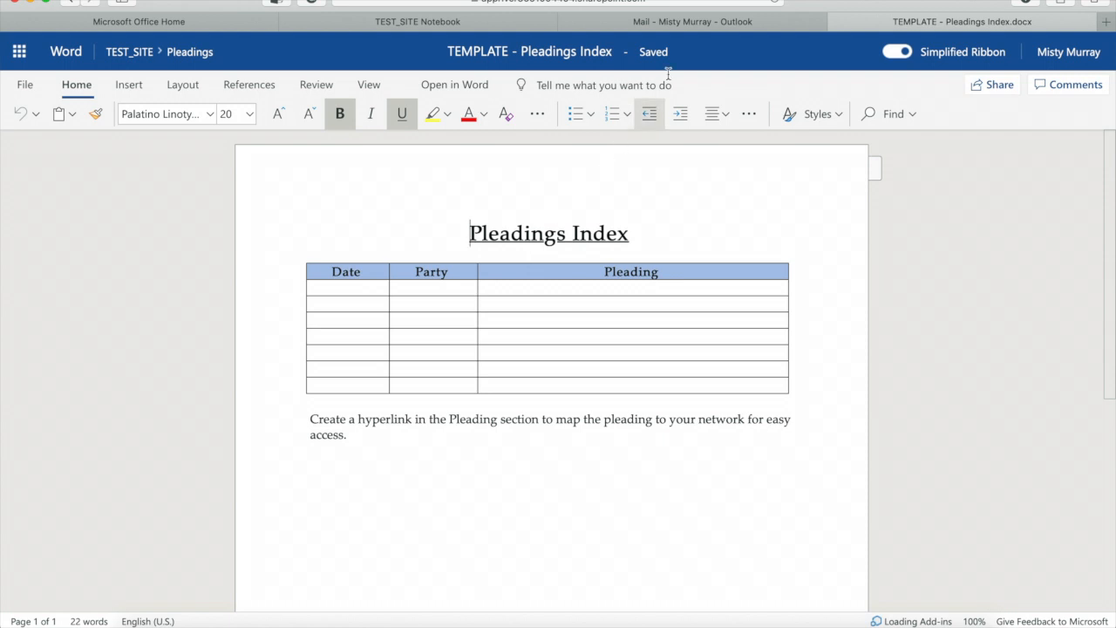
mouse_move(665, 69)
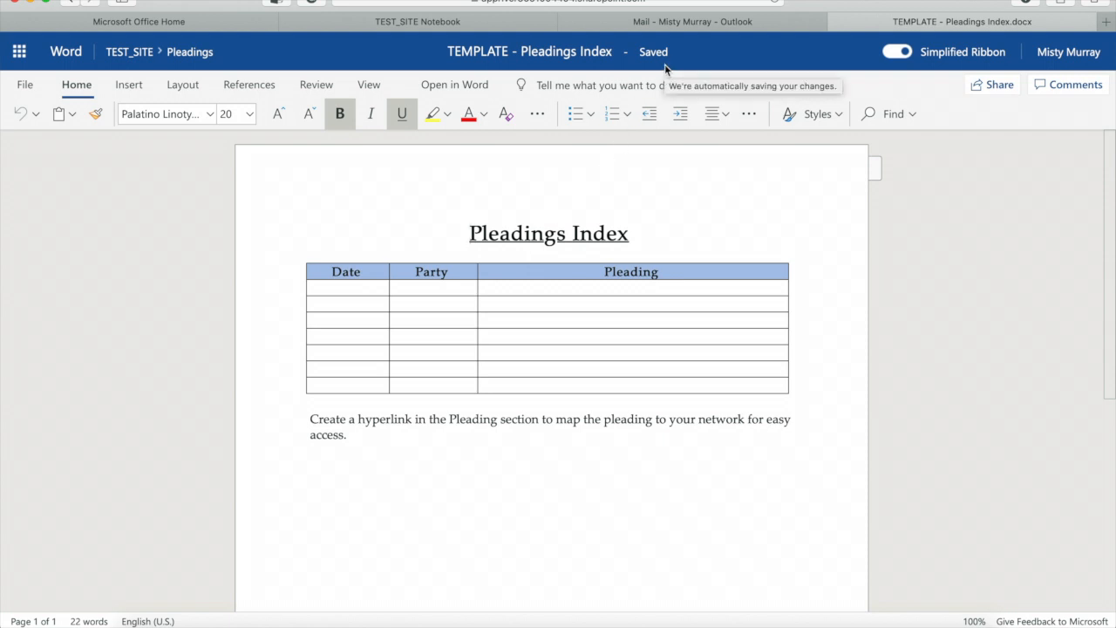
- Start the first pleadings row by entering the date 1/2/ in the Date cell
click(372, 290)
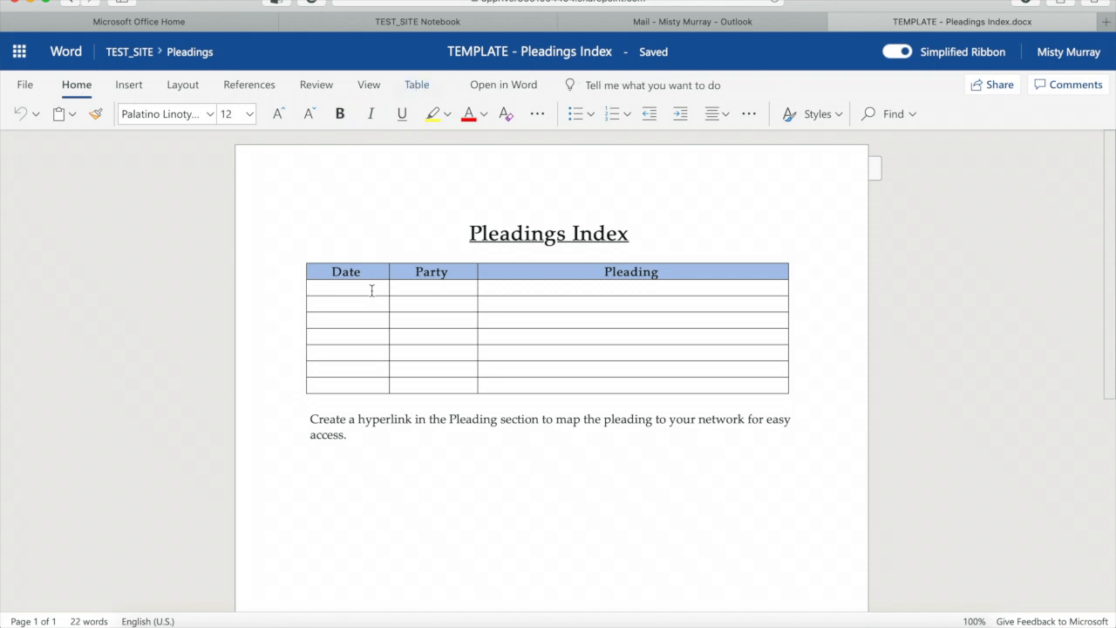
text(1/2/18)
text(Complaint)
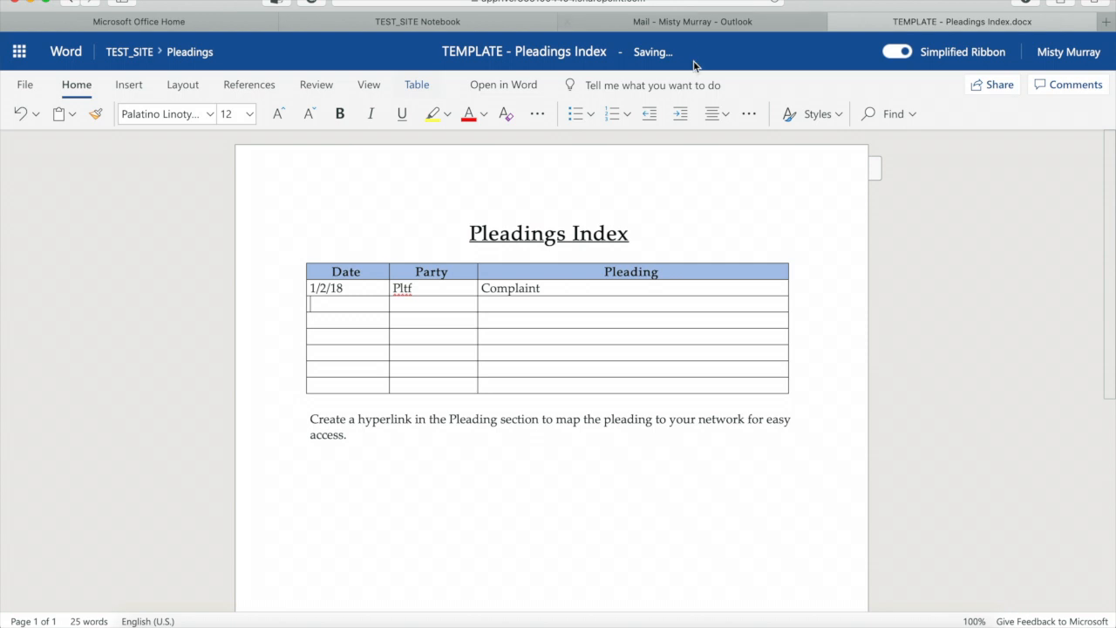
mouse_move(692, 66)
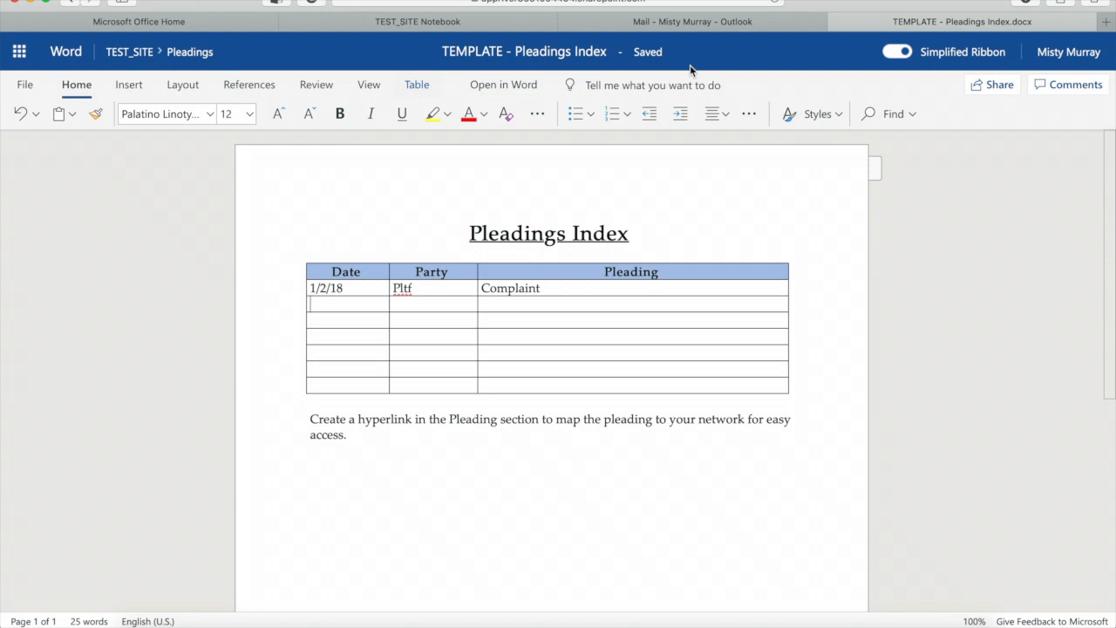
mouse_move(1049, 117)
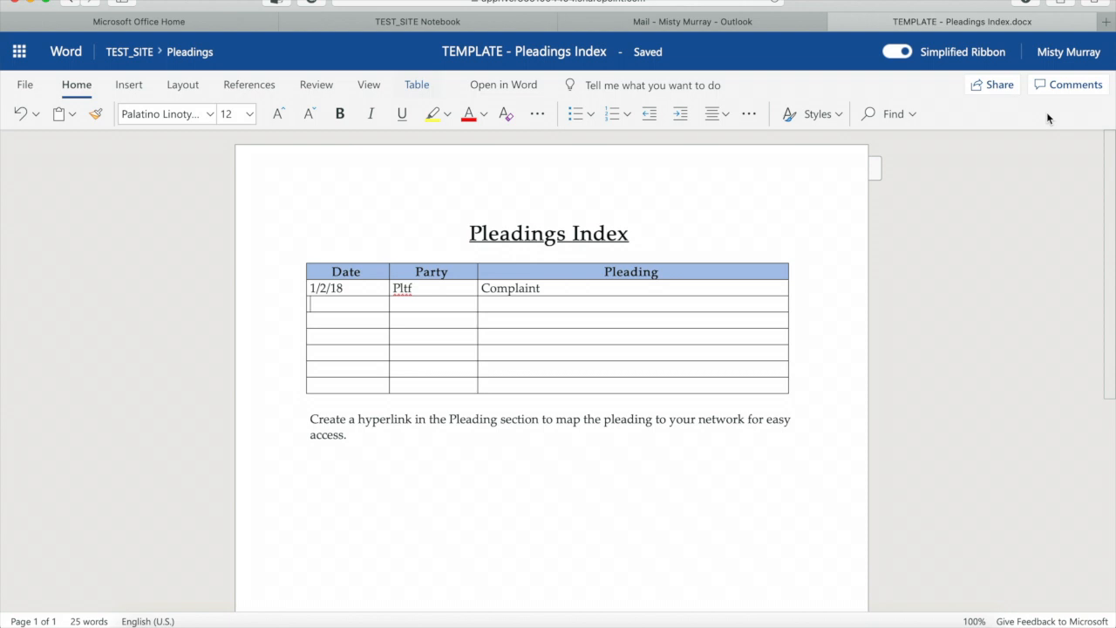
mouse_move(1002, 93)
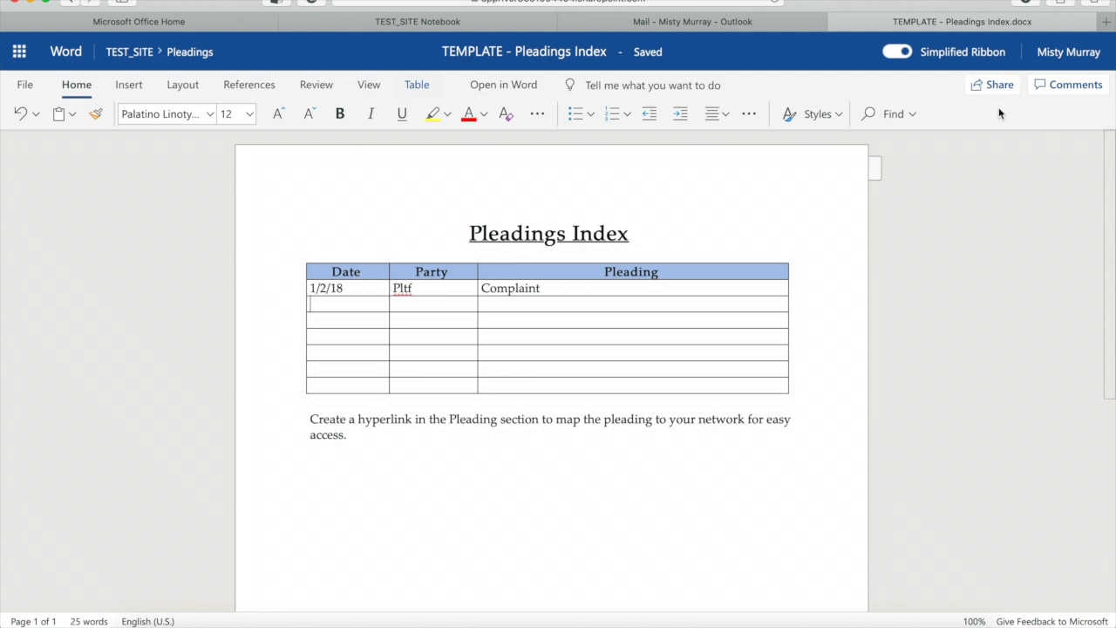
mouse_move(1085, 90)
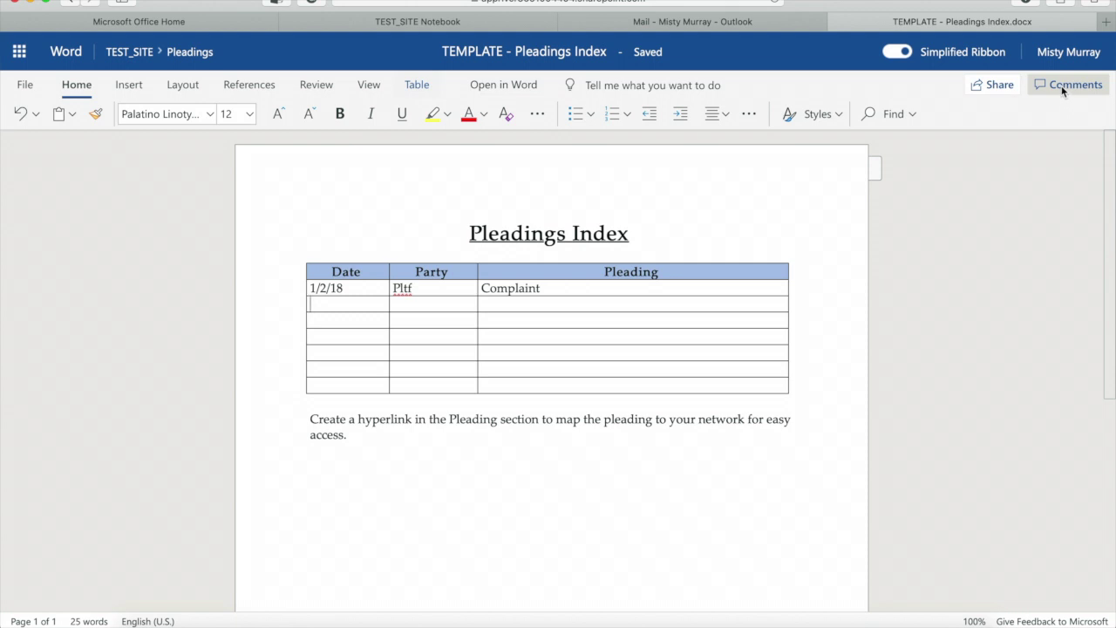
mouse_move(1043, 143)
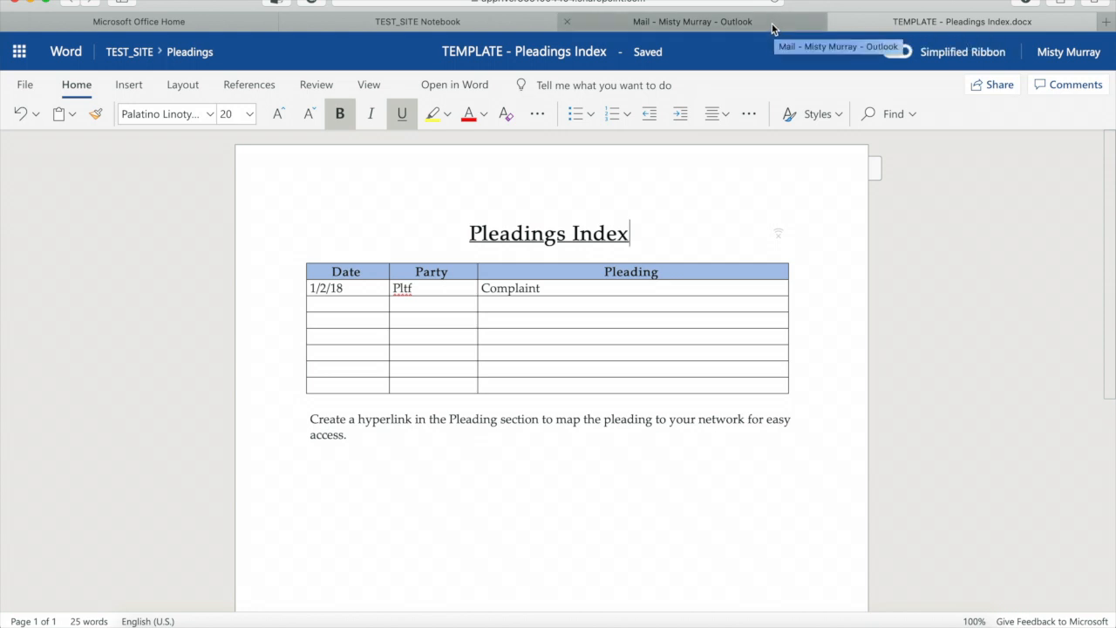
mouse_move(447, 32)
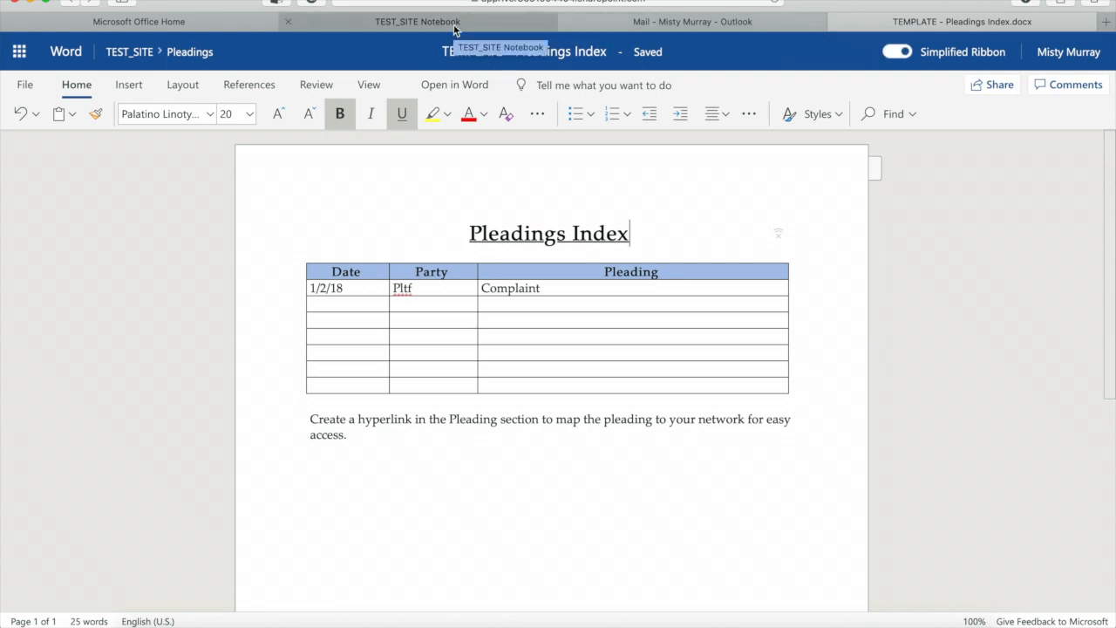
mouse_move(449, 17)
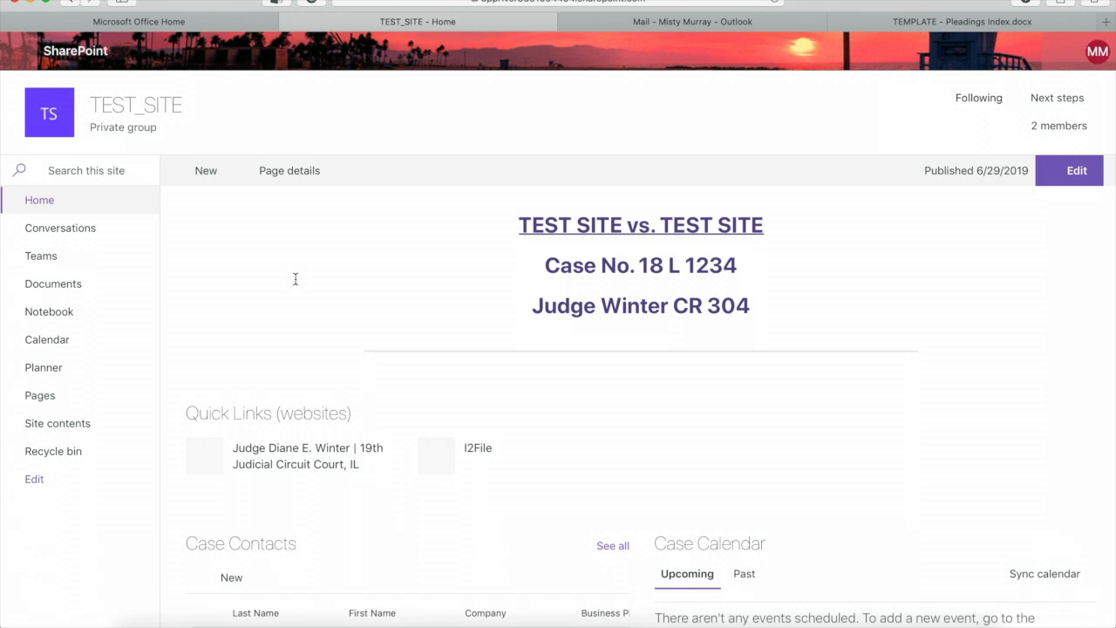
- Scroll down to the Case Task List board, then start opening Planner
scroll(down, 3)
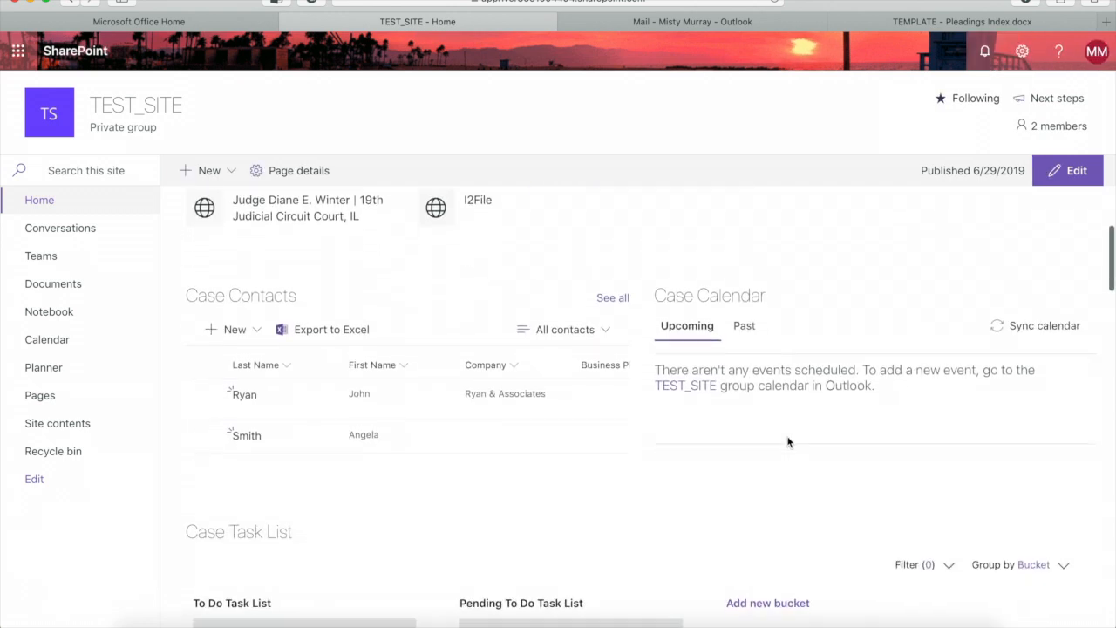
scroll(down, 3)
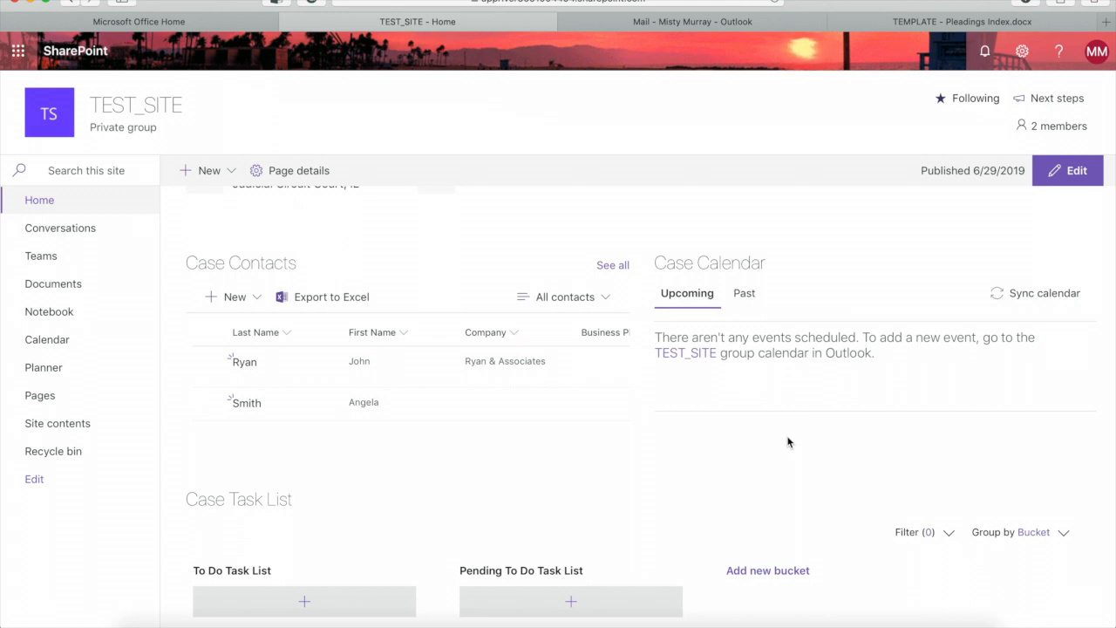
mouse_move(578, 441)
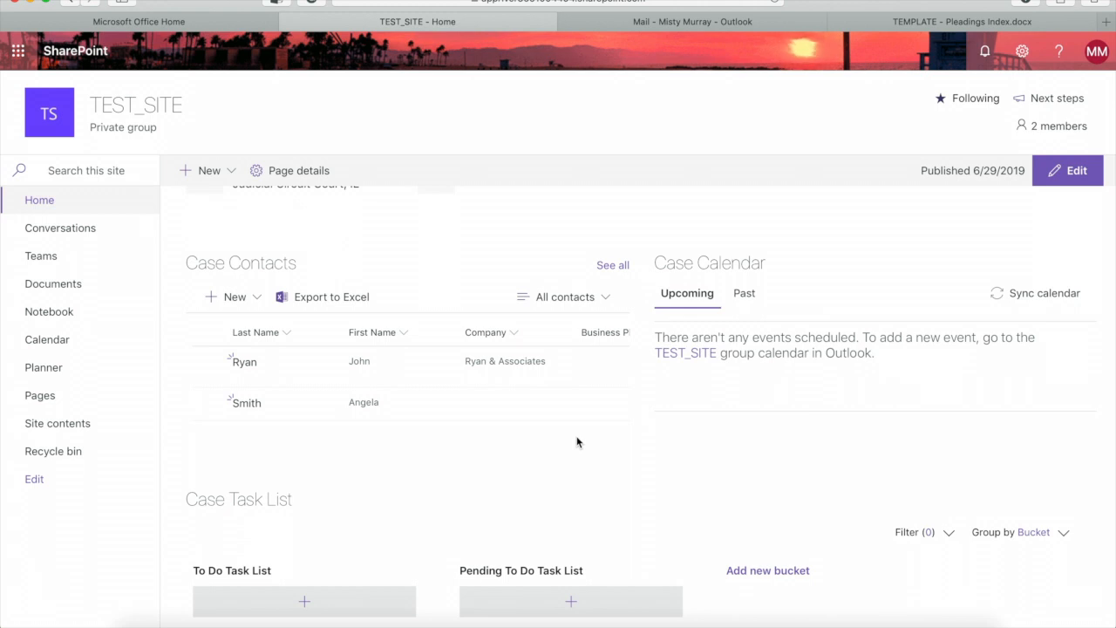
scroll(down, 3)
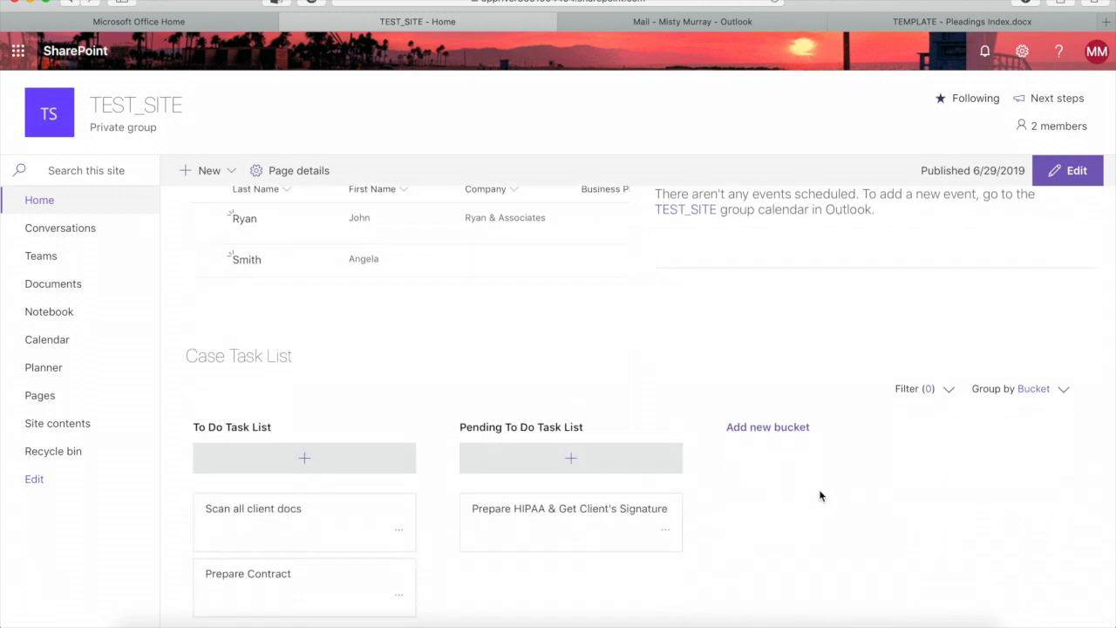
scroll(down, 3)
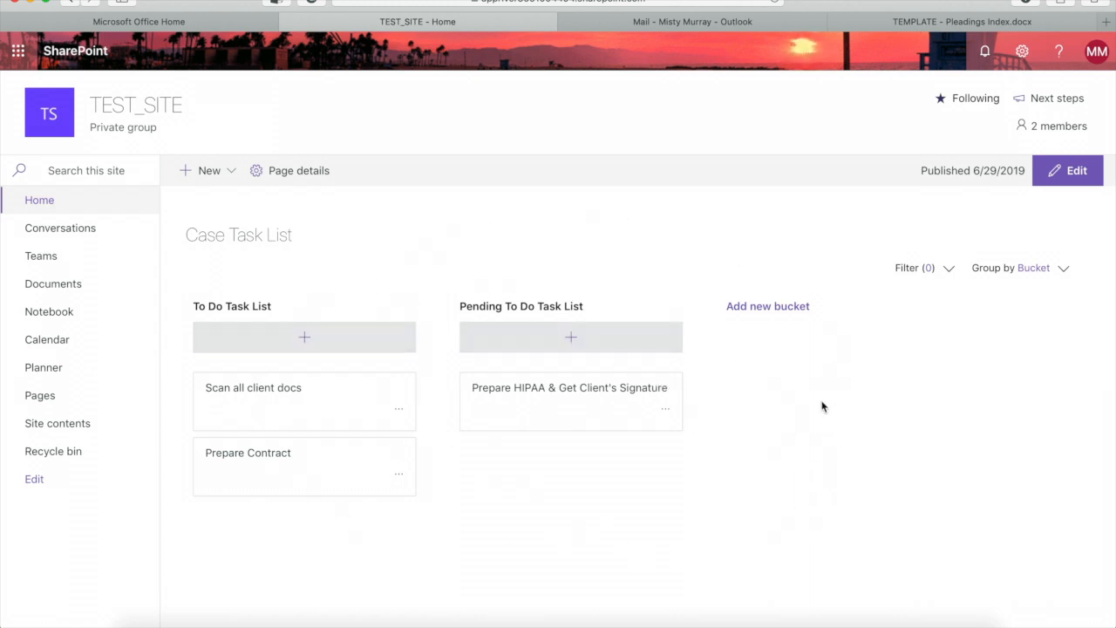
mouse_move(483, 445)
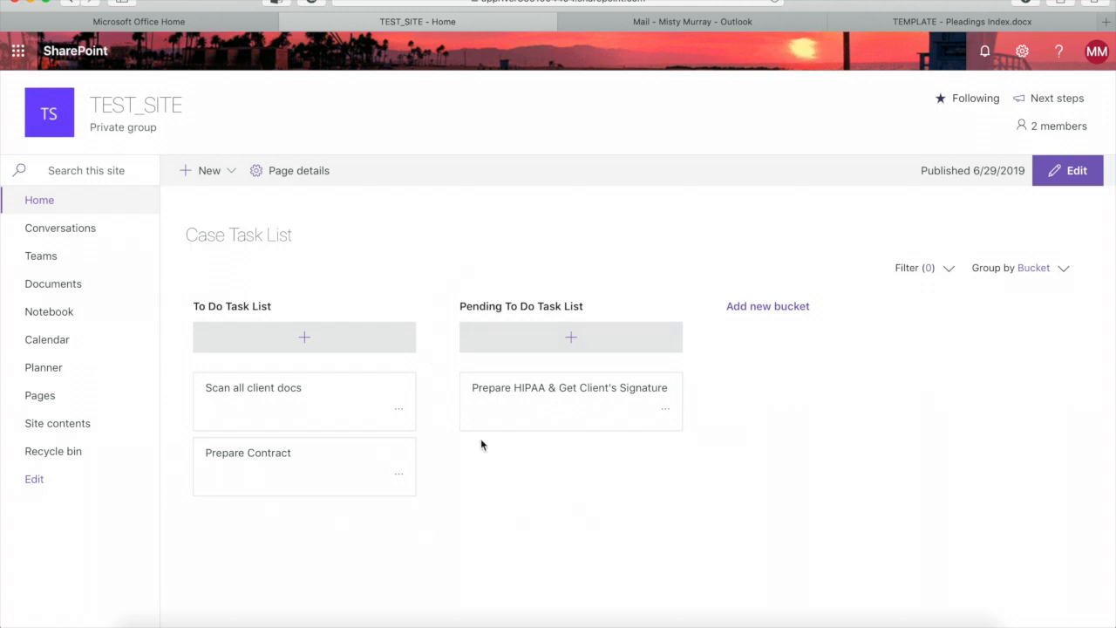
mouse_move(44, 368)
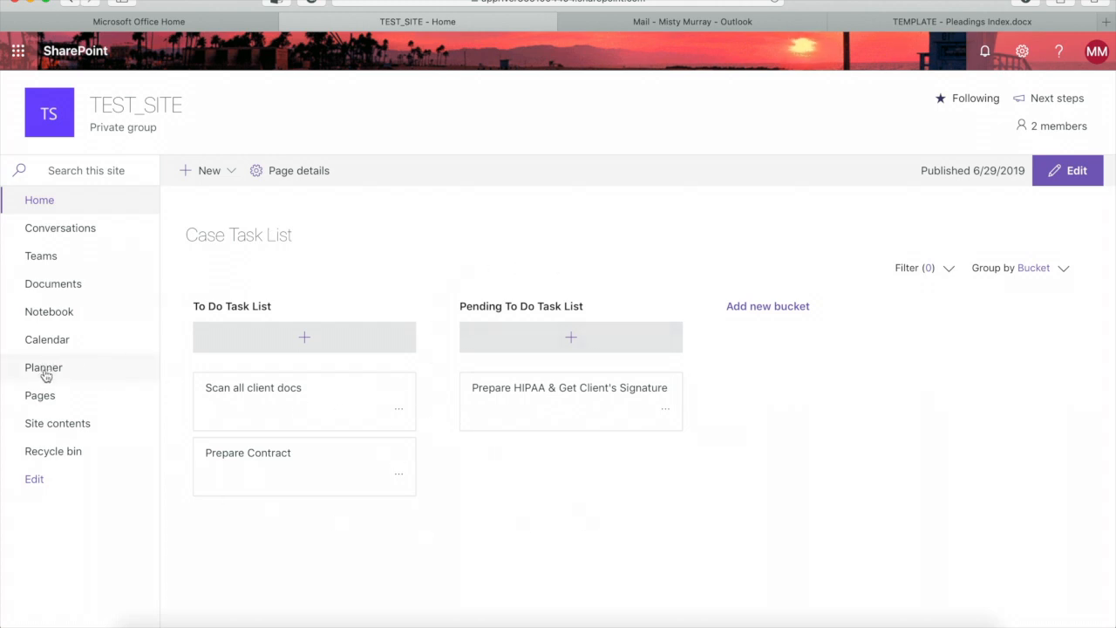
click(43, 367)
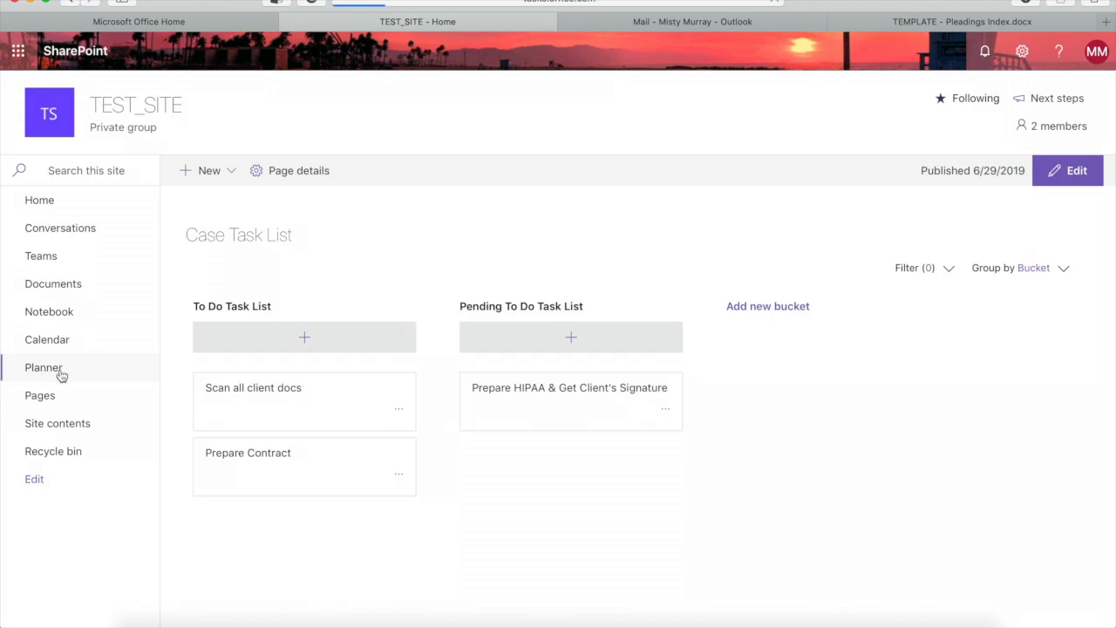
- View the TEST_SITE plan's Charts and Schedule views, then return to the Board
click(42, 367)
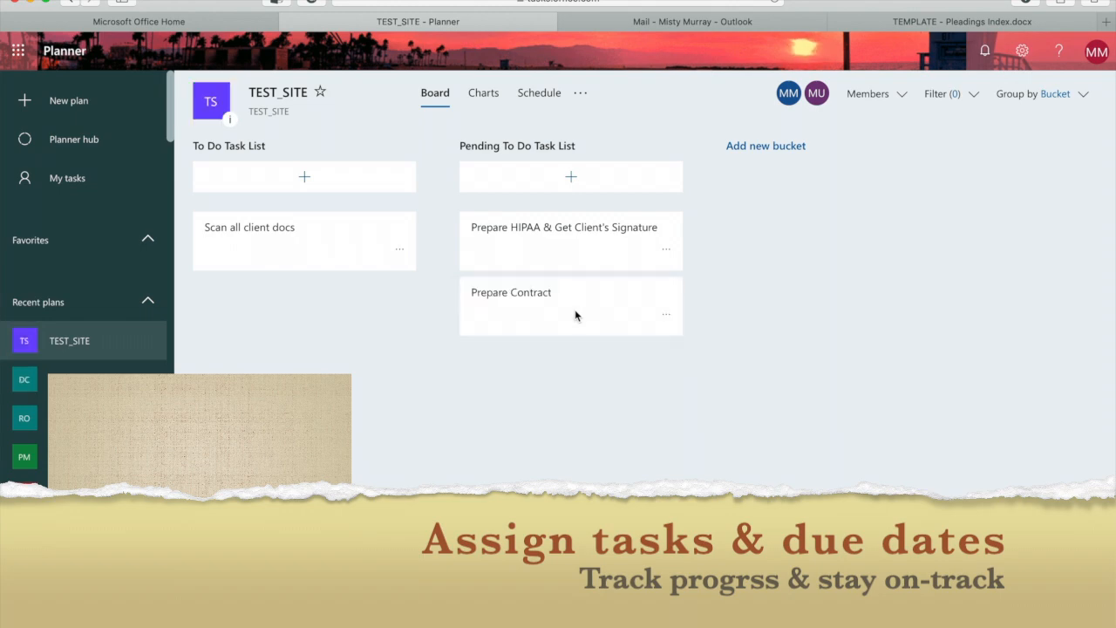
click(482, 92)
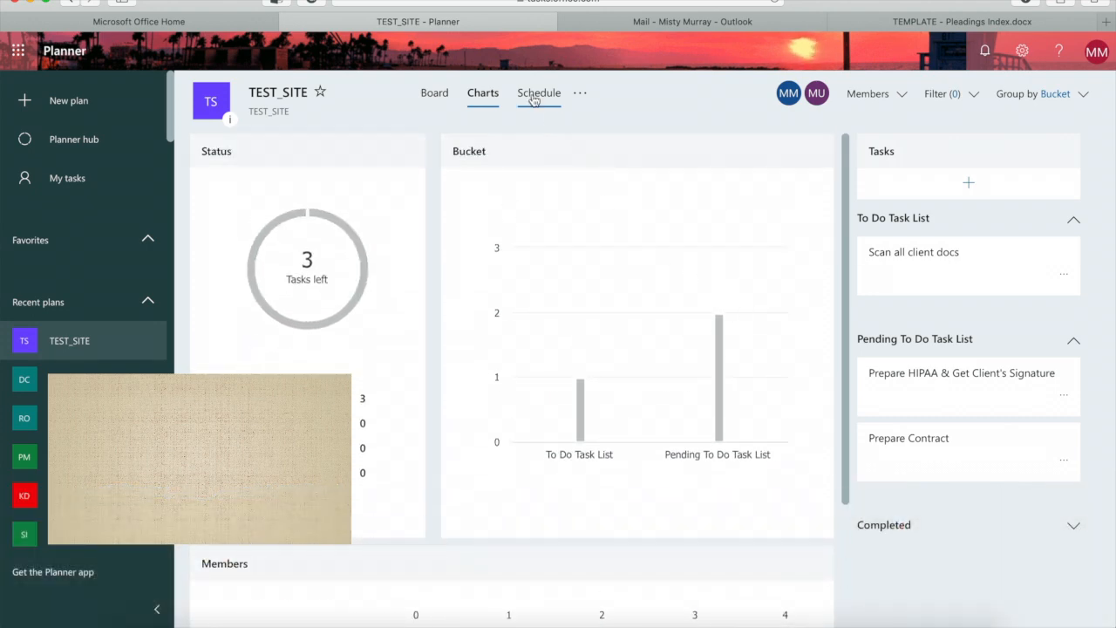
click(538, 93)
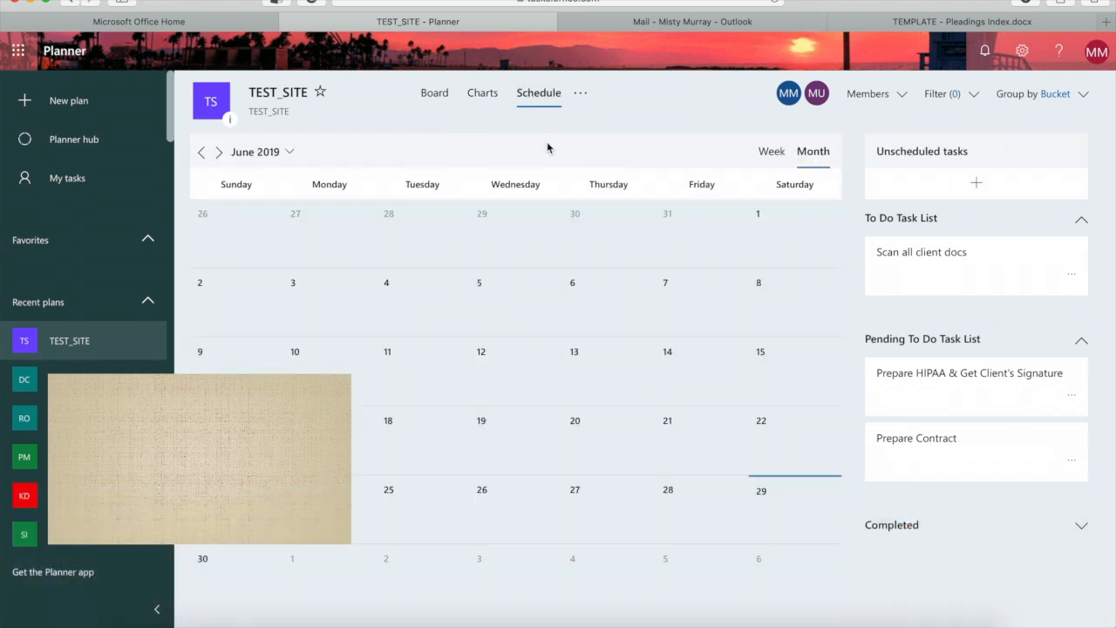
click(435, 93)
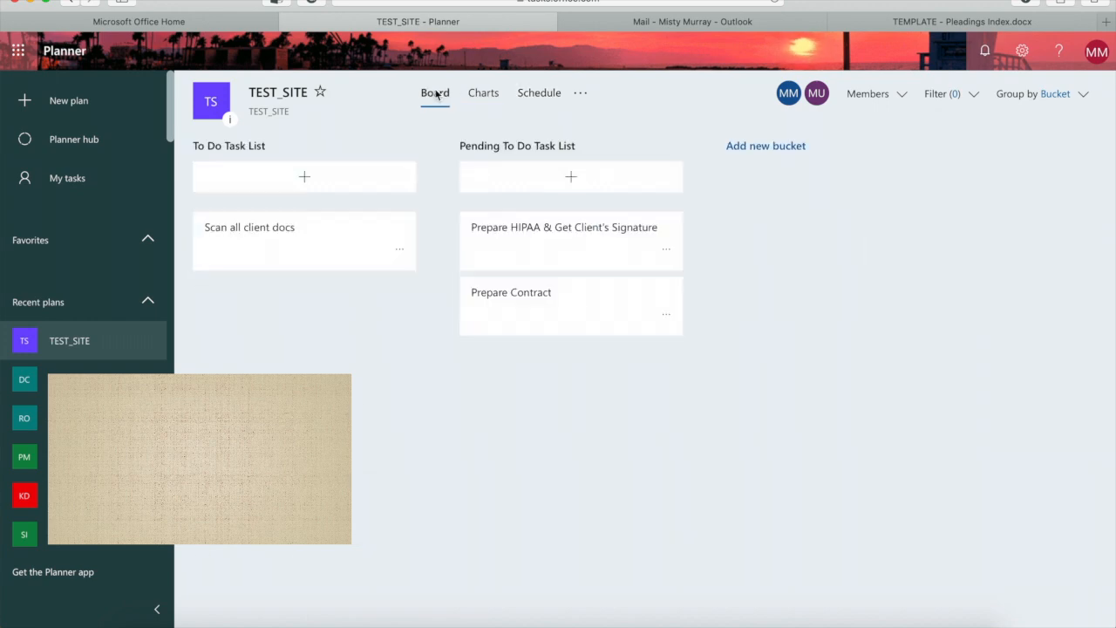
mouse_move(675, 365)
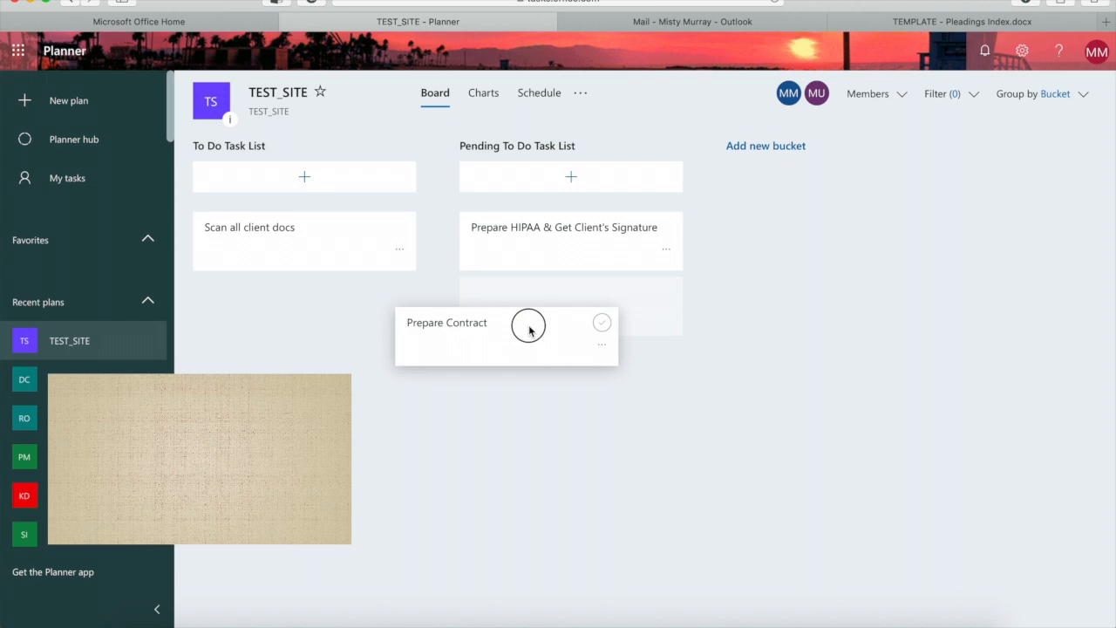
- Drag Prepare Contract into To Do Task List and complete the HIPAA signature task
drag(505, 336, 303, 305)
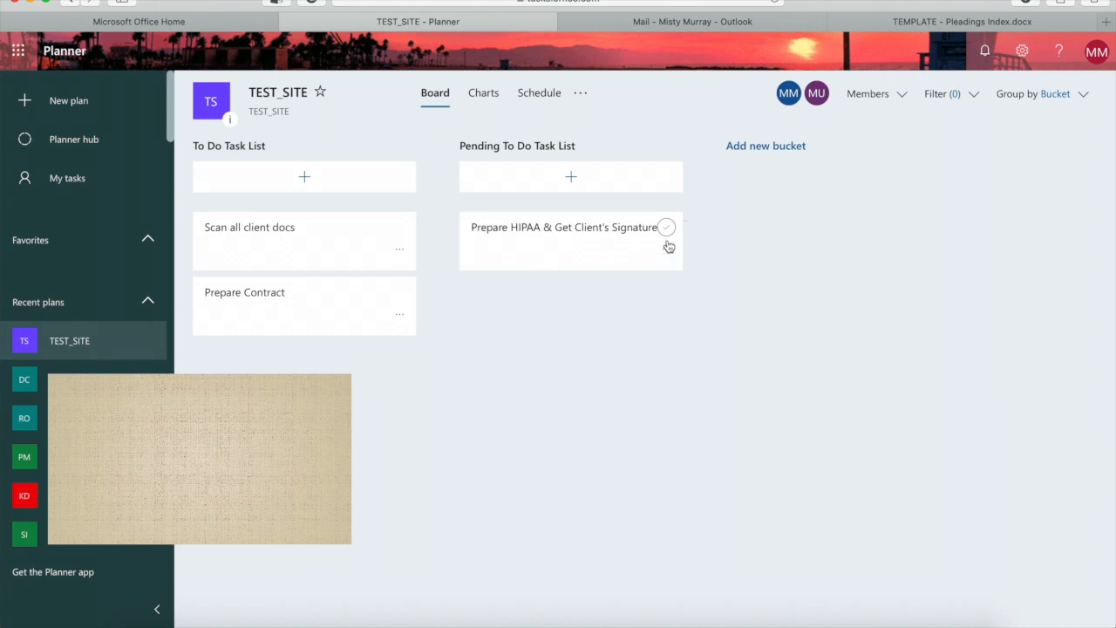
click(666, 227)
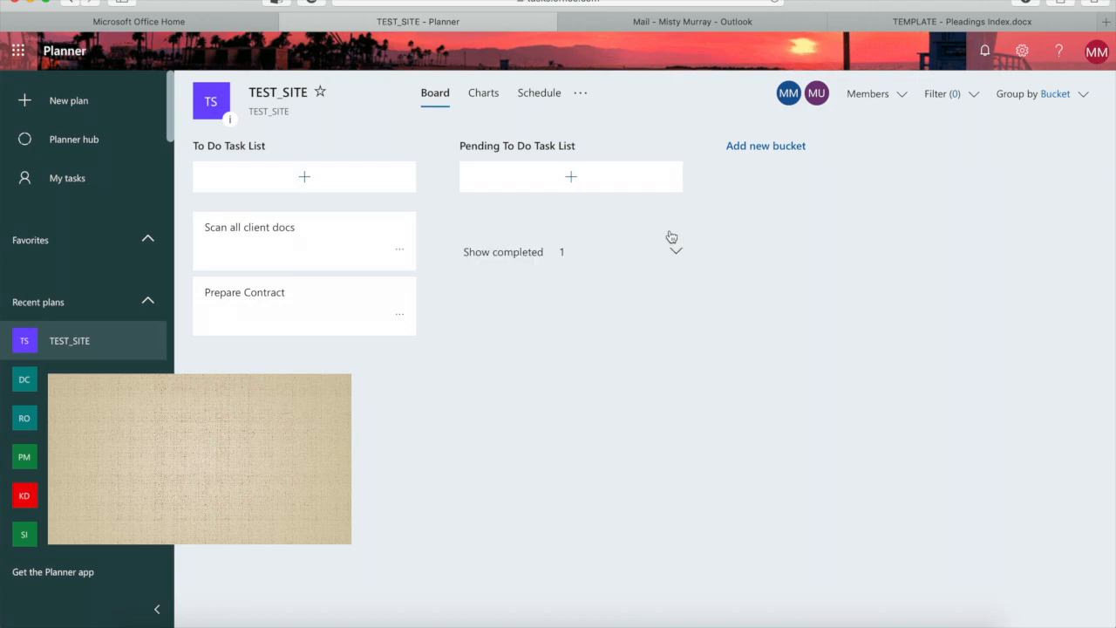
mouse_move(687, 237)
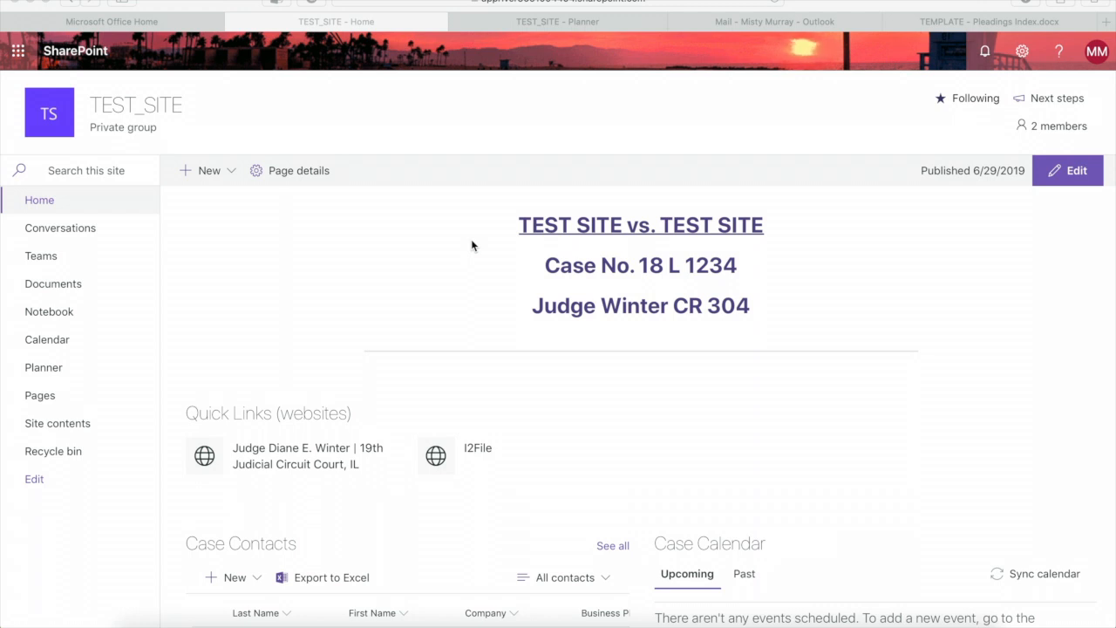
mouse_move(54, 295)
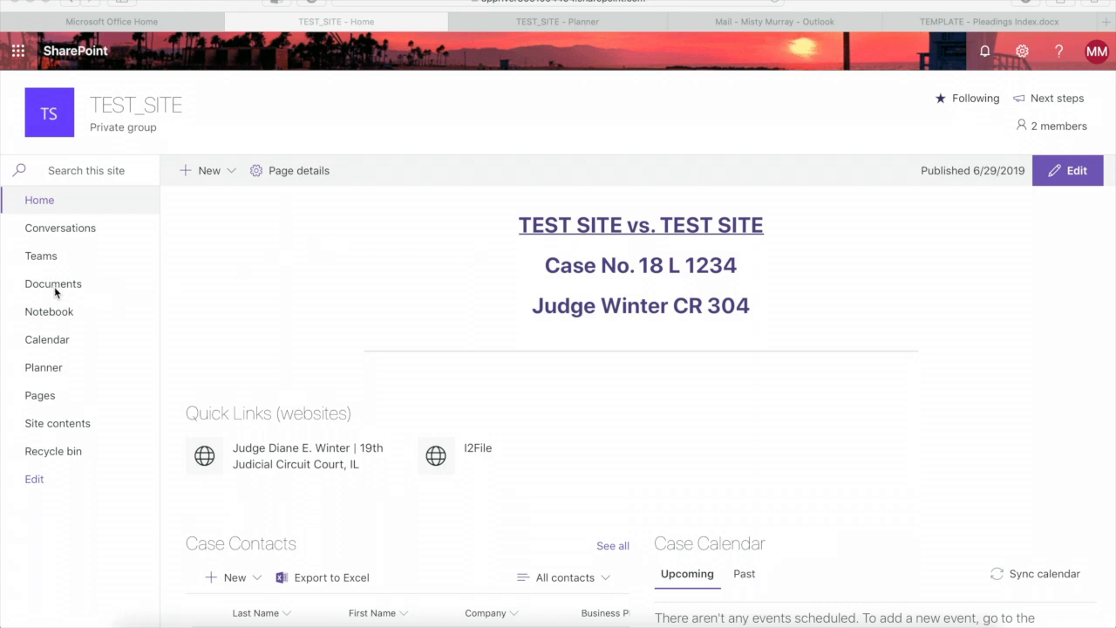
- Open Documents > Document Production and show the Flow 'Create a flow' templates
click(53, 283)
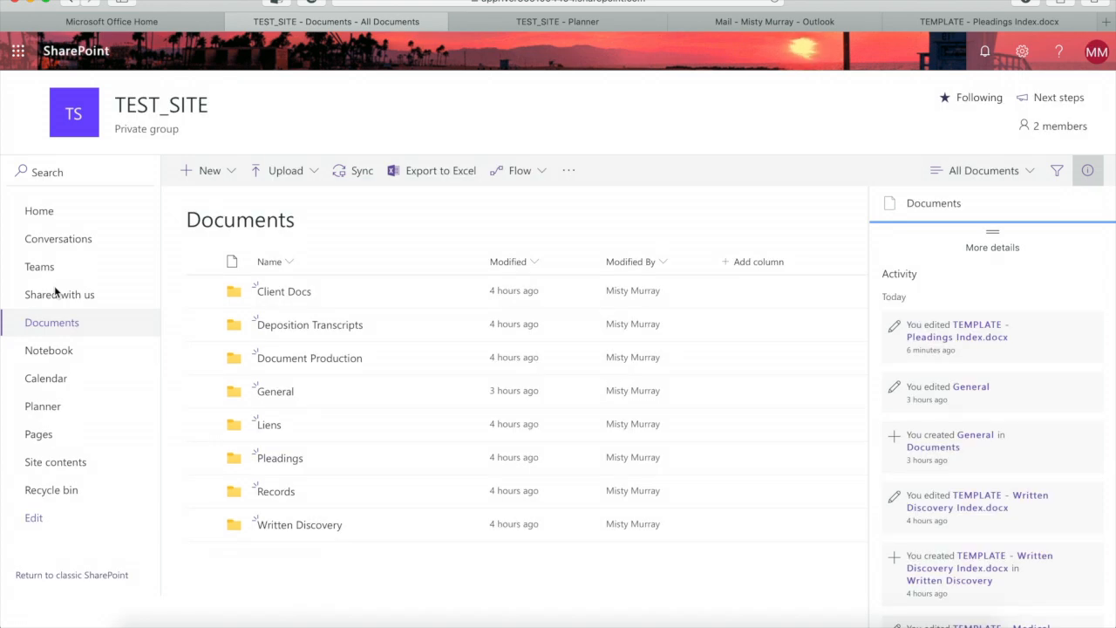
mouse_move(308, 325)
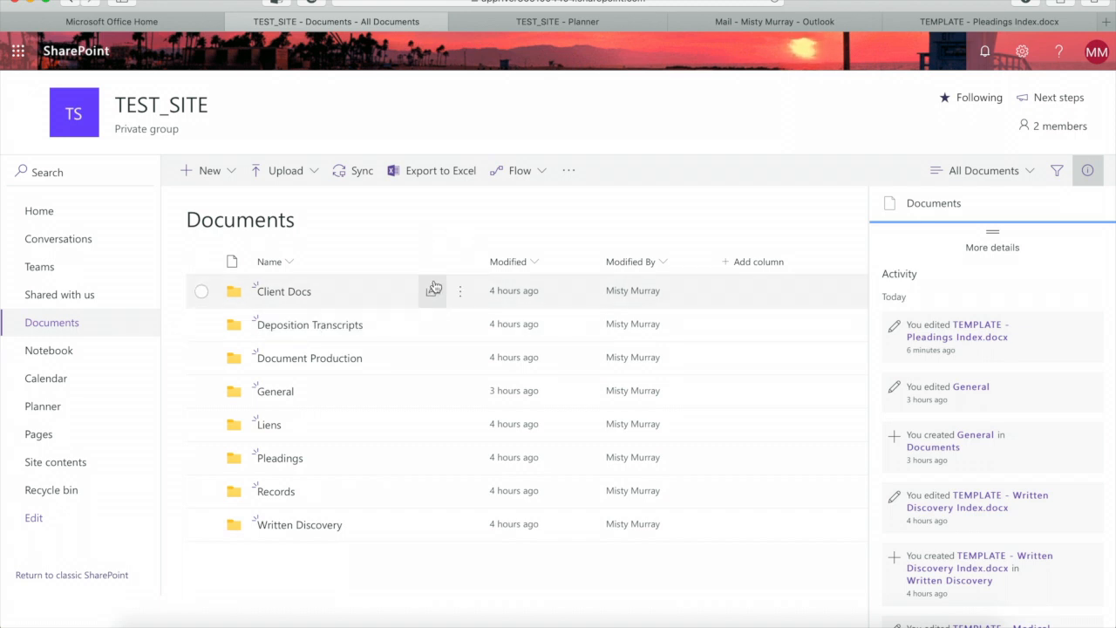
mouse_move(305, 369)
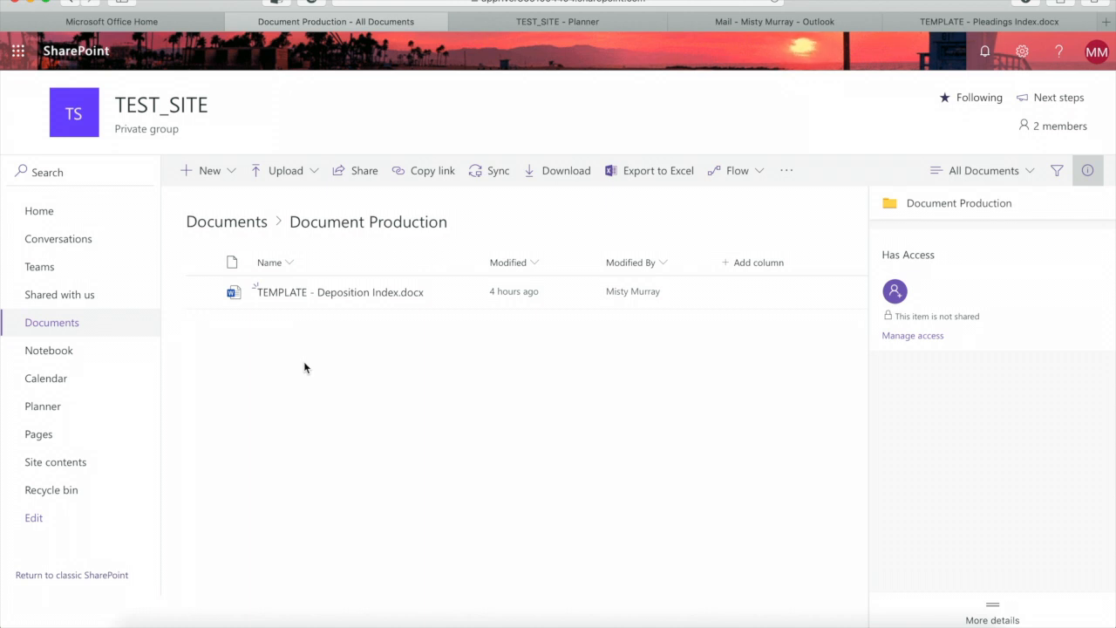
click(736, 170)
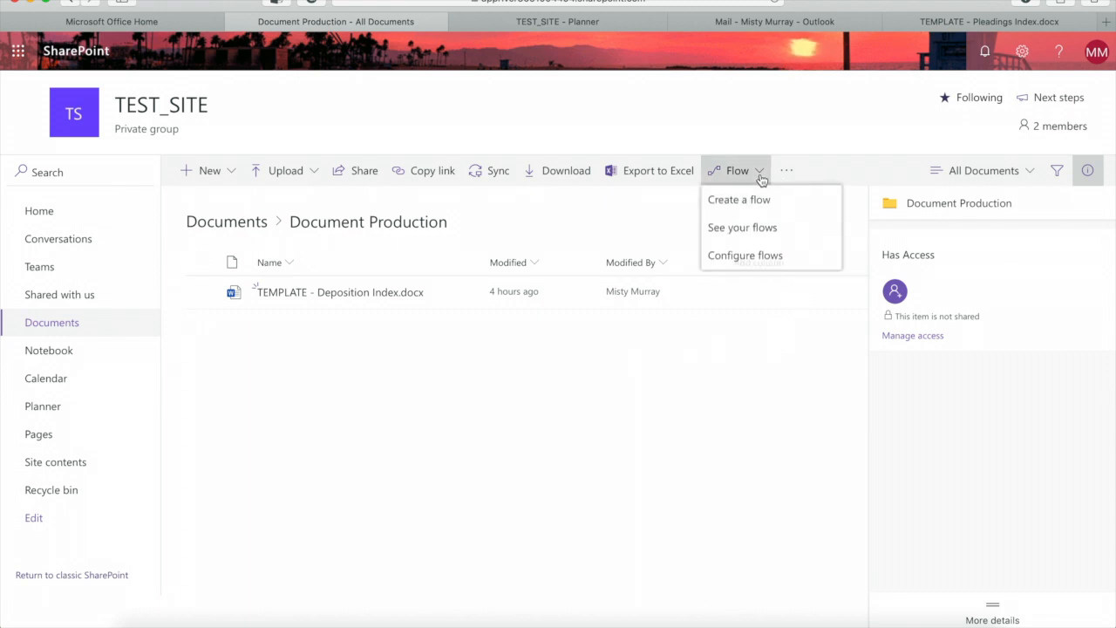
mouse_move(762, 202)
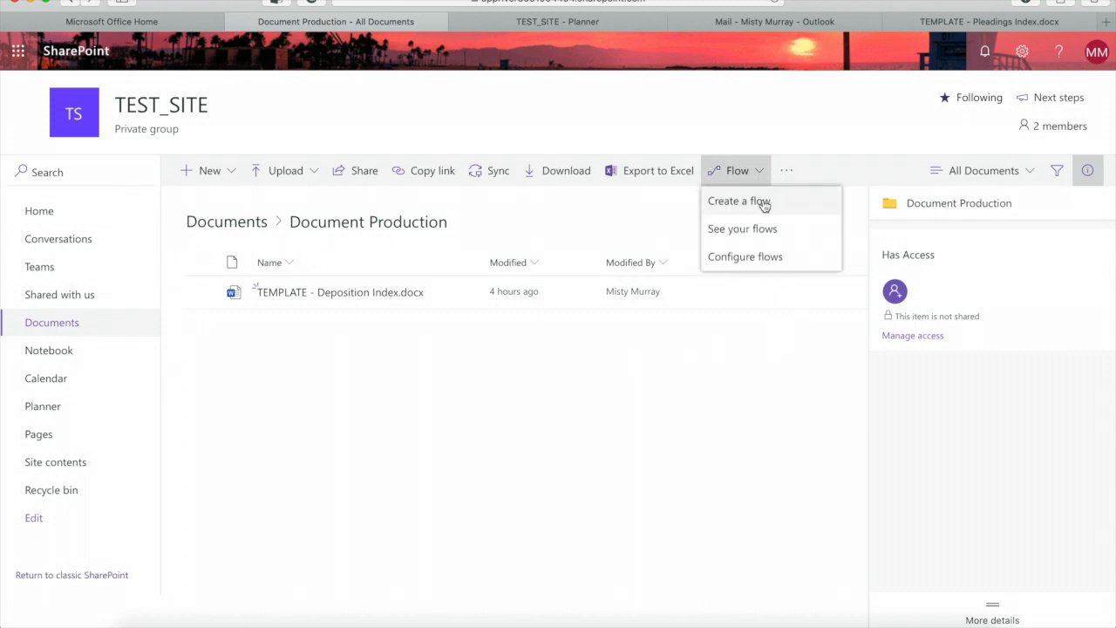
click(736, 200)
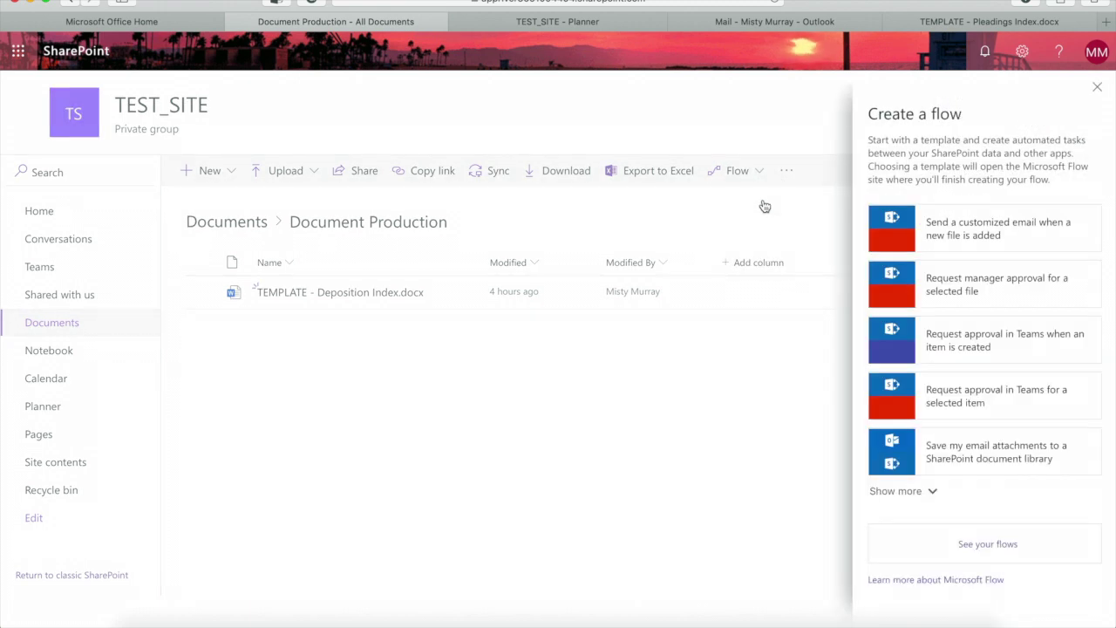
mouse_move(991, 244)
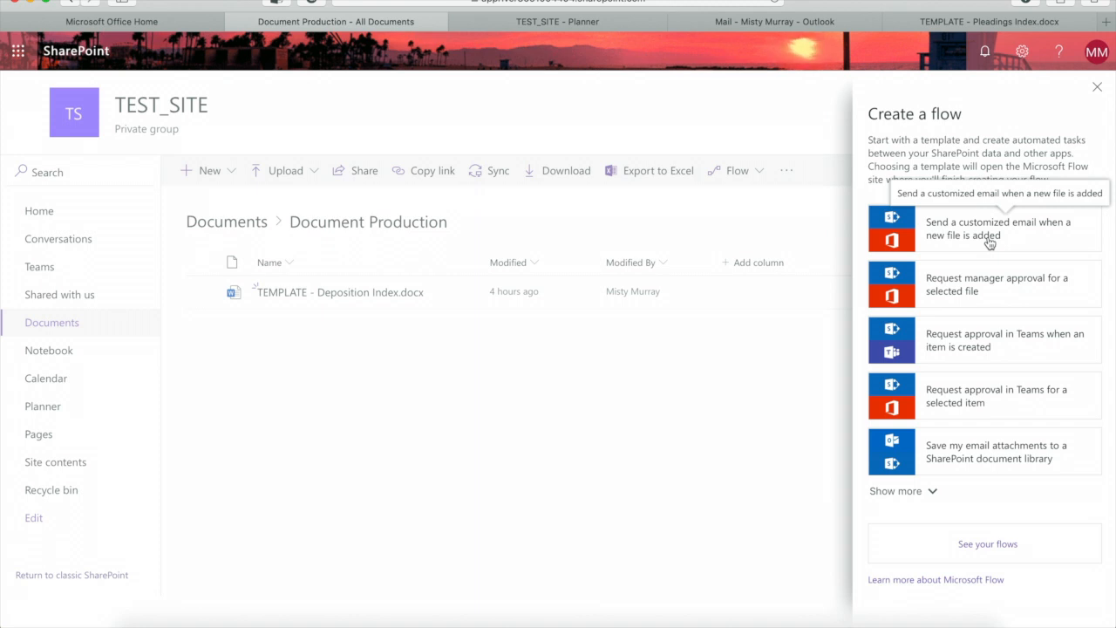
mouse_move(779, 355)
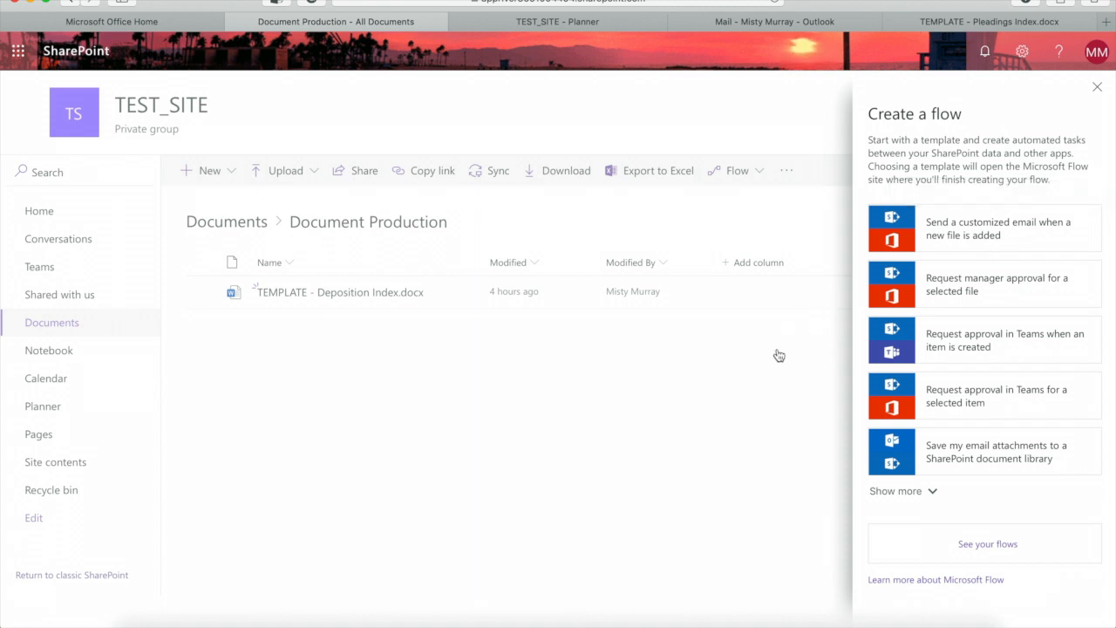
mouse_move(773, 361)
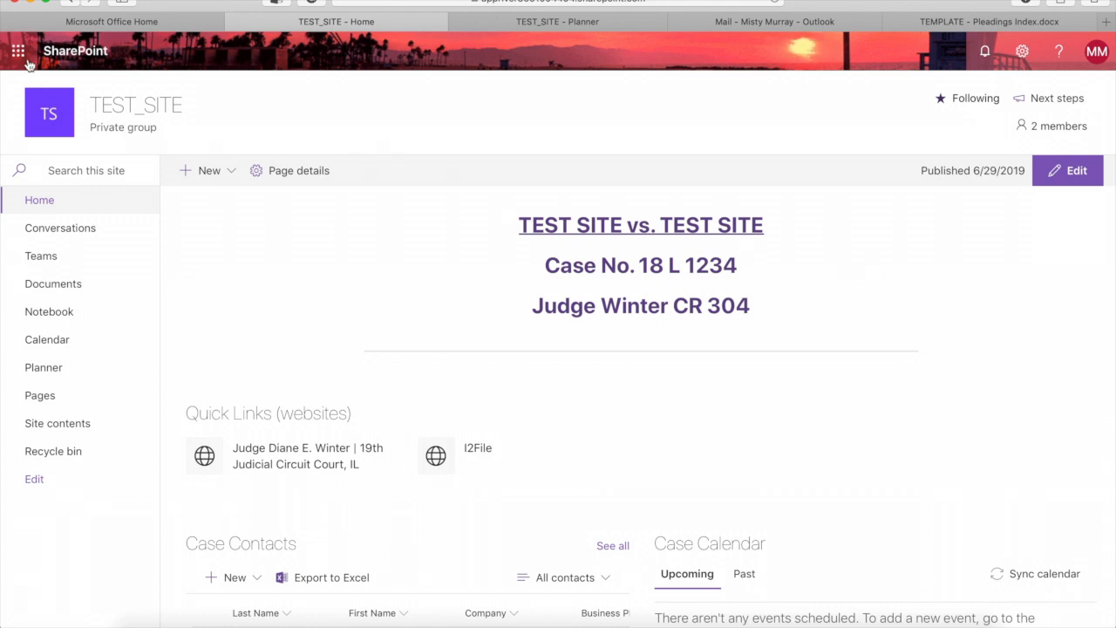
click(22, 50)
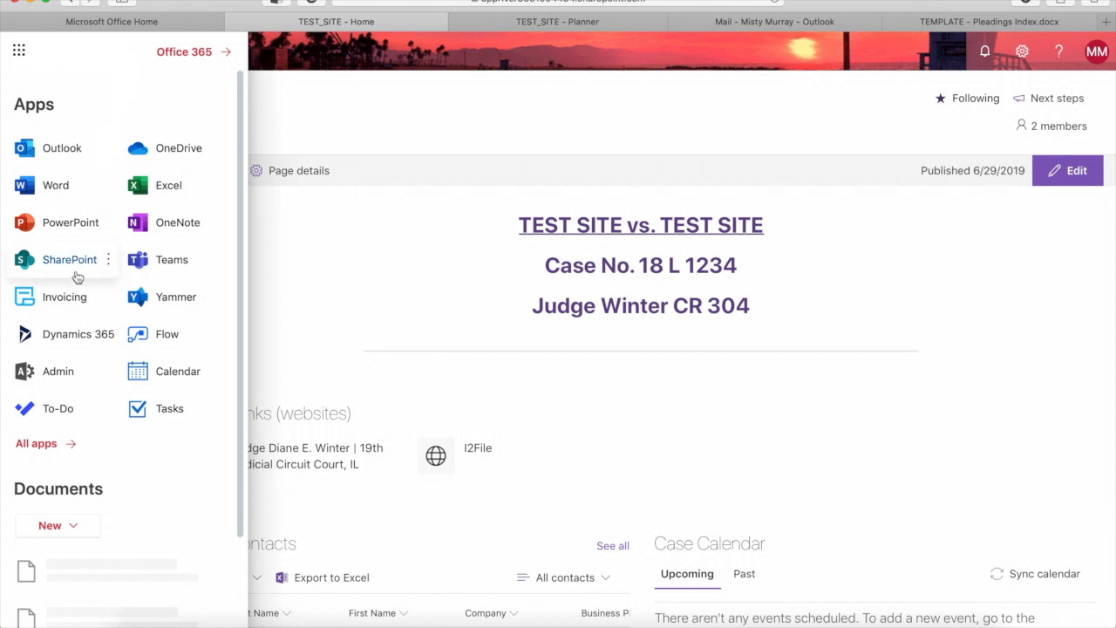
mouse_move(75, 300)
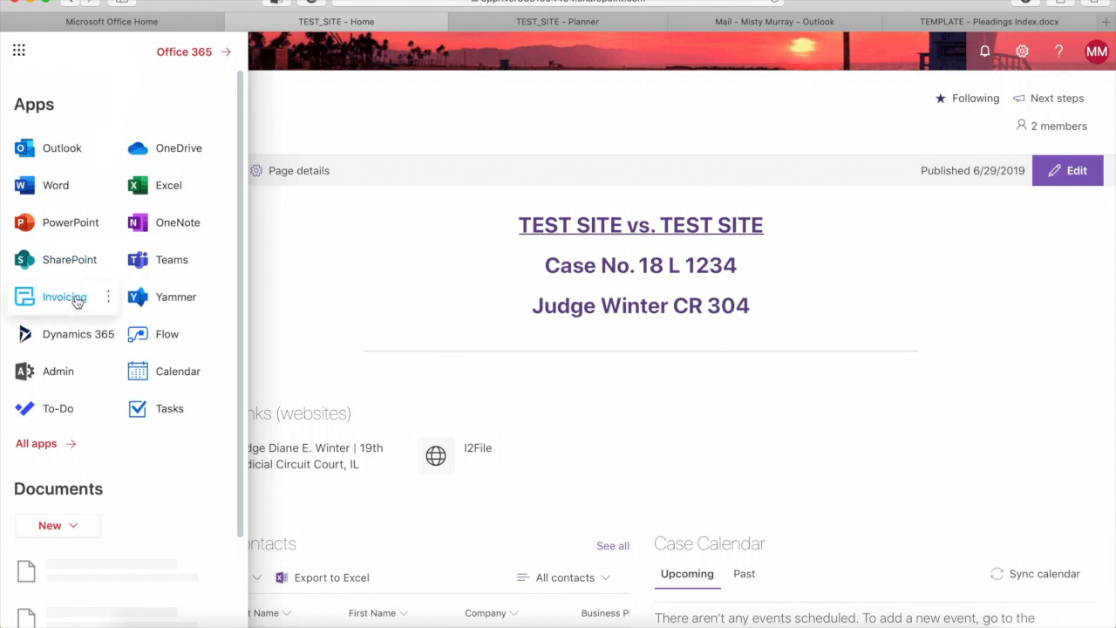
mouse_move(133, 172)
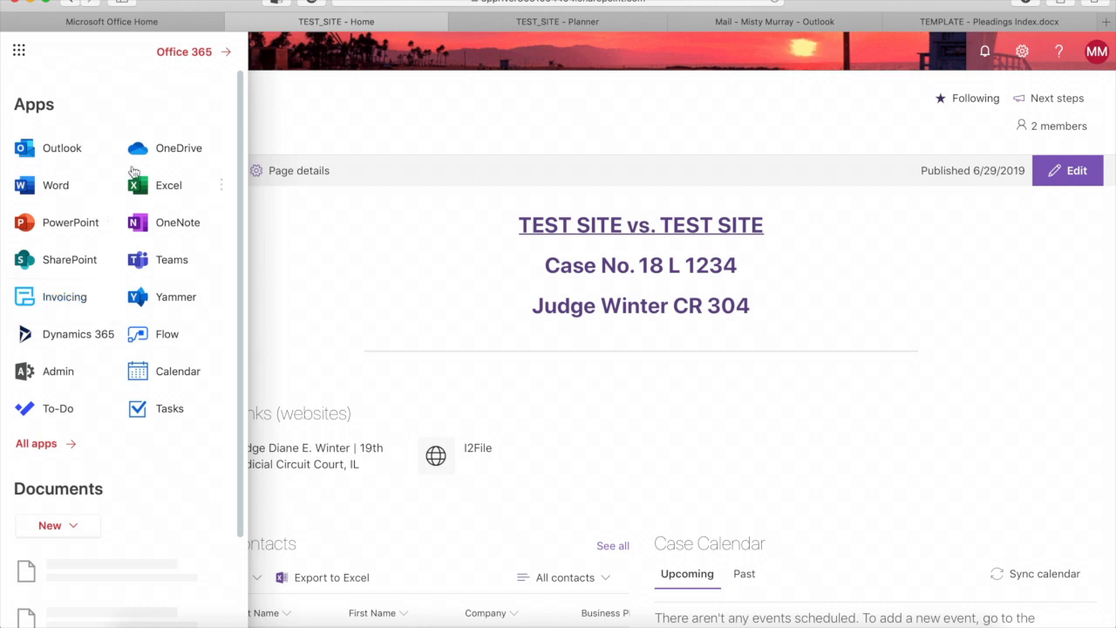
mouse_move(117, 100)
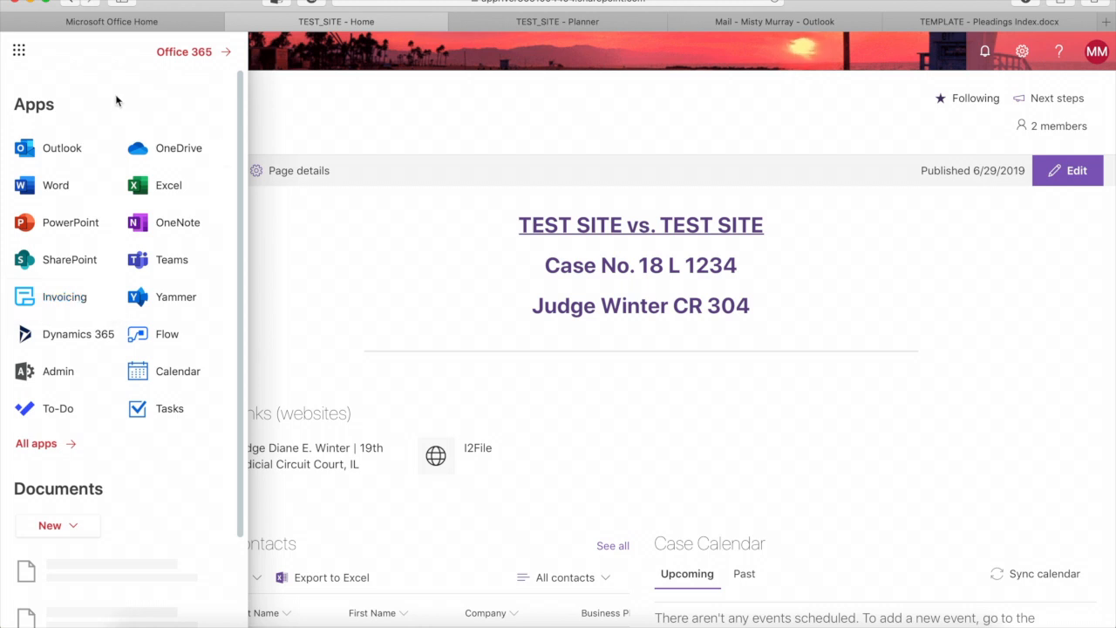
mouse_move(181, 68)
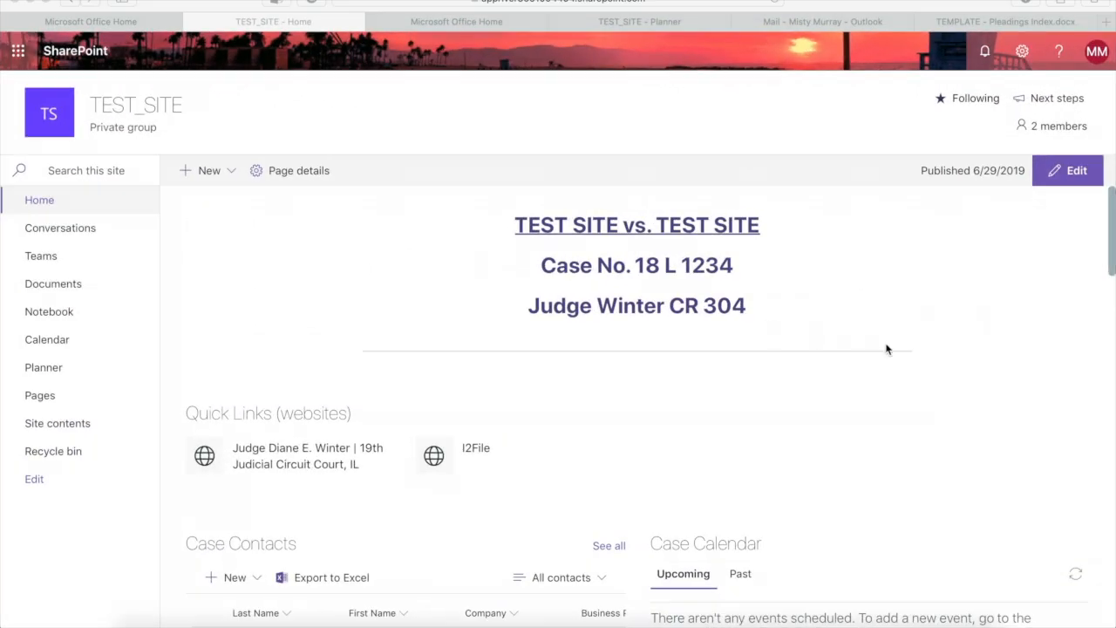
mouse_move(996, 273)
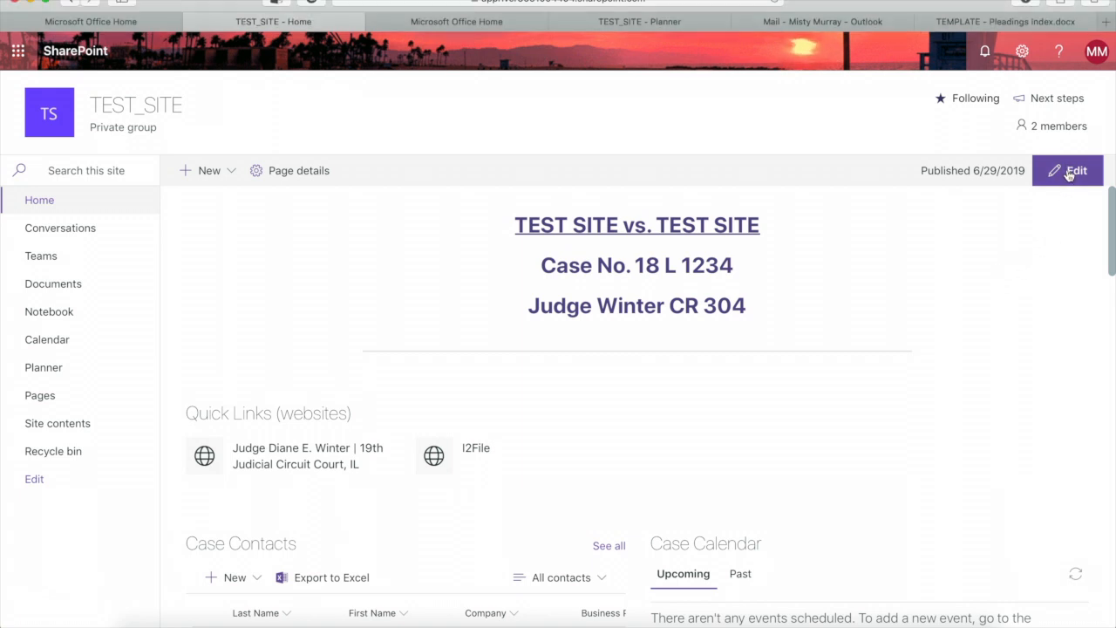
- Edit the TEST_SITE home page and open the web part gallery above the Case Task List
click(1077, 170)
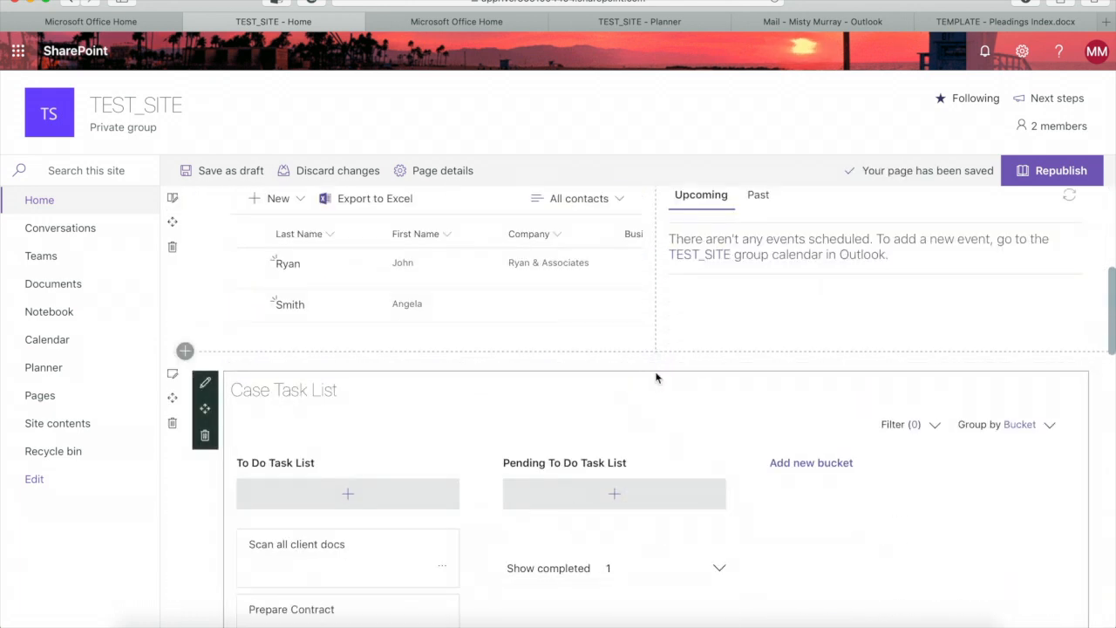
click(654, 362)
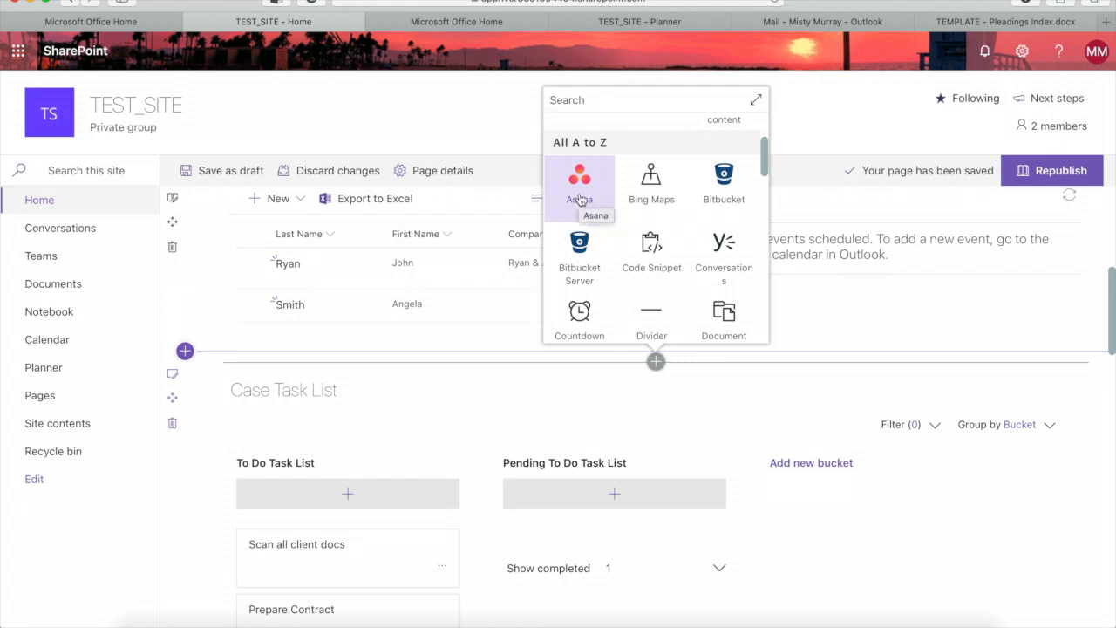
mouse_move(652, 179)
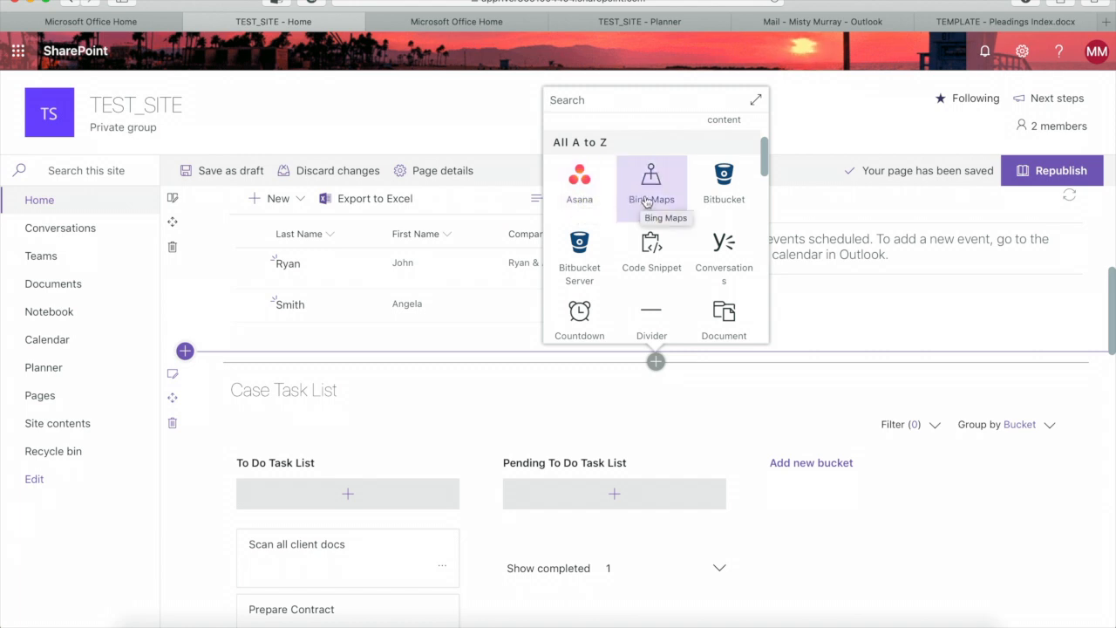
- Scroll the A–Z web part list from Asana to YouTube, then close without adding any
scroll(down, 3)
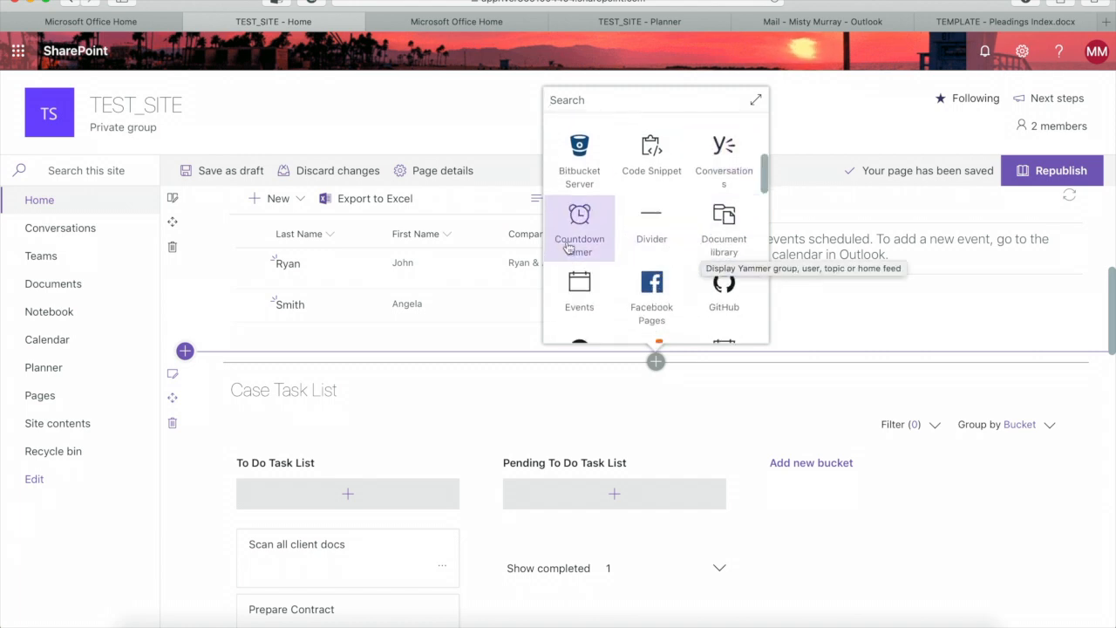
scroll(down, 3)
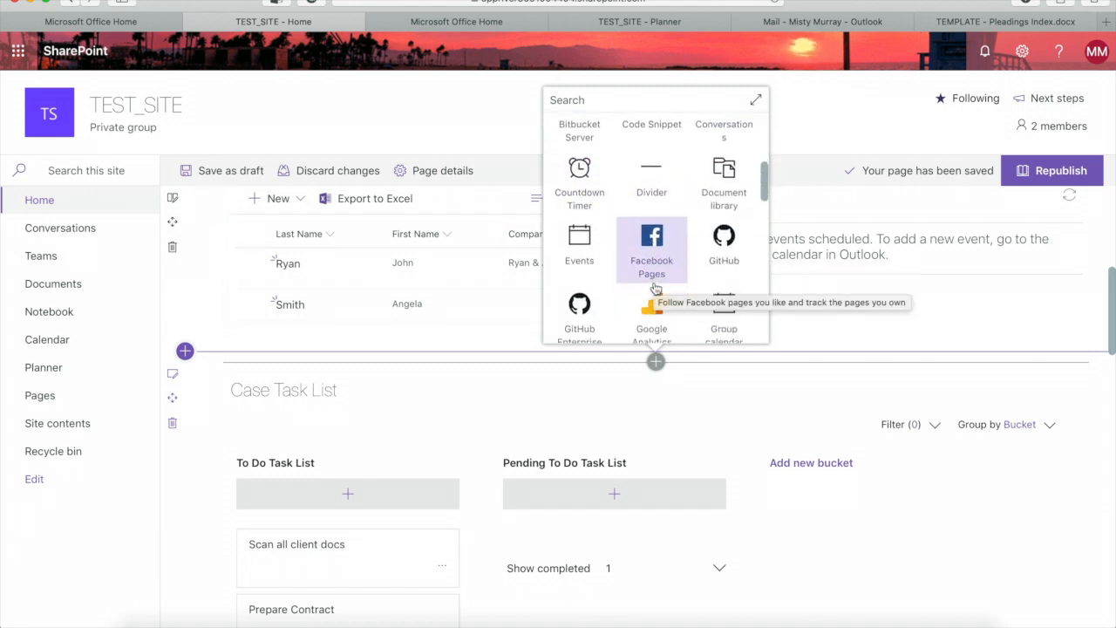
scroll(down, 3)
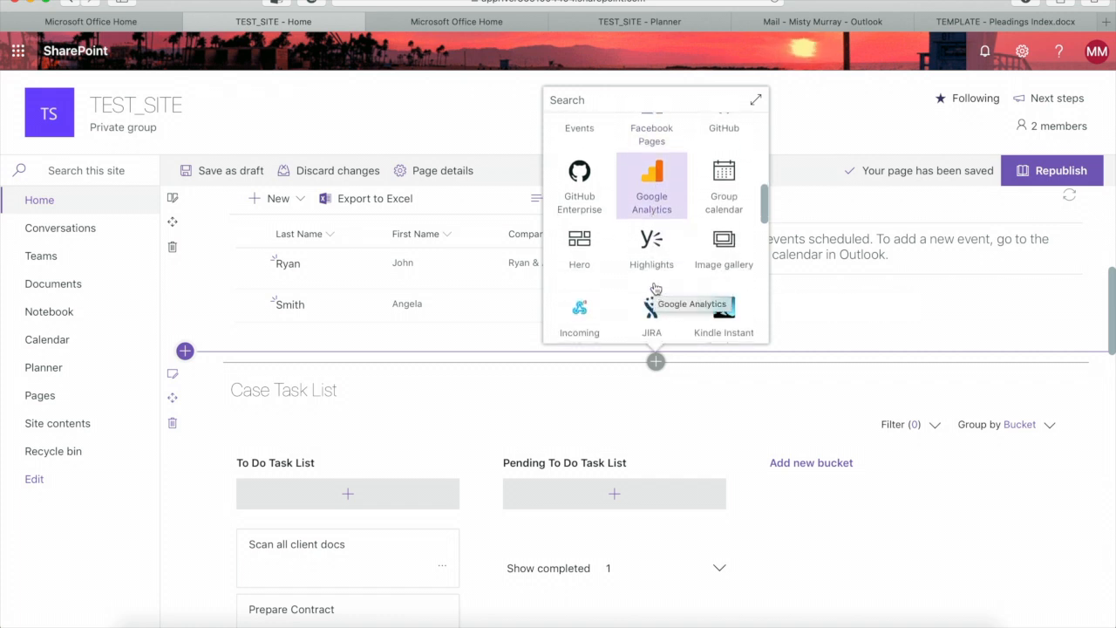
mouse_move(659, 201)
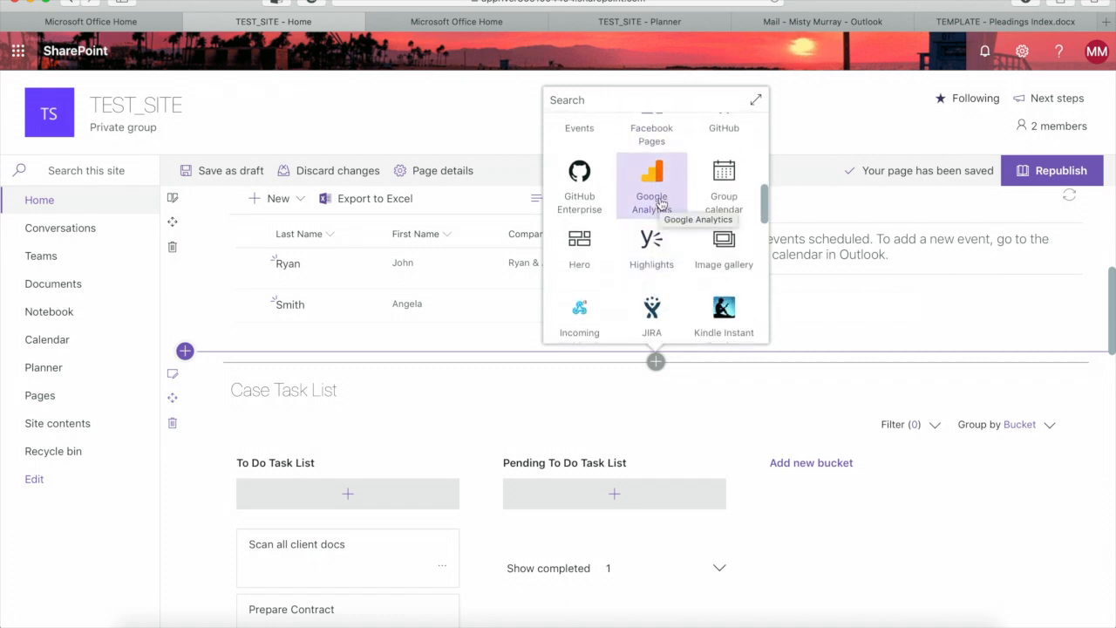
scroll(down, 3)
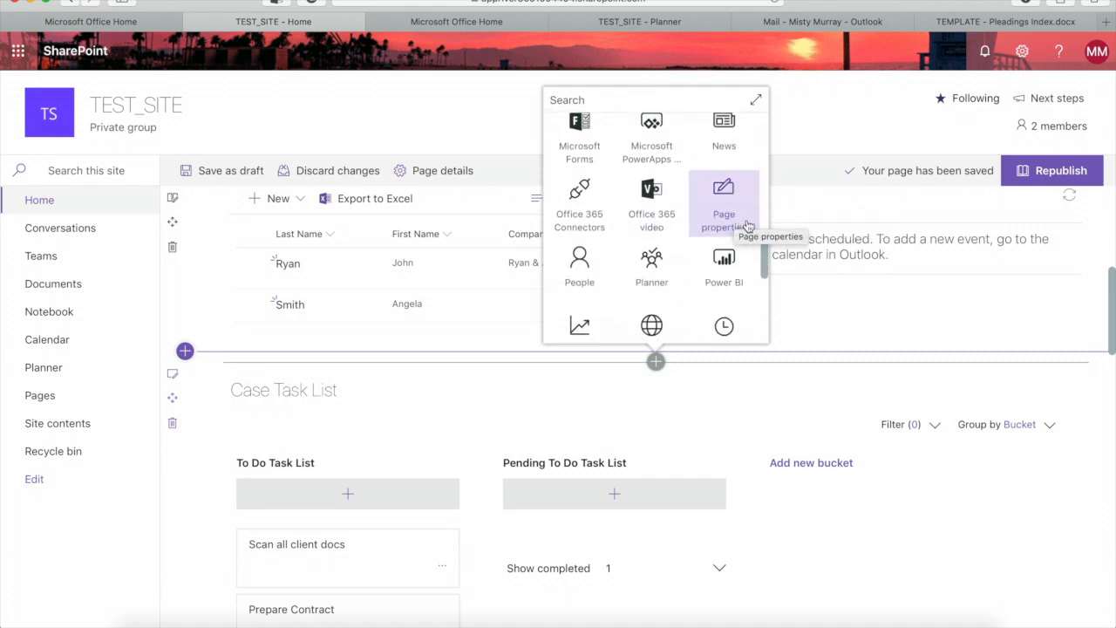
scroll(down, 3)
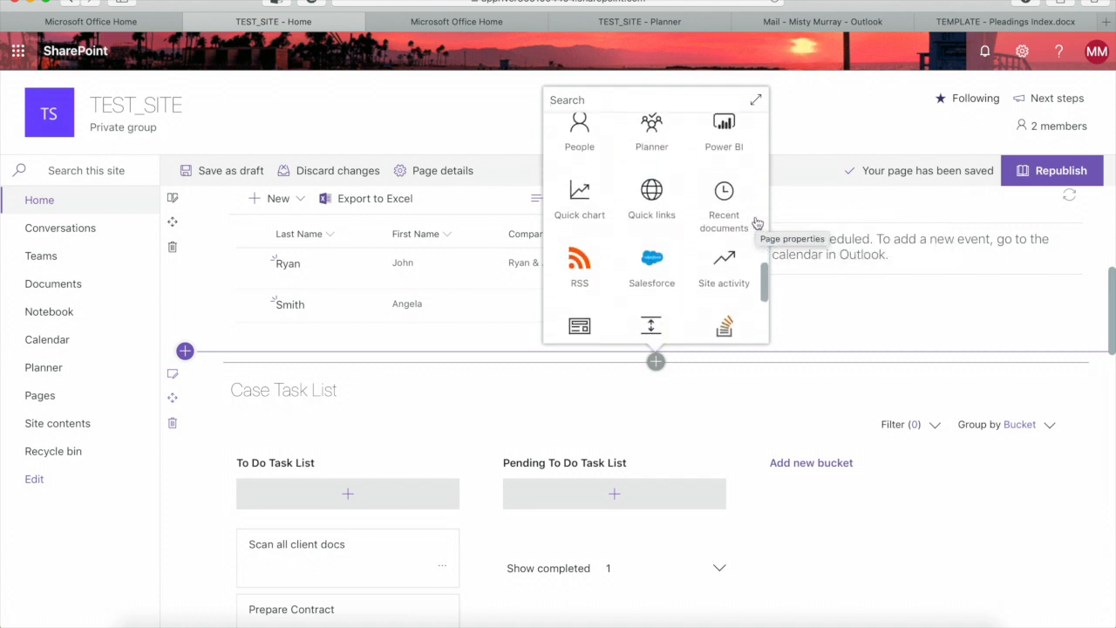
scroll(down, 3)
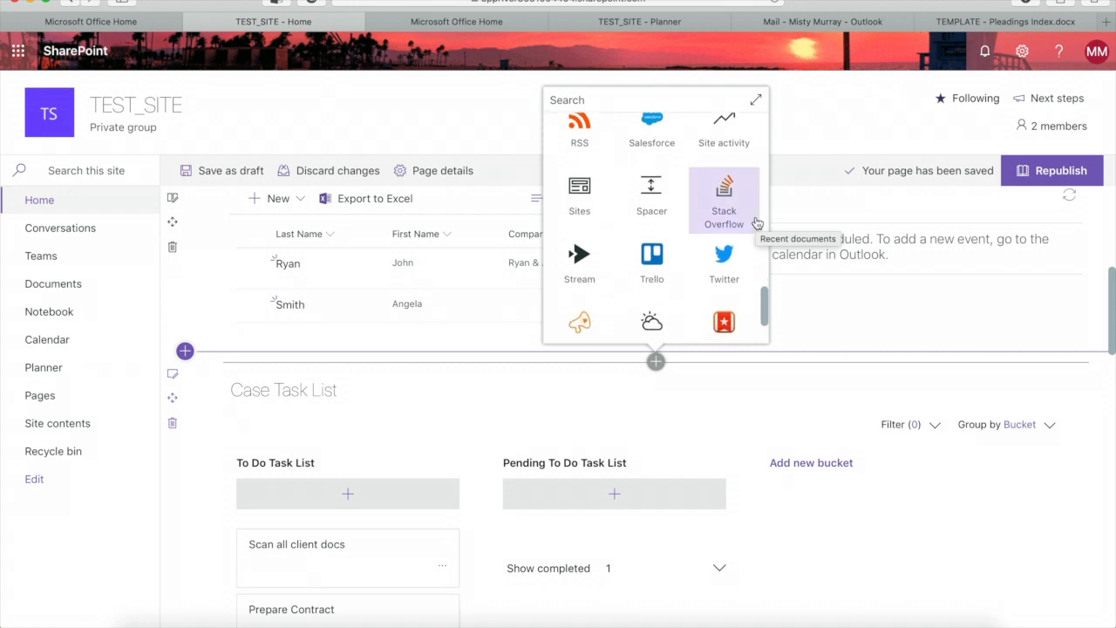
scroll(down, 3)
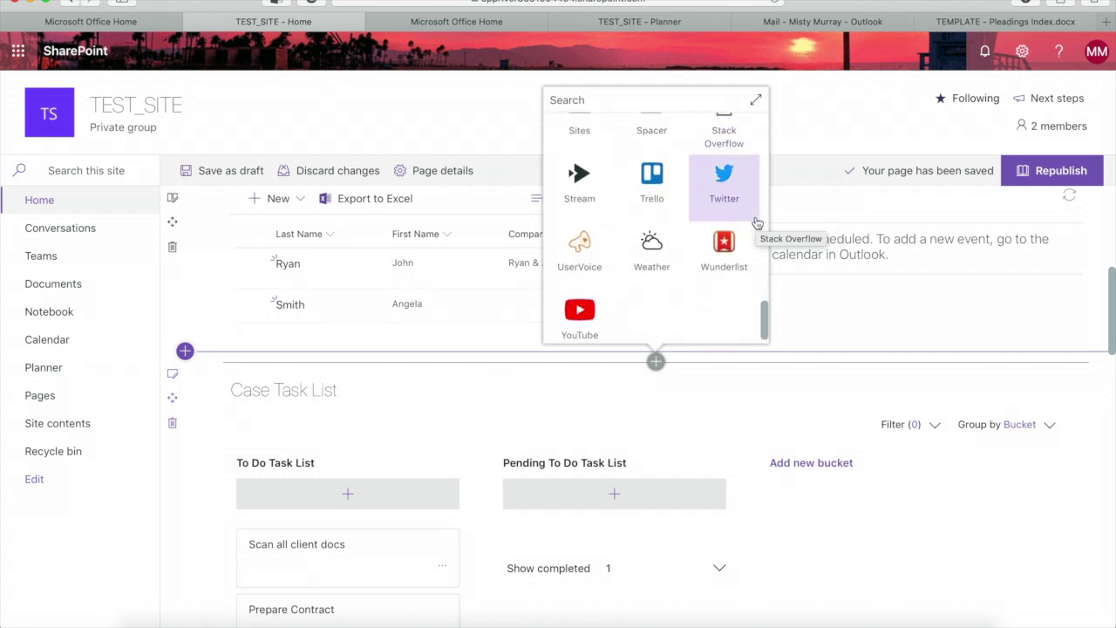
mouse_move(724, 253)
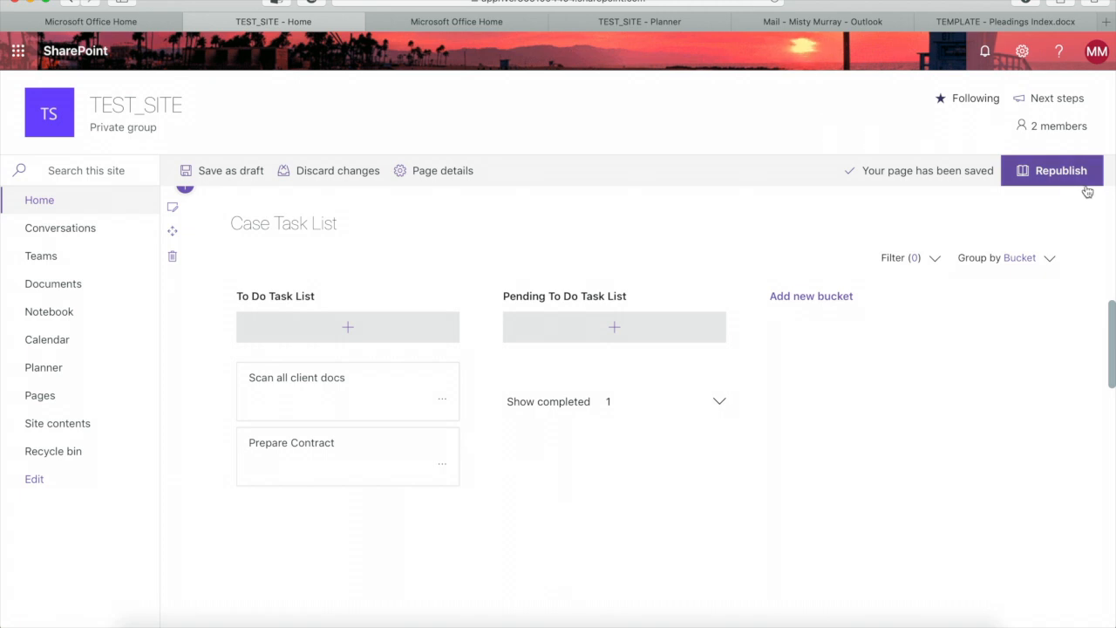
click(1062, 170)
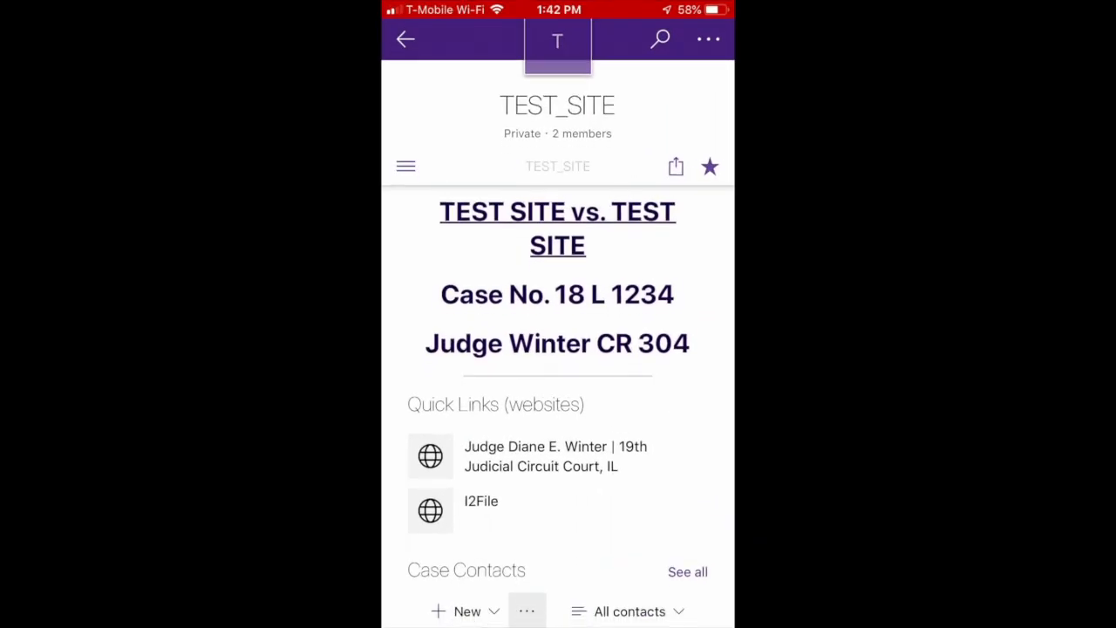
- Scroll past TEST_SITE's contacts, calendar, tasks, activity and documents, then open the hamburger menu
scroll(down, 3)
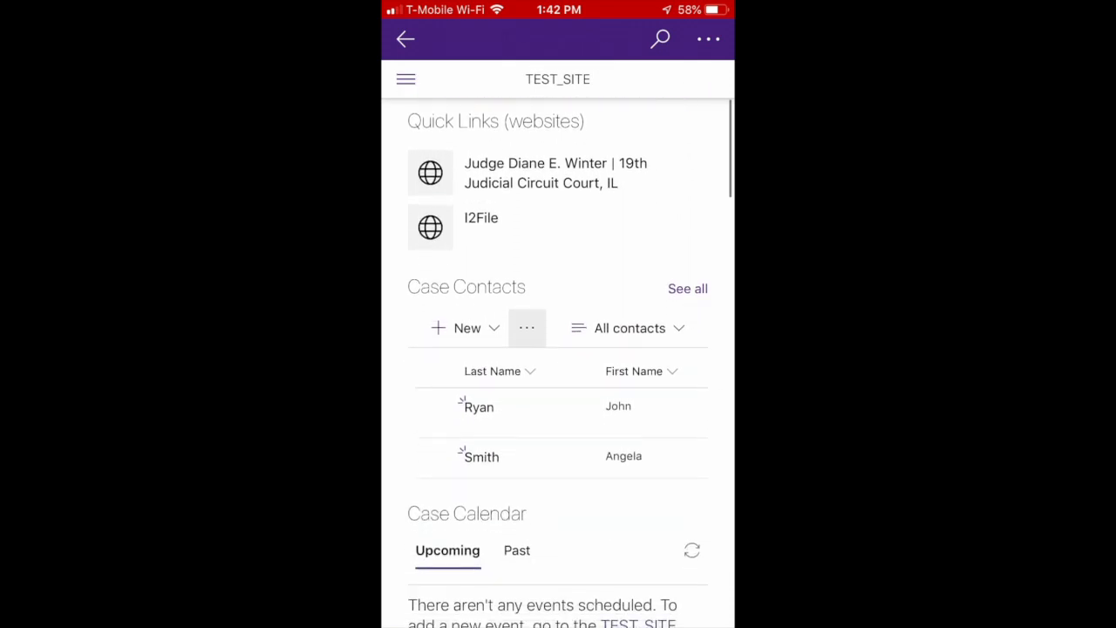
scroll(down, 3)
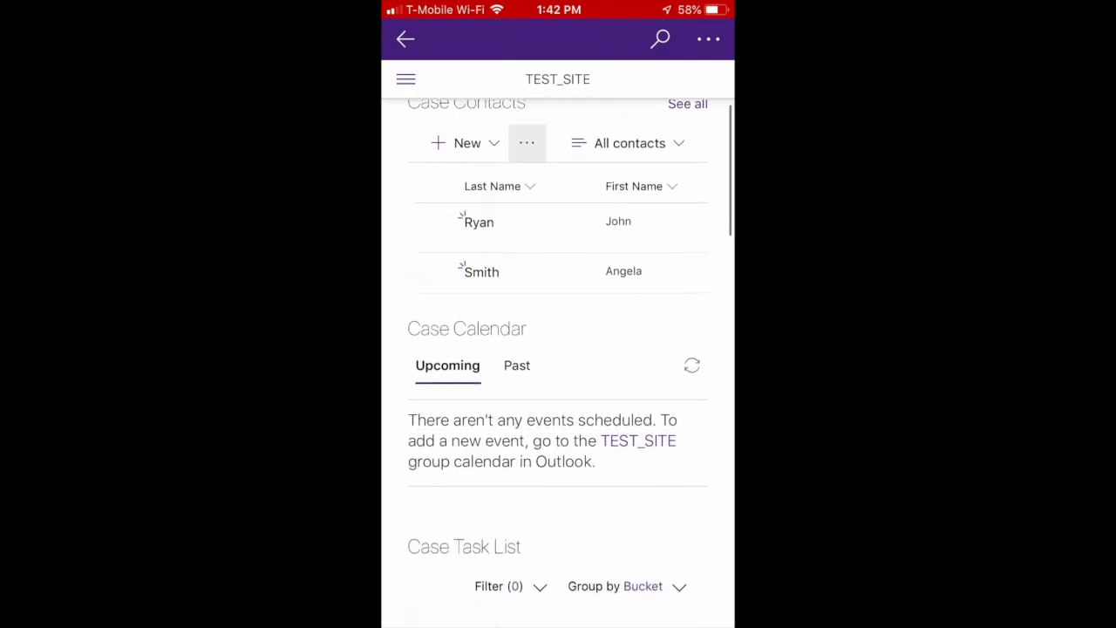
scroll(down, 3)
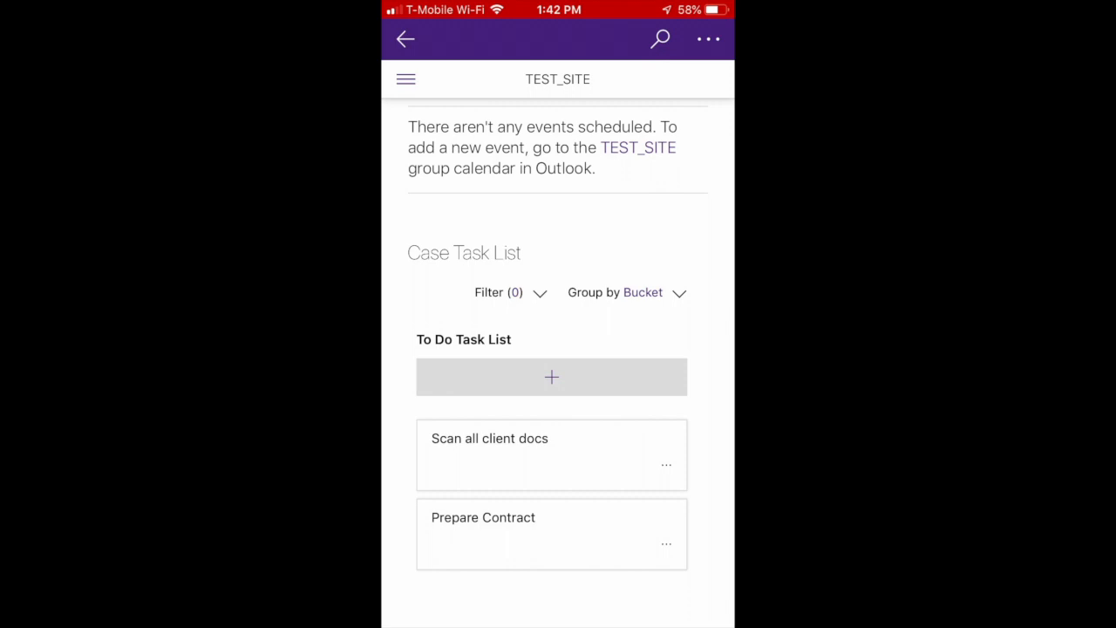
scroll(down, 3)
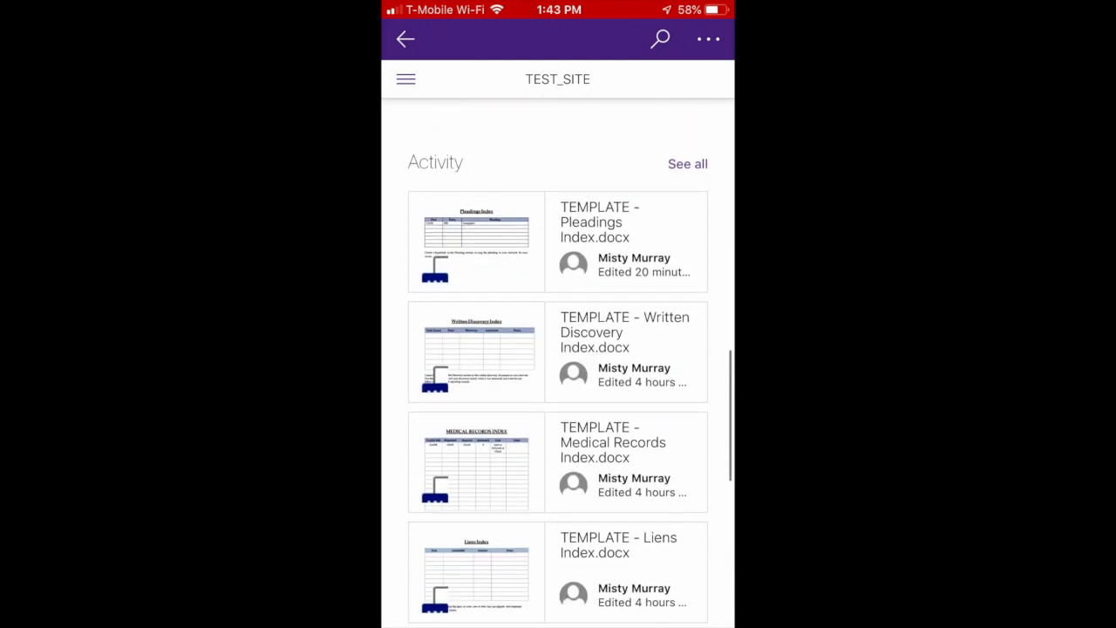
scroll(down, 3)
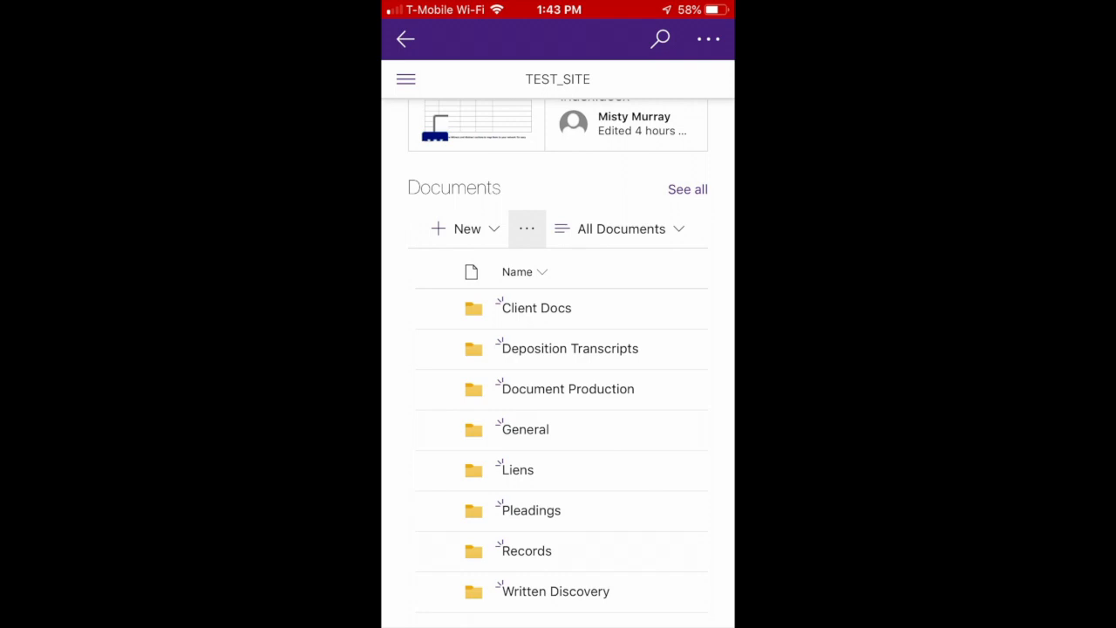
click(404, 79)
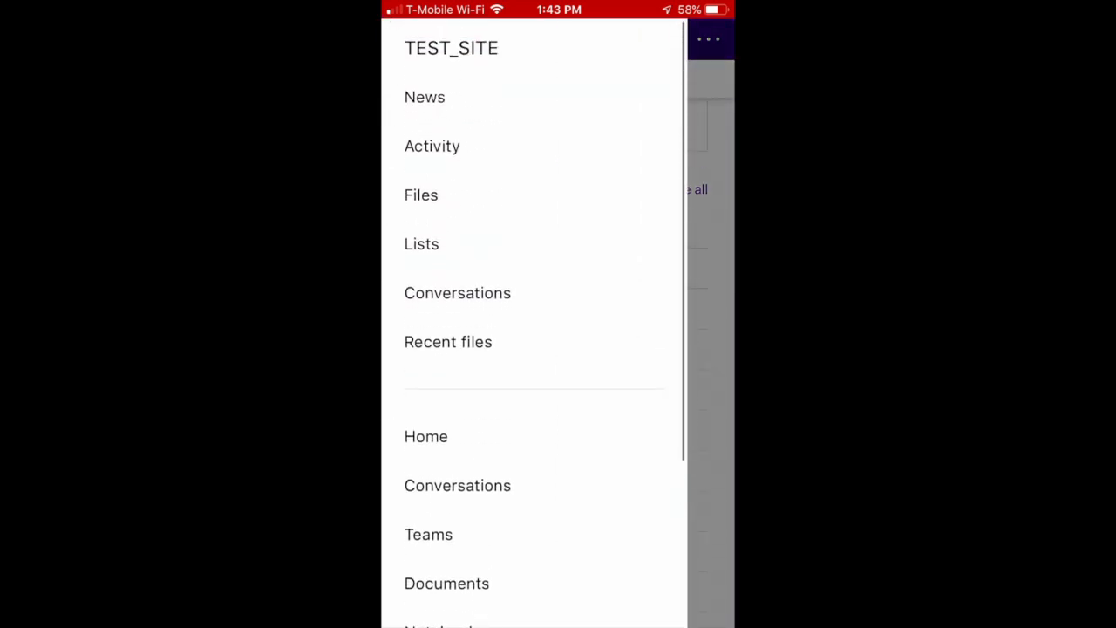
- Open Documents > Client Docs > Client Docs Index, then go back twice to the home page
scroll(down, 3)
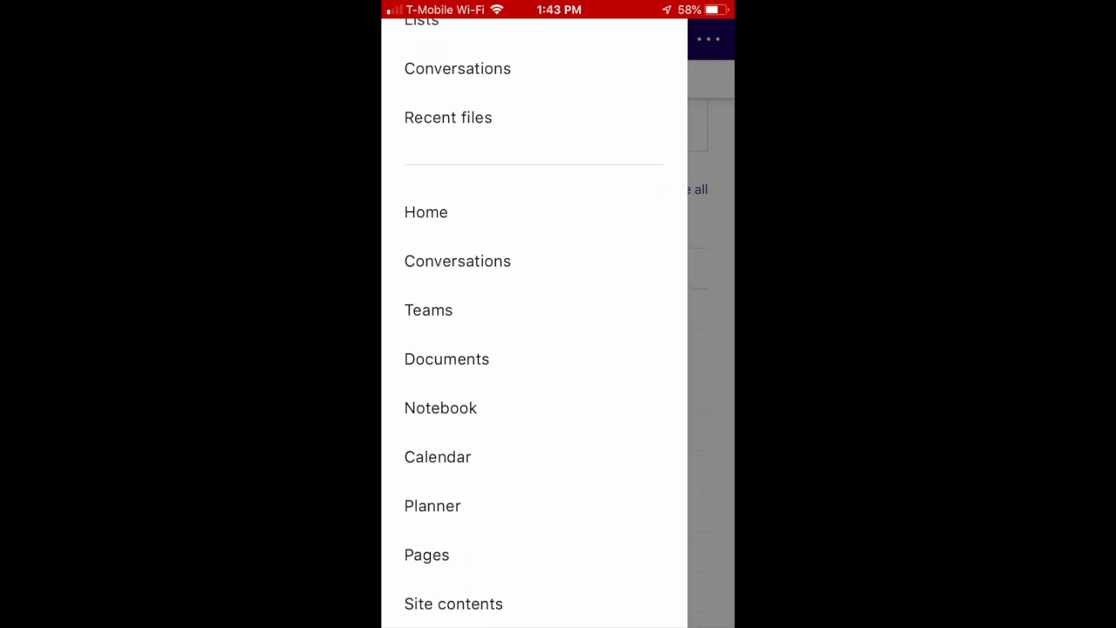
click(447, 358)
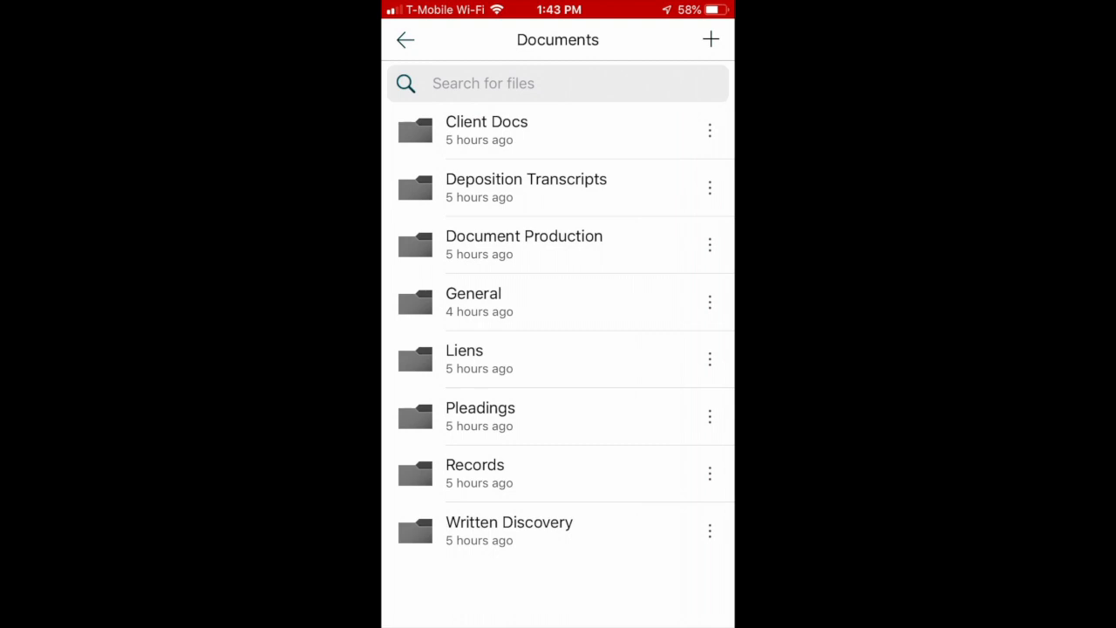
click(487, 130)
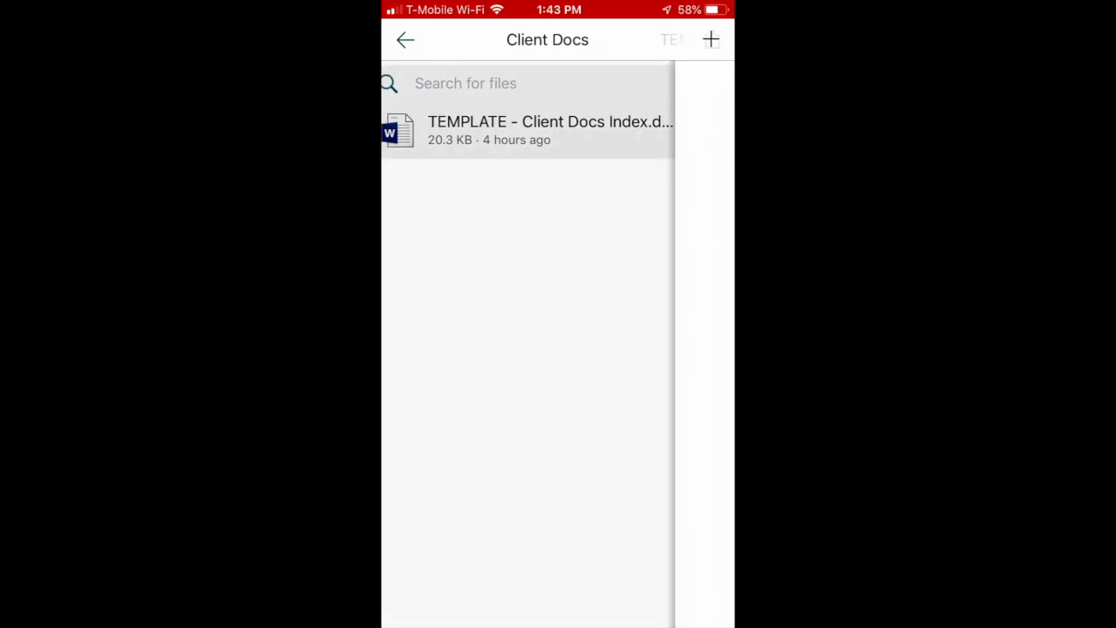
click(541, 129)
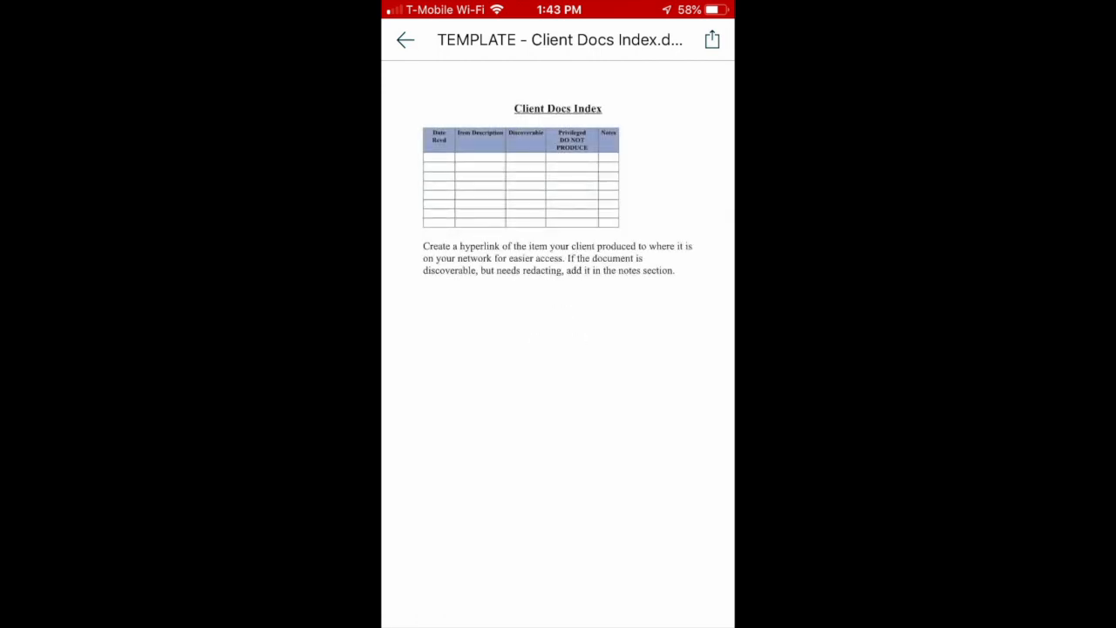
click(403, 39)
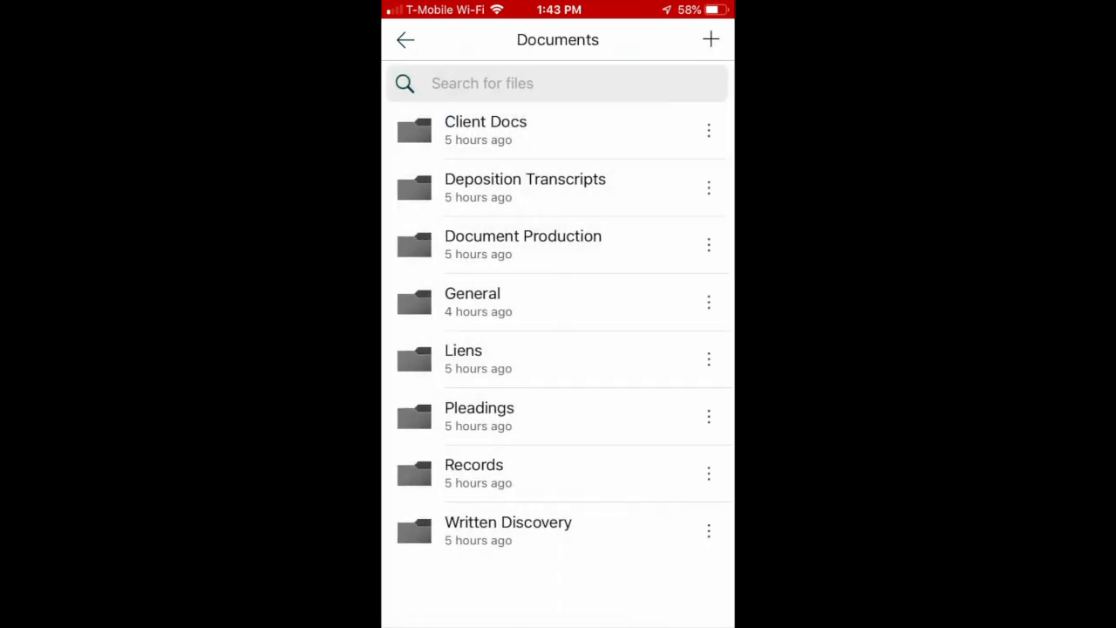
click(404, 39)
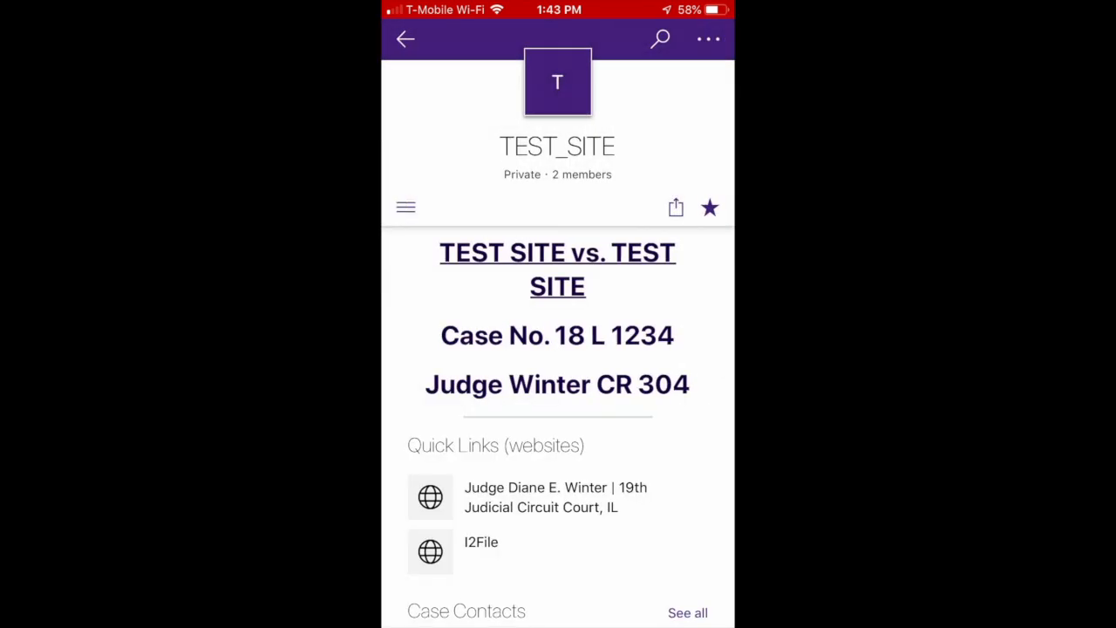
- Open Notebook > Pleadings > Pleadings Index and show its more-options menu
click(406, 207)
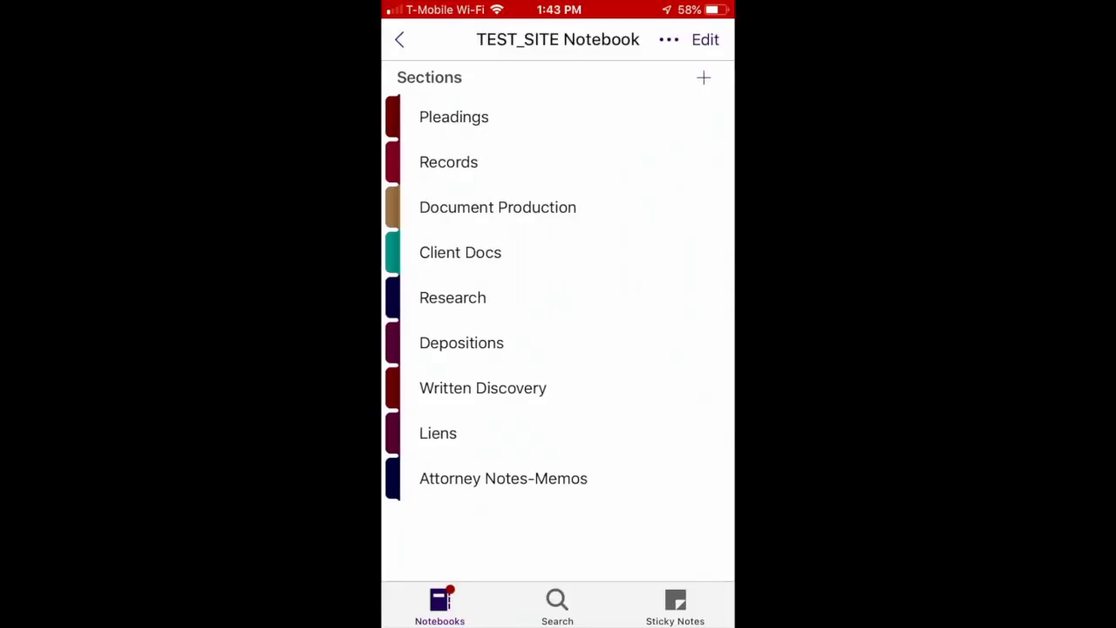
click(453, 116)
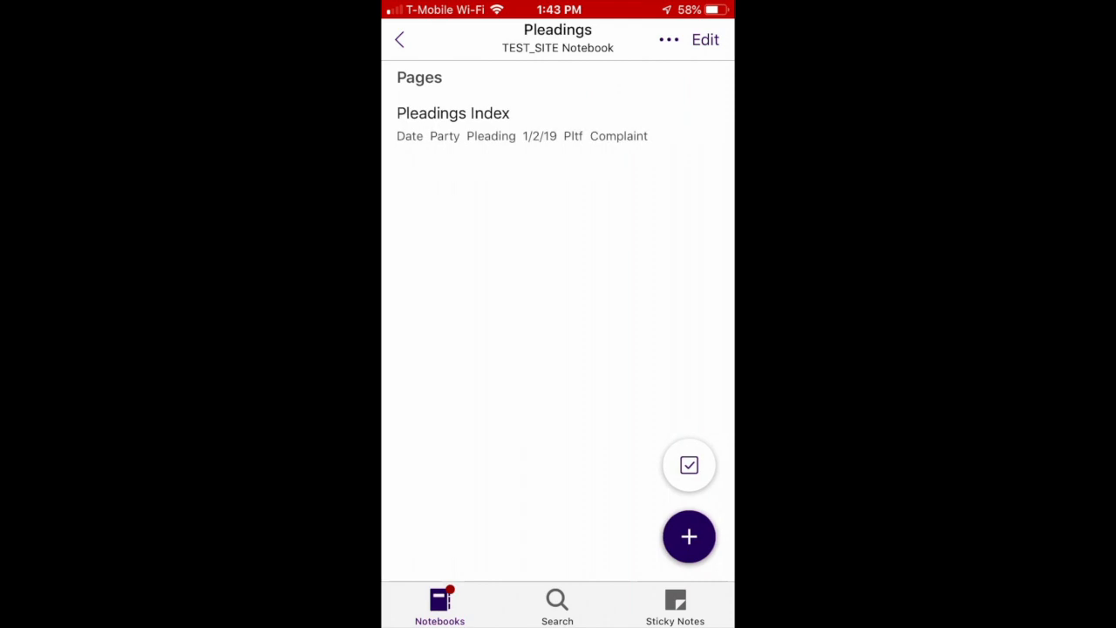
click(453, 112)
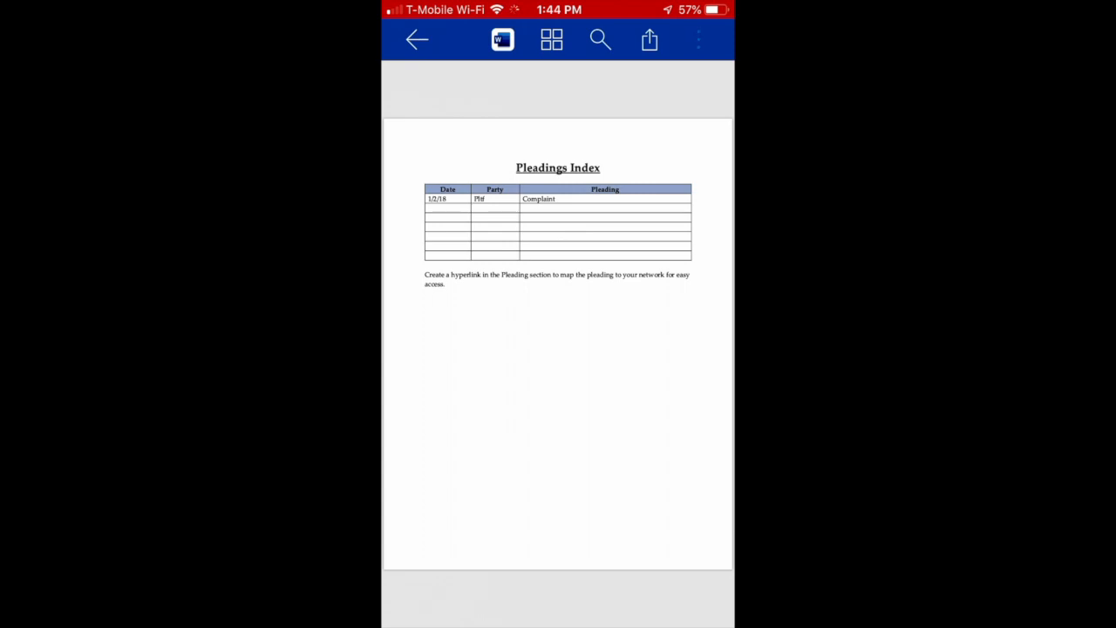
click(697, 40)
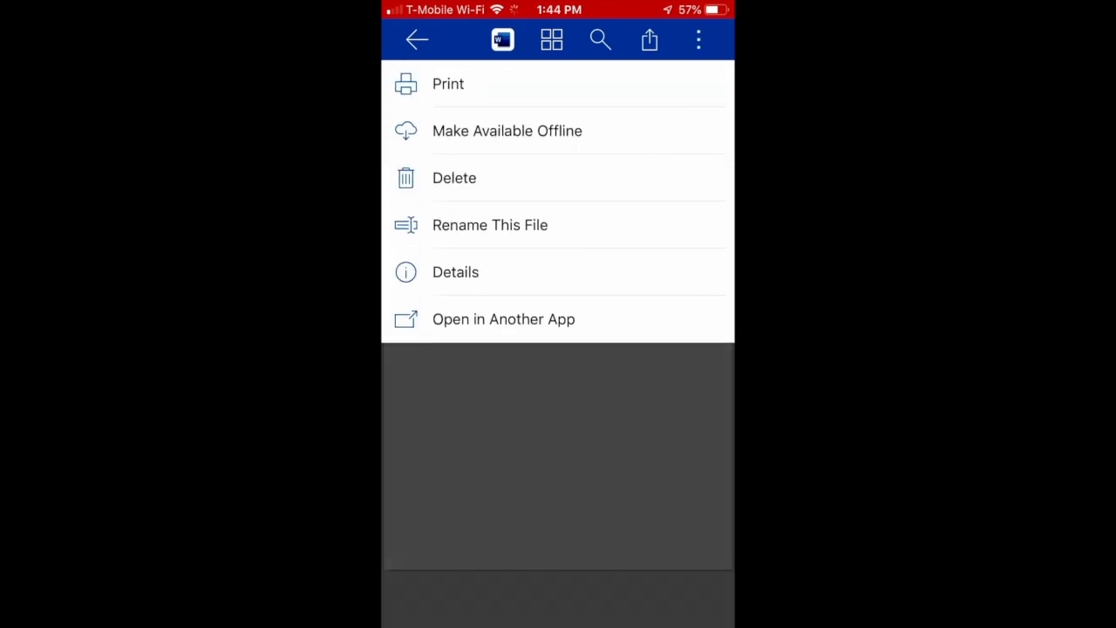